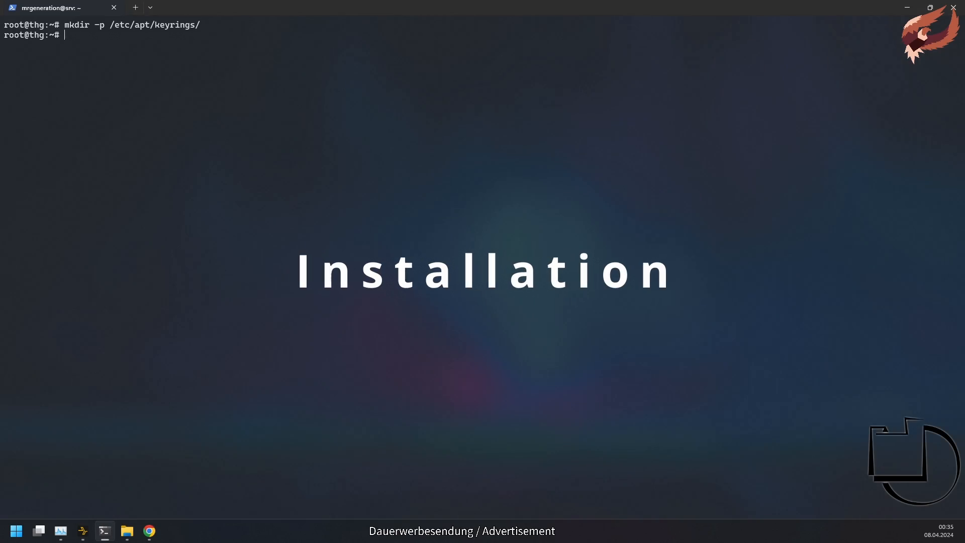
- Import Grafana's GPG key, add the stable apt repository, and install grafana-enterprise
{"action": "type", "text": "curl -fsSL https://apt.grafana.com/gpg.key | gpg --dearmor | tee /etc/apt/keyrings/grafana.gpg > /dev/null"}
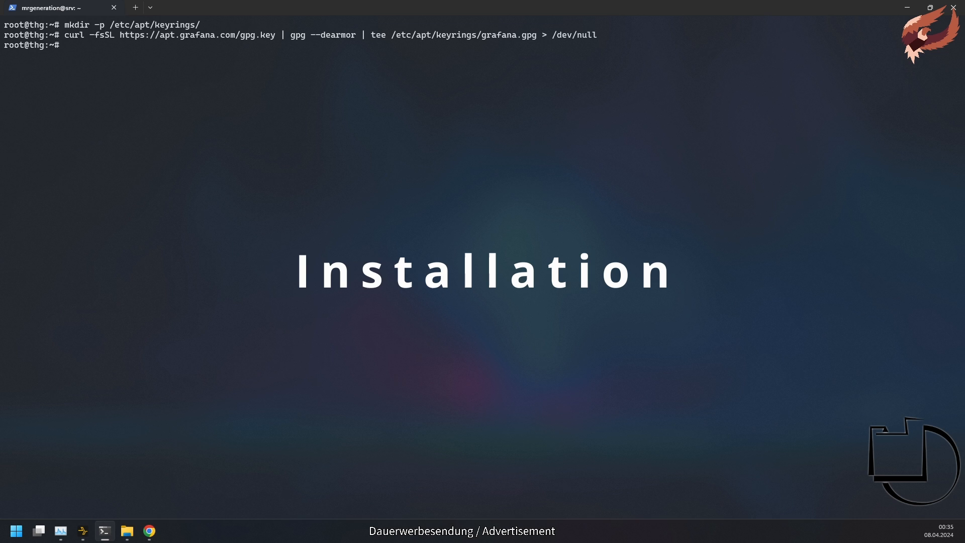
{"action": "type", "text": "echo \"deb [signed-by=/etc/apt/keyrings/grafana.gpg] https://apt.grafana.com stable main\" | tee -a /etc/apt/sources.list.d/grafana.list"}
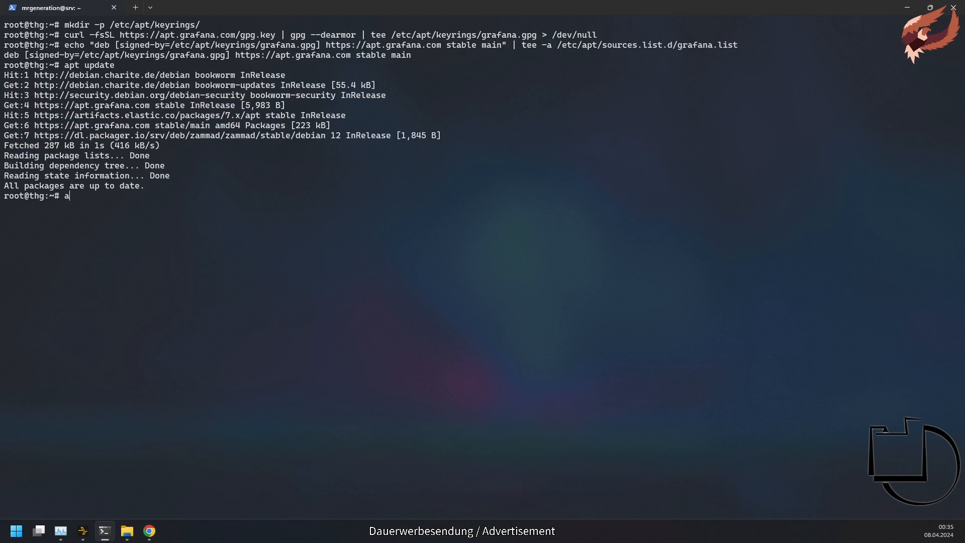
{"action": "type", "text": "pt install grafana-en"}
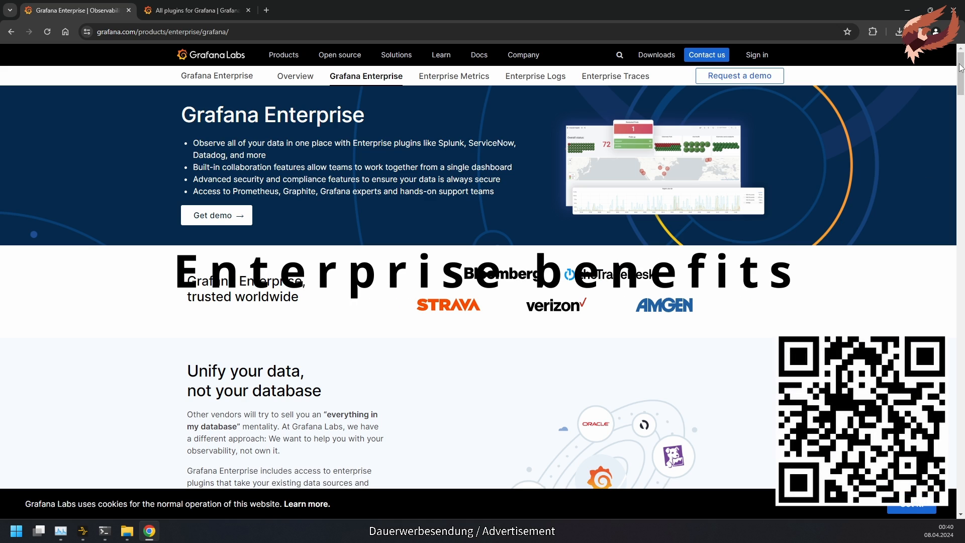
- Scroll through the Enterprise feature comparison and the Enterprise-filtered plugins list
{"action": "scroll", "scroll_direction": "down", "scroll_amount": 3}
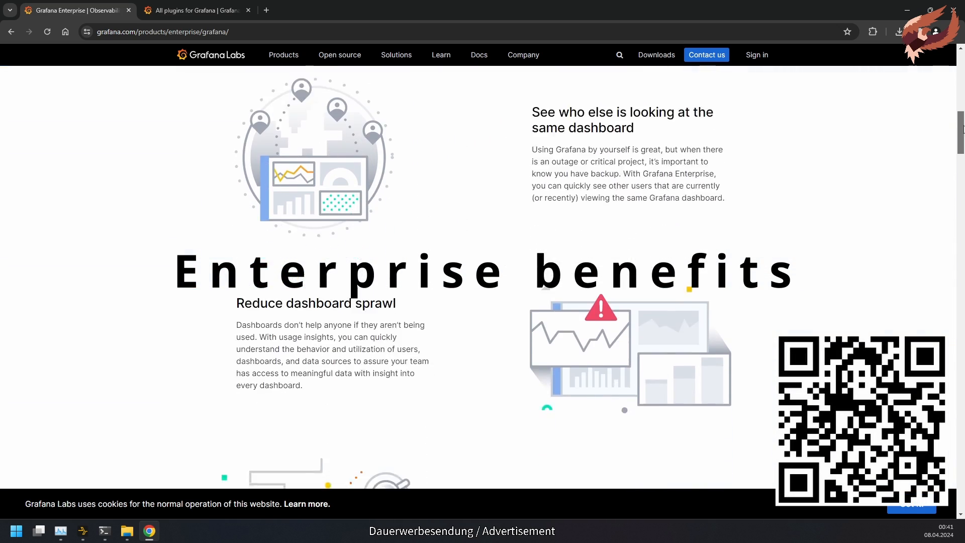
{"action": "scroll", "scroll_direction": "down", "scroll_amount": 3}
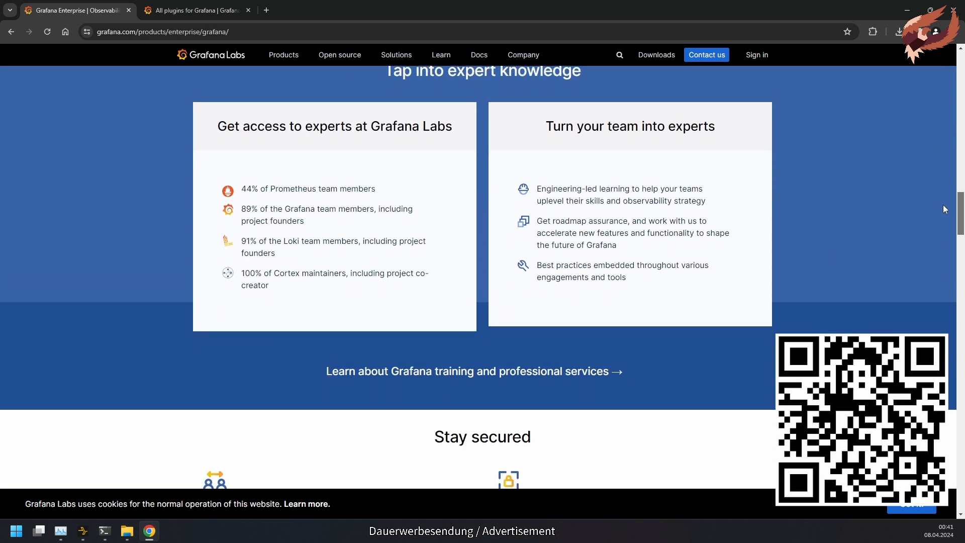
{"action": "scroll", "scroll_direction": "down", "scroll_amount": 3}
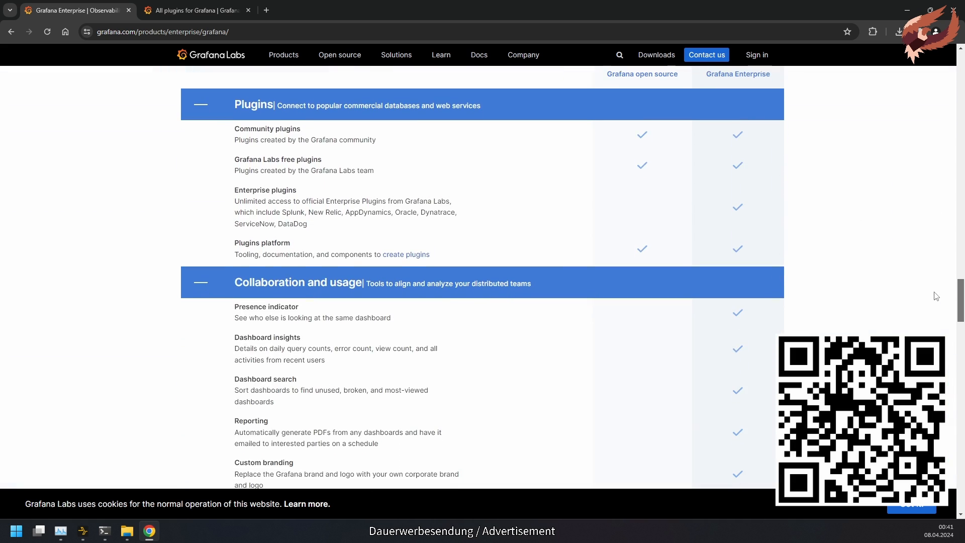
{"action": "scroll", "scroll_direction": "down", "scroll_amount": 3}
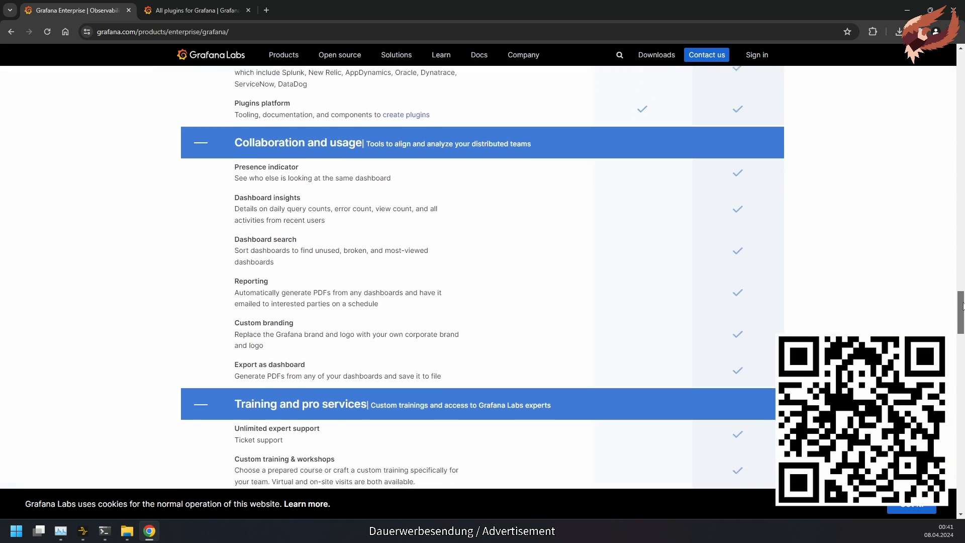
{"action": "scroll", "scroll_direction": "down", "scroll_amount": 3}
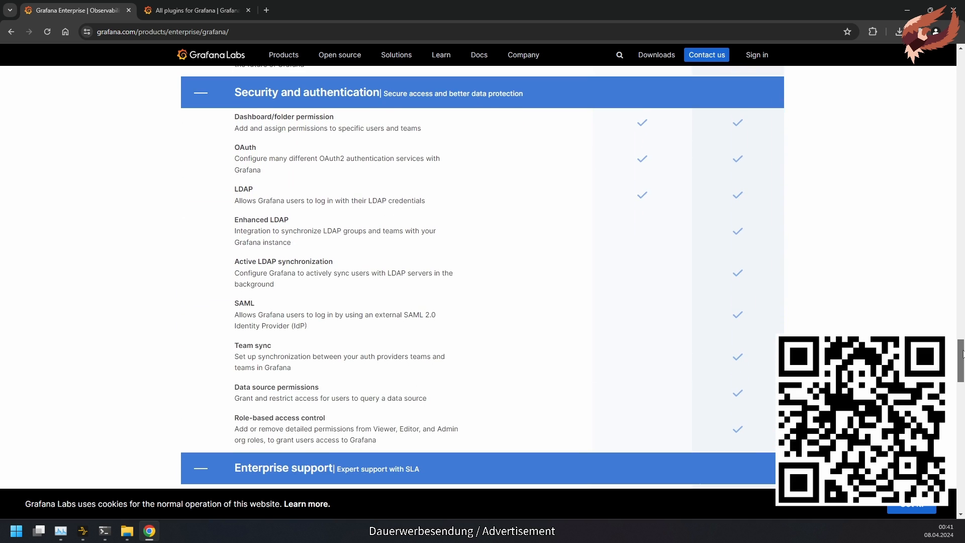
{"action": "scroll", "scroll_direction": "down", "scroll_amount": 3}
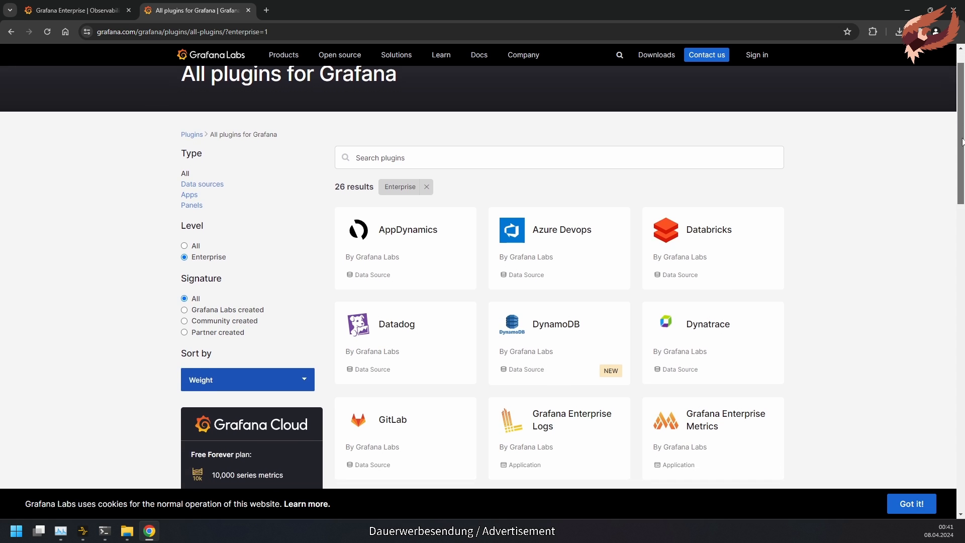
{"action": "scroll", "scroll_direction": "down", "scroll_amount": 3}
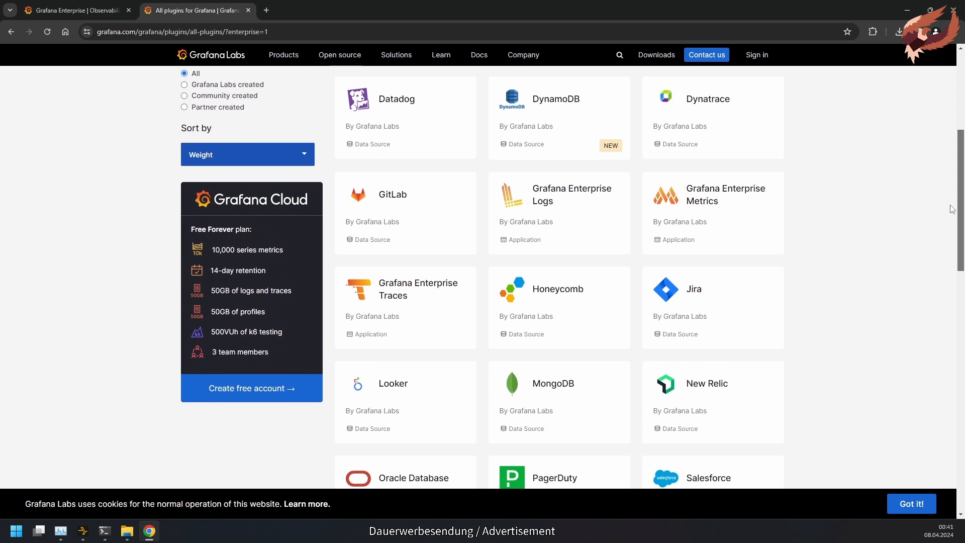
{"action": "scroll", "scroll_direction": "down", "scroll_amount": 3}
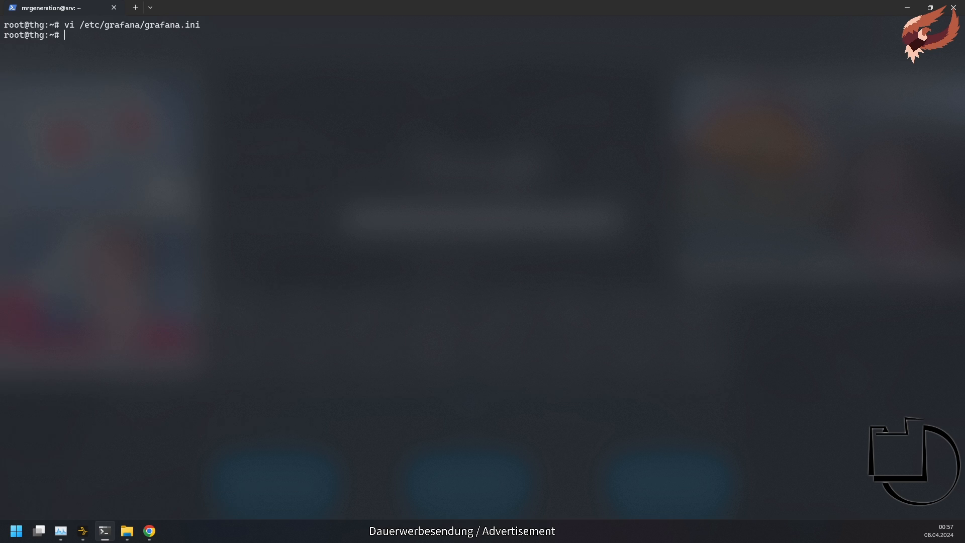
- Set http_port 3001, http_addr 127.0.0.1, instance_name and domain in grafana.ini via sed
{"action": "type", "text": "sed -i 's/;http_port = 3000/http_port = 3001/g' /etc/grafana/grafana.ini"}
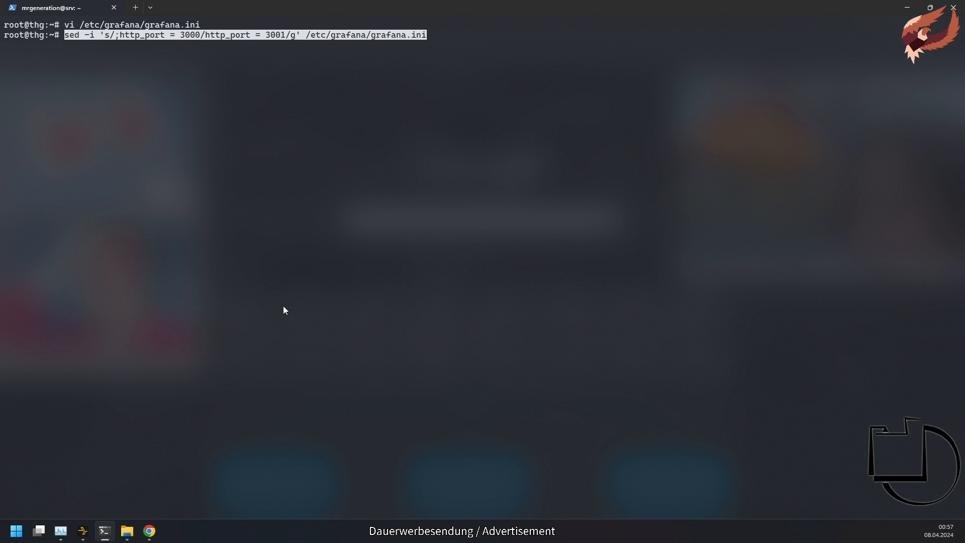
{"action": "type", "text": "sed -i 's/;http_addr =/http_addr = 127.0.0.1/g' /etc/grafana/grafana.ini"}
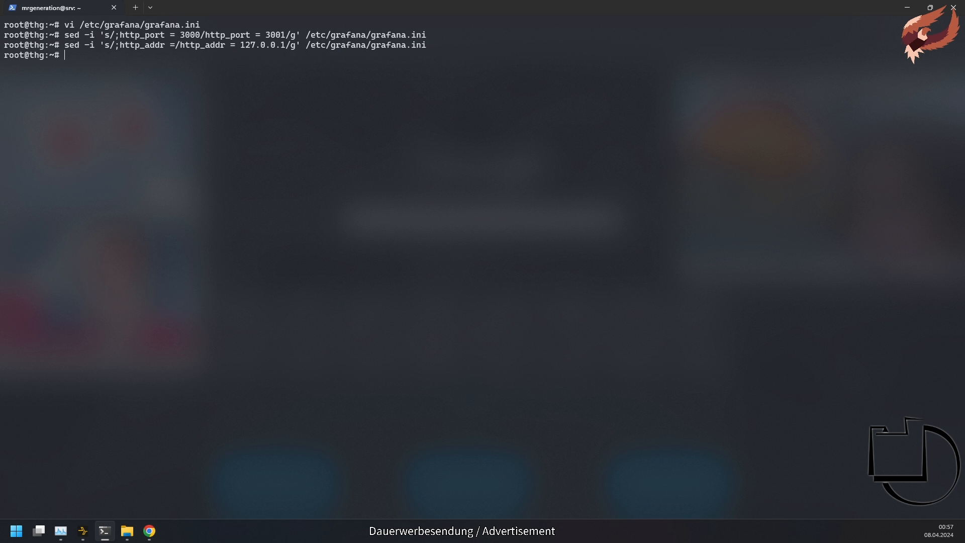
{"action": "type", "text": "sed -i 's/;instance_name = localhost/instance_name = FQDN/g' /etc/grafana/grafana.ini"}
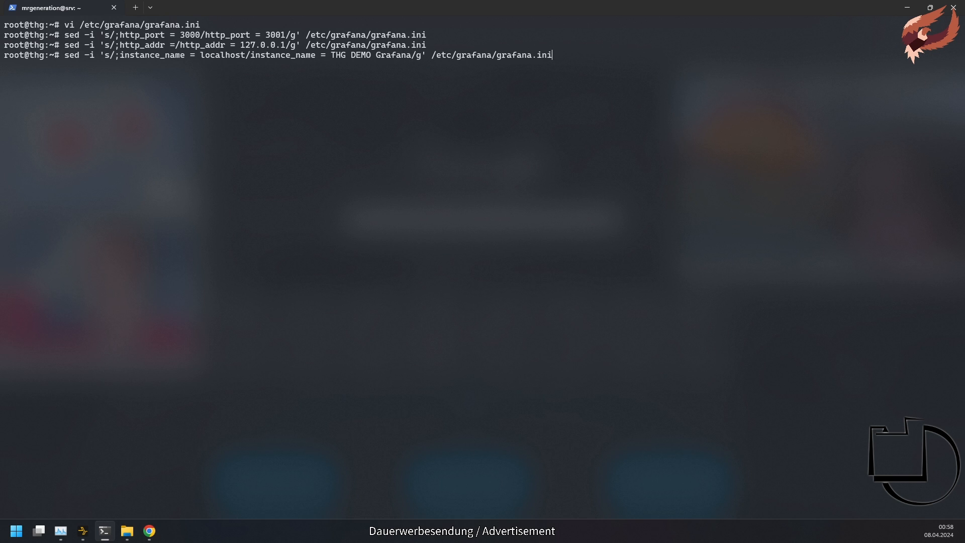
{"action": "type", "text": "sed -i 's/;domain = localhost/domain = FQDN/g' /etc/grafana/grafana.ini"}
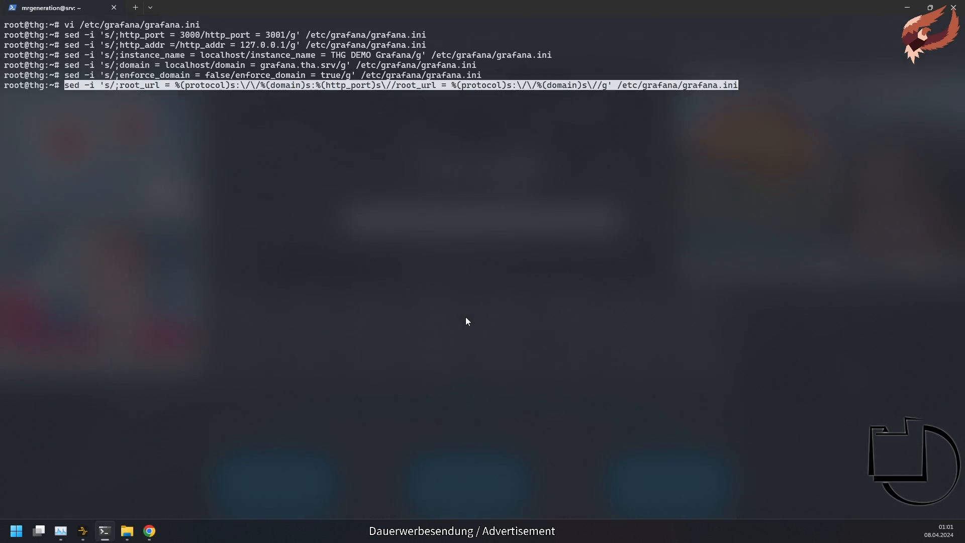
{"action": "mouse_move", "coordinate": [256, 339]}
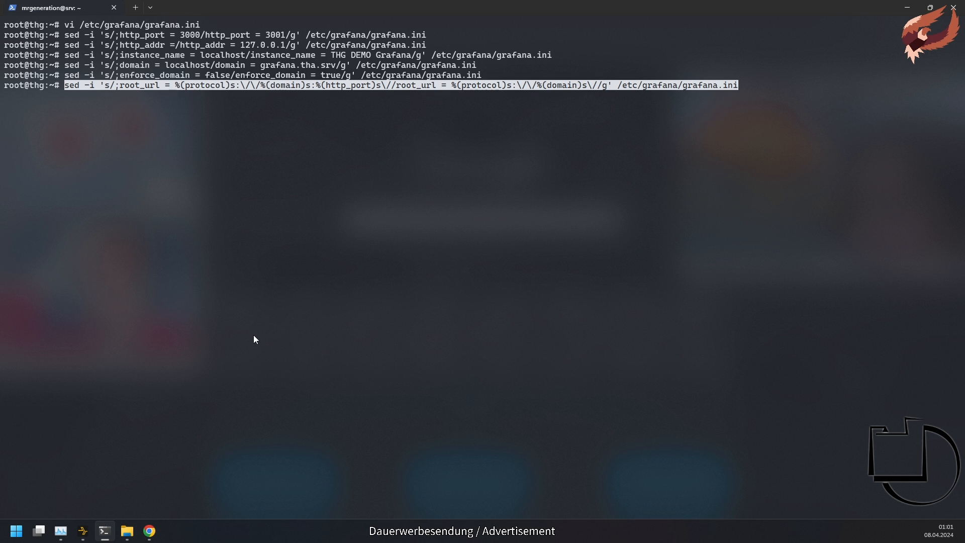
- Set content_security_policy to true and allow_sign_up to false in grafana.ini with sed
{"action": "type", "text": "sed -i 's/;content_security_policy = false/content_security_policy = true/g' /etc/grafana/grafana.ini"}
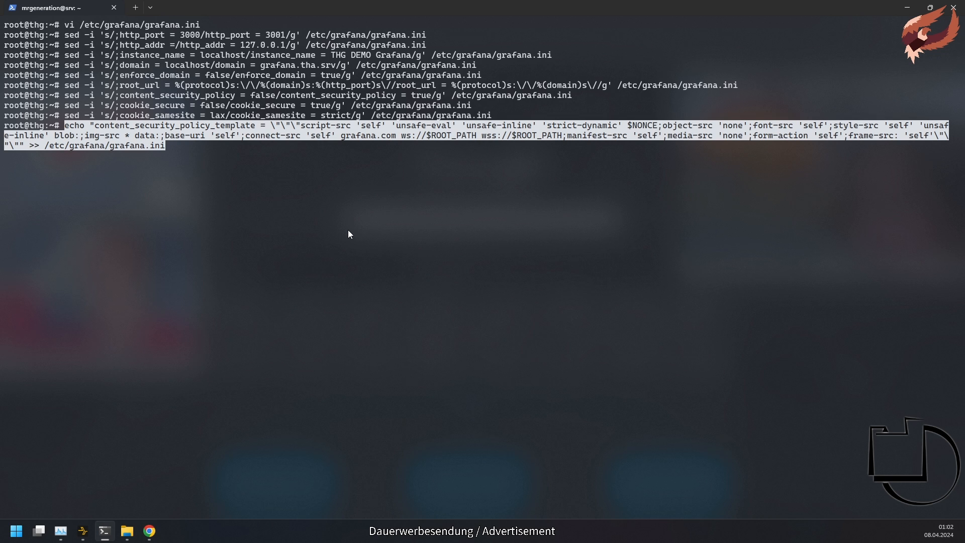
{"action": "type", "text": "sed -i 's/;allow_sign_up = true/allow_sign_up = false/g' /etc/grafana/grafana.ini"}
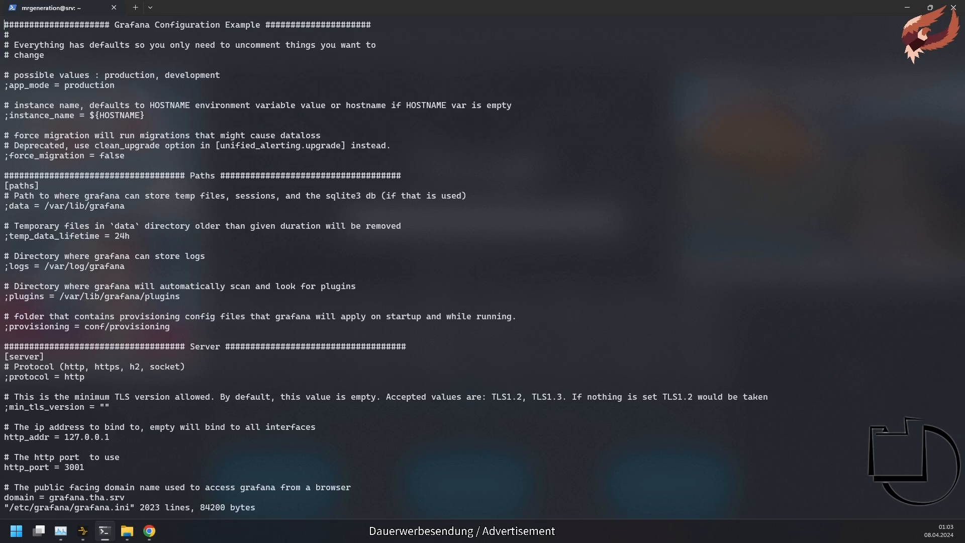
- Check grafana.ini, then enable and start grafana-server with systemctl --now
{"action": "scroll", "scroll_direction": "down", "scroll_amount": 3}
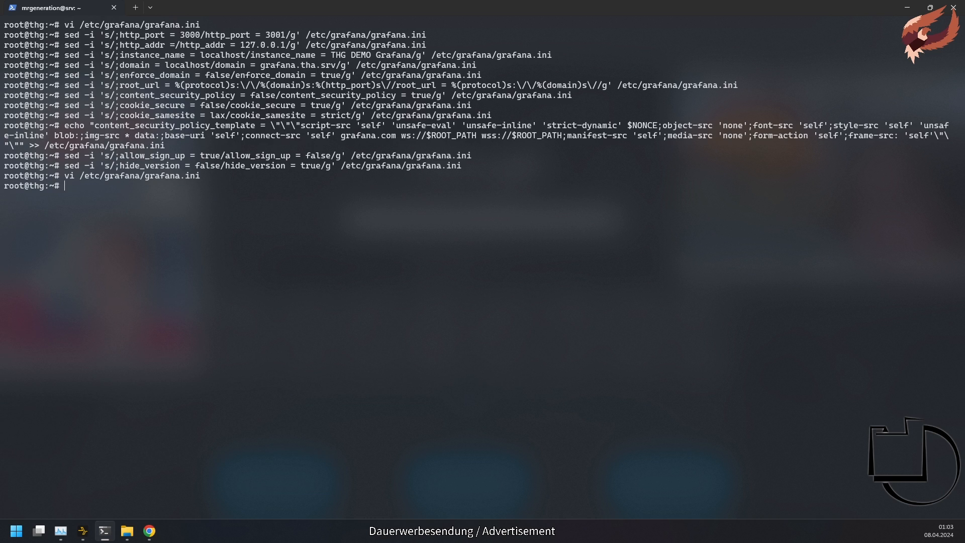
{"action": "type", "text": "systemctl enable gr"}
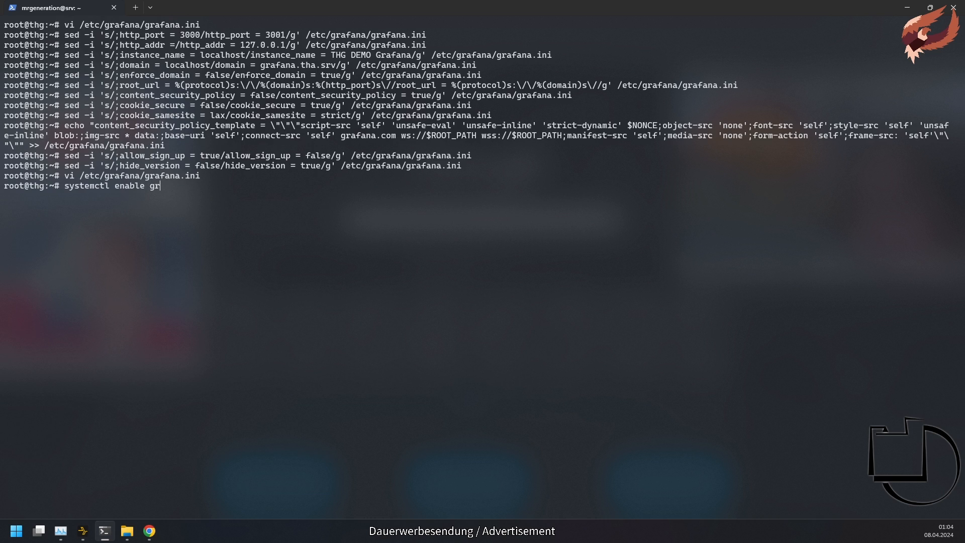
{"action": "type", "text": "afana-server"}
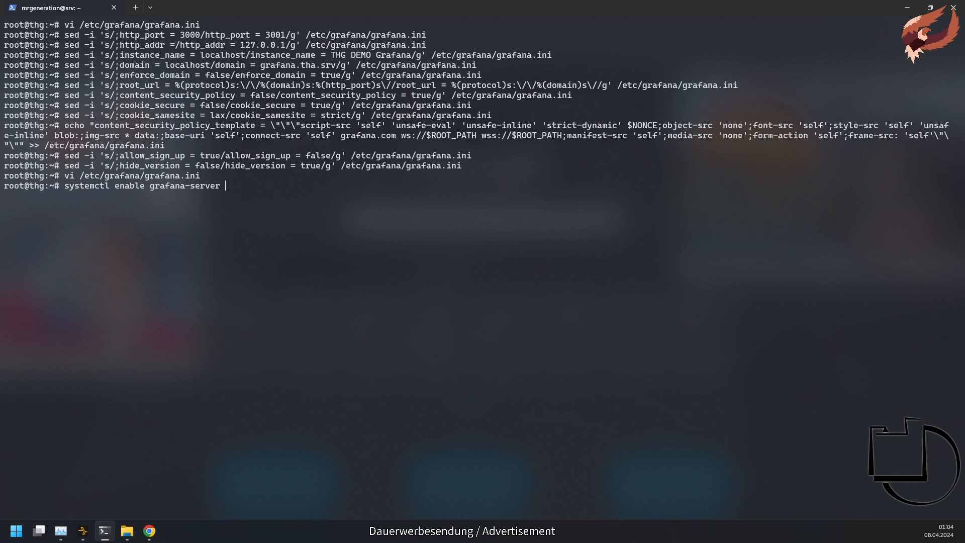
{"action": "type", "text": "--now"}
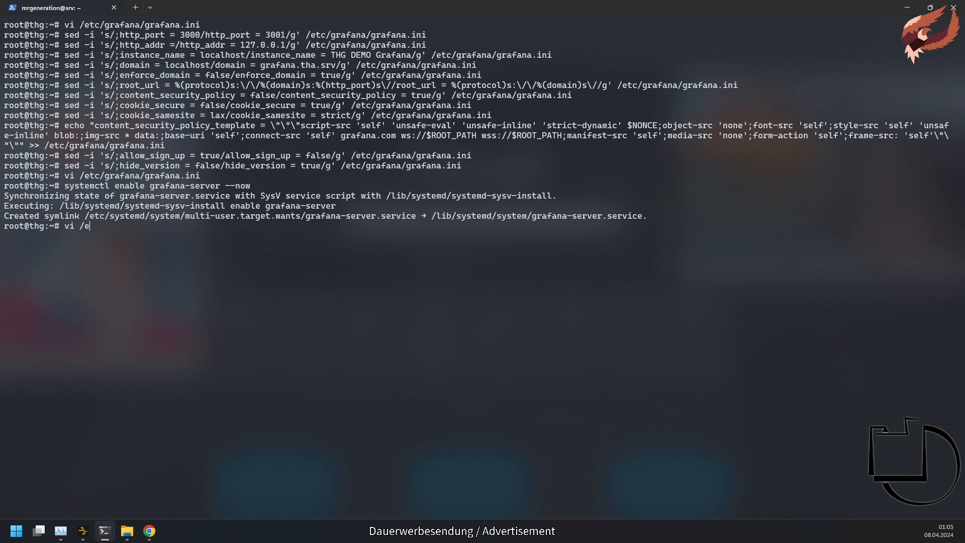
{"action": "type", "text": "tc/nginx/sites-enabled/grafan"}
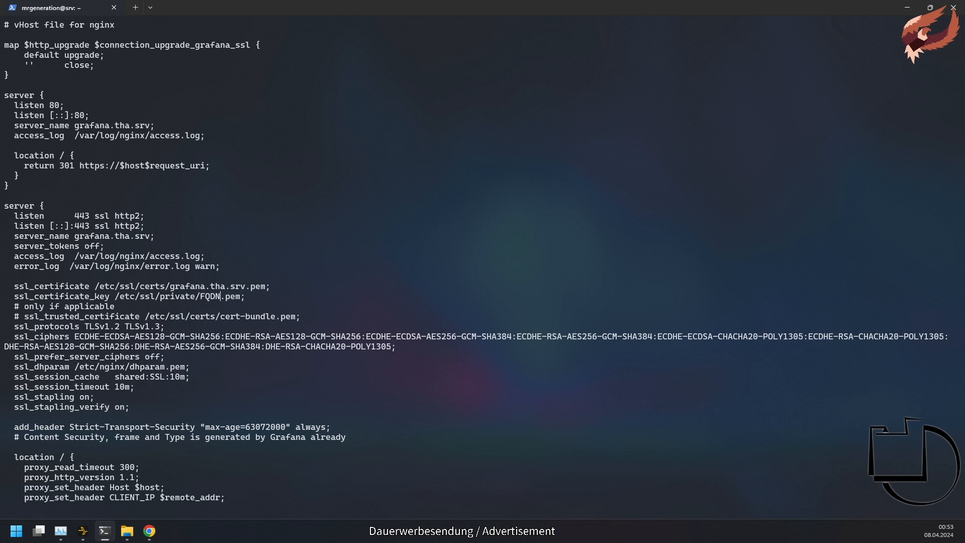
- Set server_name grafana.tha.srv in nginx's grafana.conf and reload nginx
{"action": "type", "text": "grafana.tha.srv"}
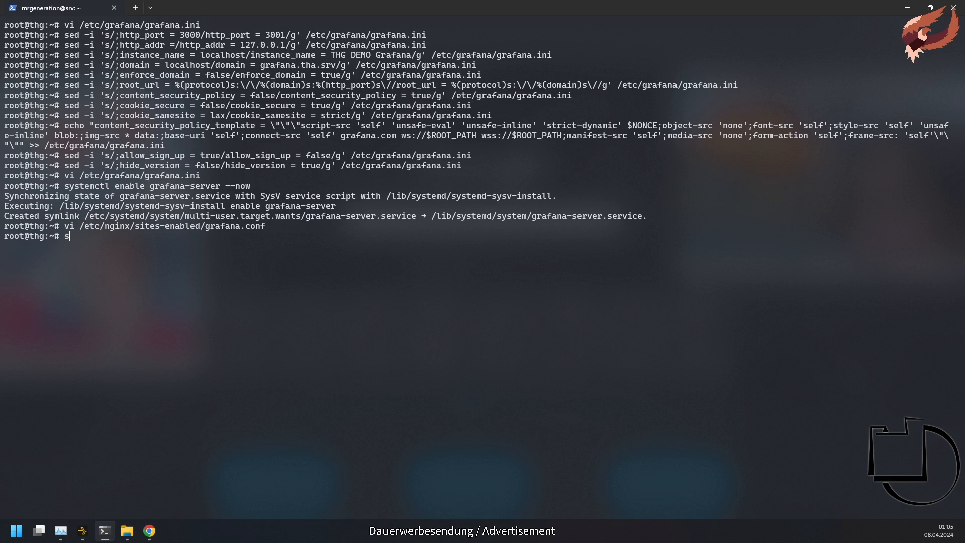
{"action": "type", "text": "ystemctl reloa"}
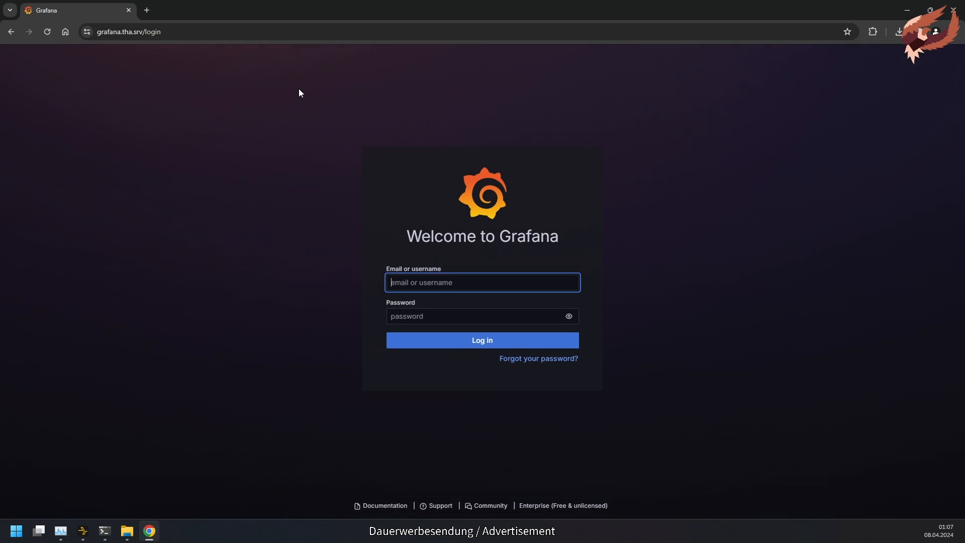
- Log in as admin and submit a new administrator password
{"action": "left_click", "coordinate": [482, 340]}
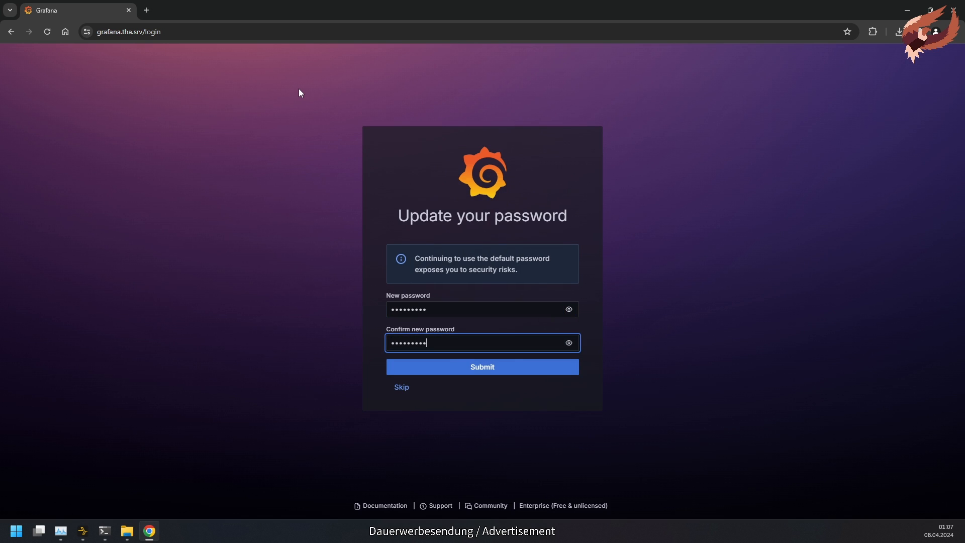
{"action": "left_click", "coordinate": [482, 366]}
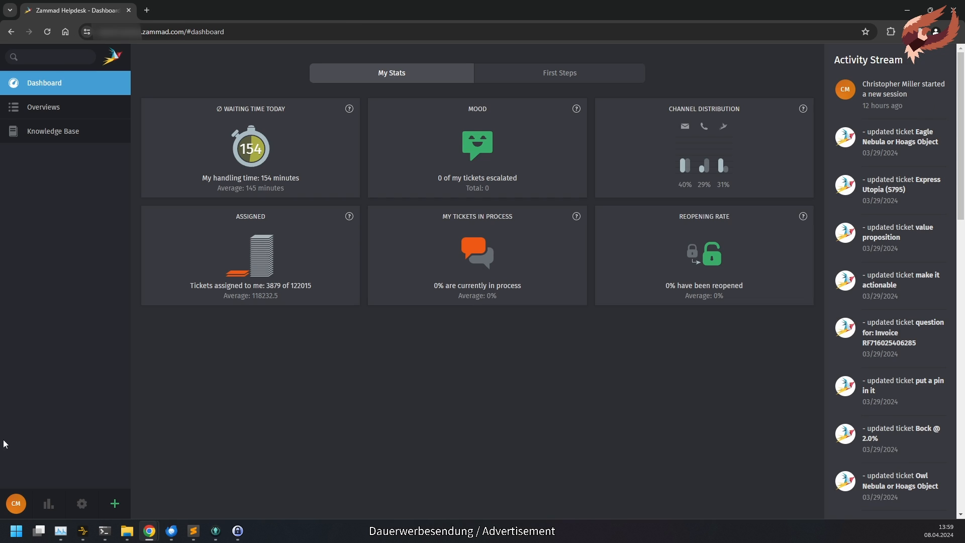
- Switch on Zammad's Elasticsearch integration, confirm it, and dismiss the generated credentials
{"action": "left_click", "coordinate": [82, 503]}
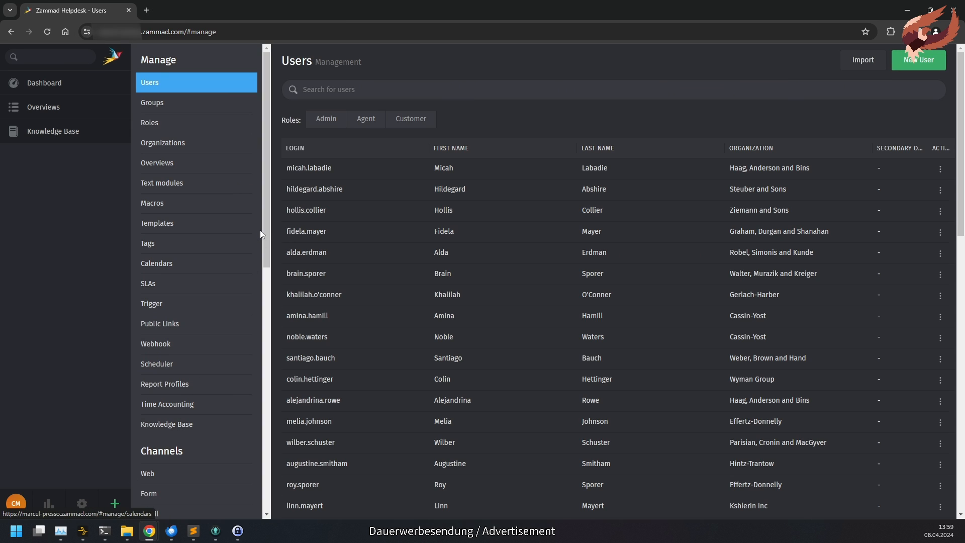
{"action": "scroll", "scroll_direction": "down", "scroll_amount": 3}
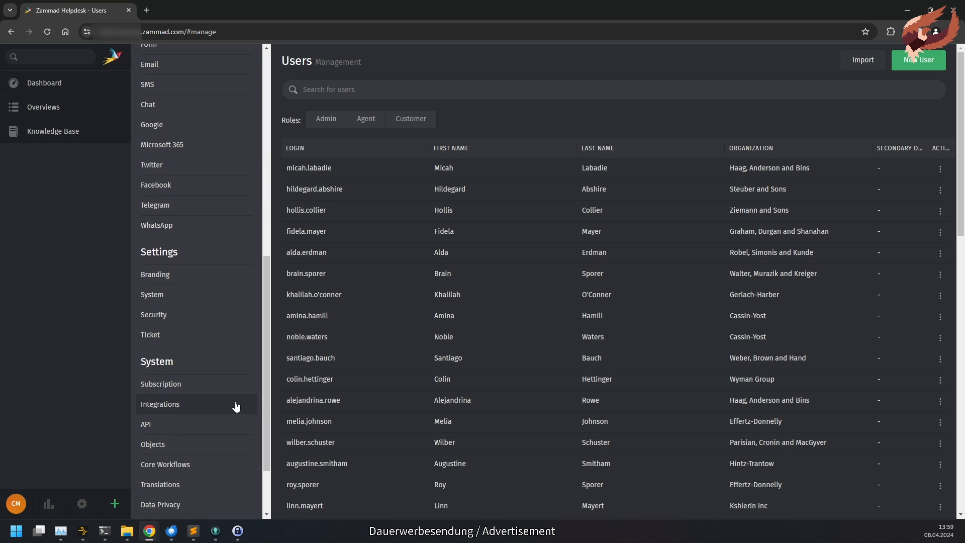
{"action": "left_click", "coordinate": [159, 404]}
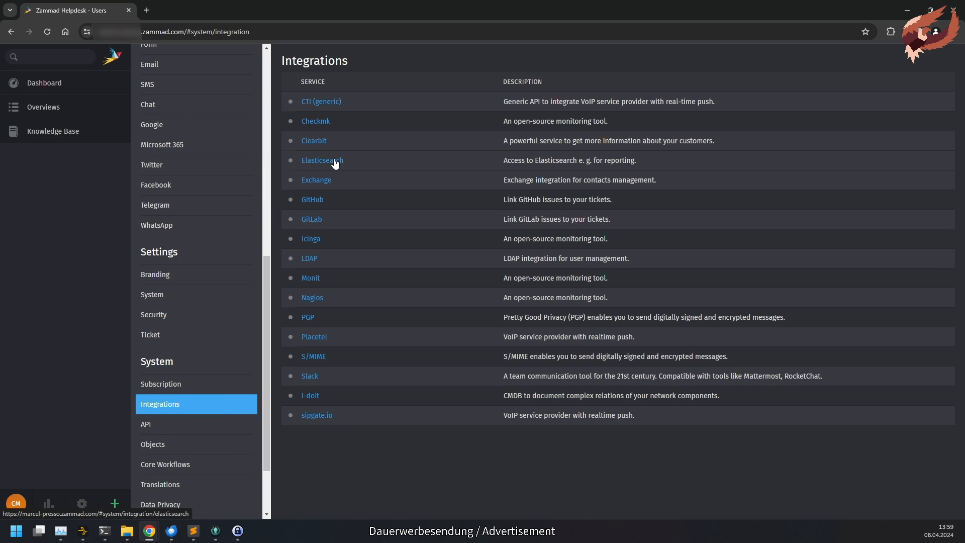
{"action": "left_click", "coordinate": [321, 160]}
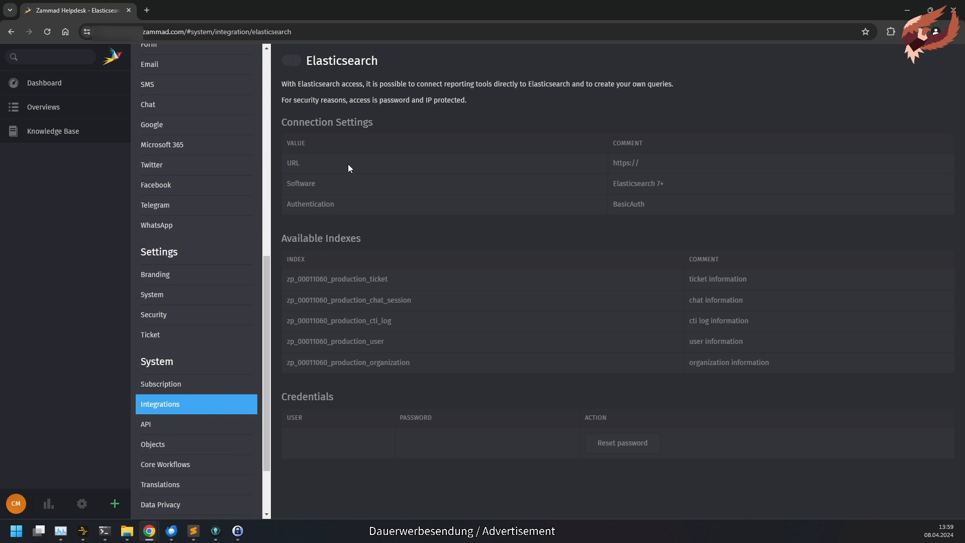
{"action": "left_click", "coordinate": [290, 60]}
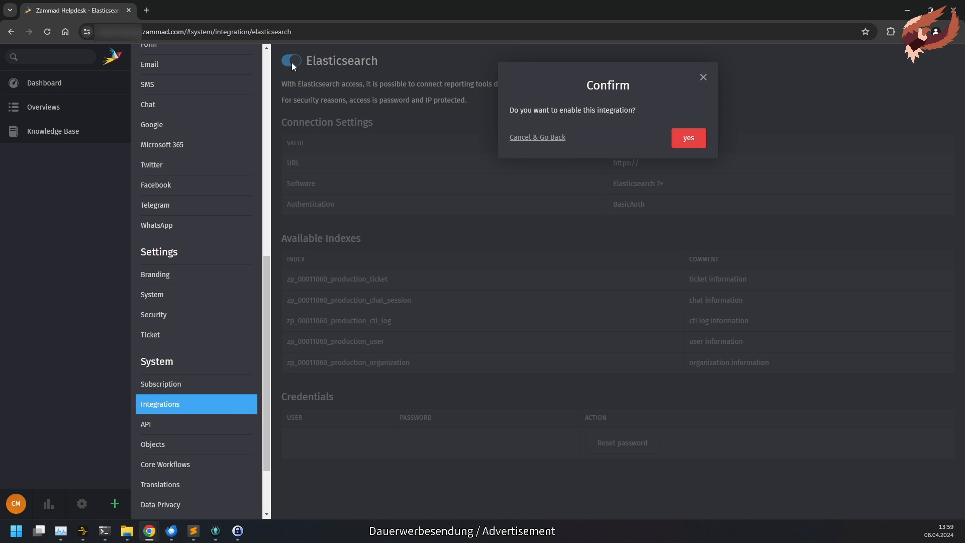
{"action": "left_click", "coordinate": [688, 137]}
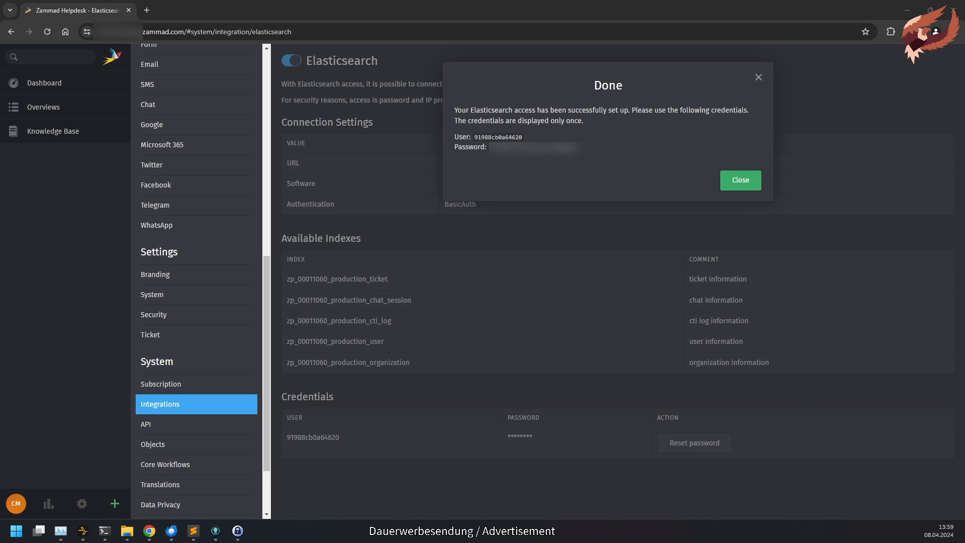
{"action": "left_click", "coordinate": [740, 180]}
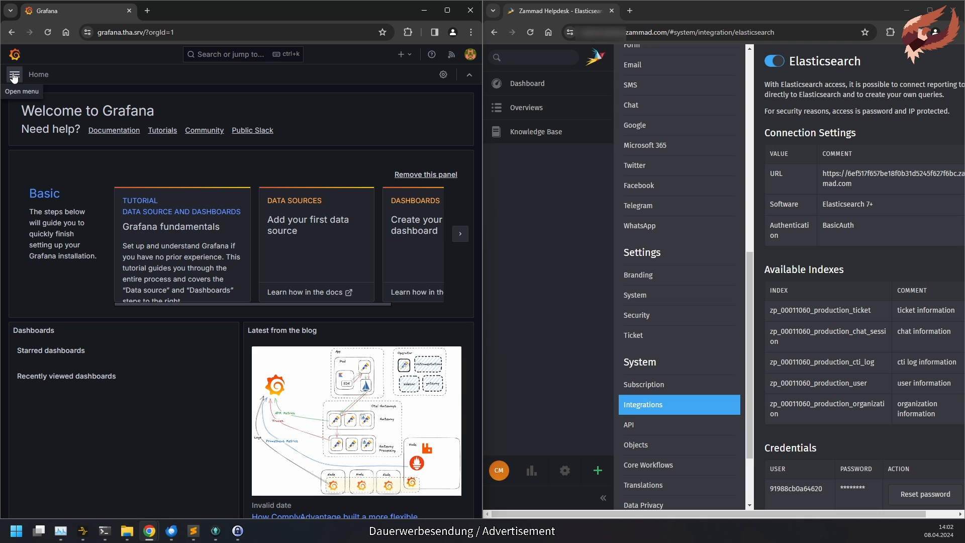
- Go to Connections > Data sources and start adding a new data source
{"action": "left_click", "coordinate": [13, 74]}
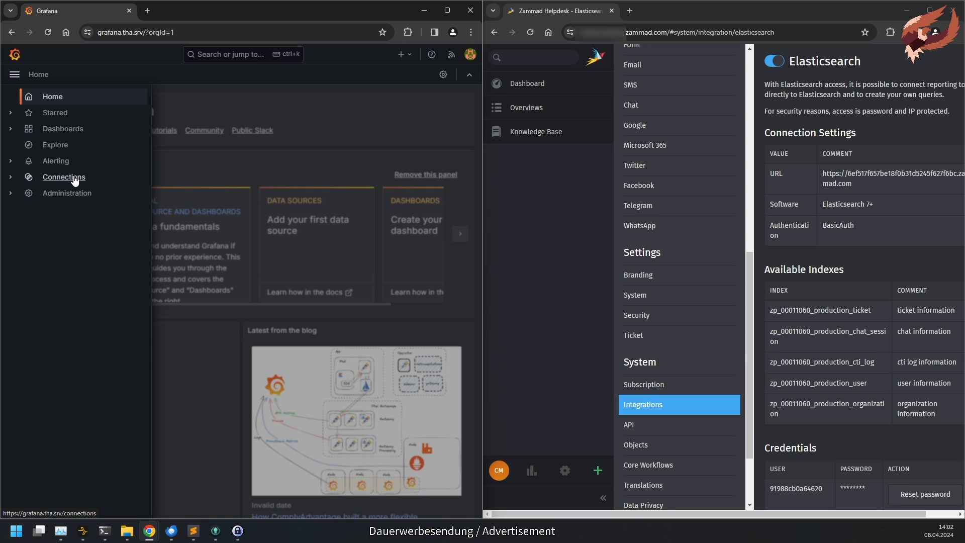
{"action": "left_click", "coordinate": [63, 177]}
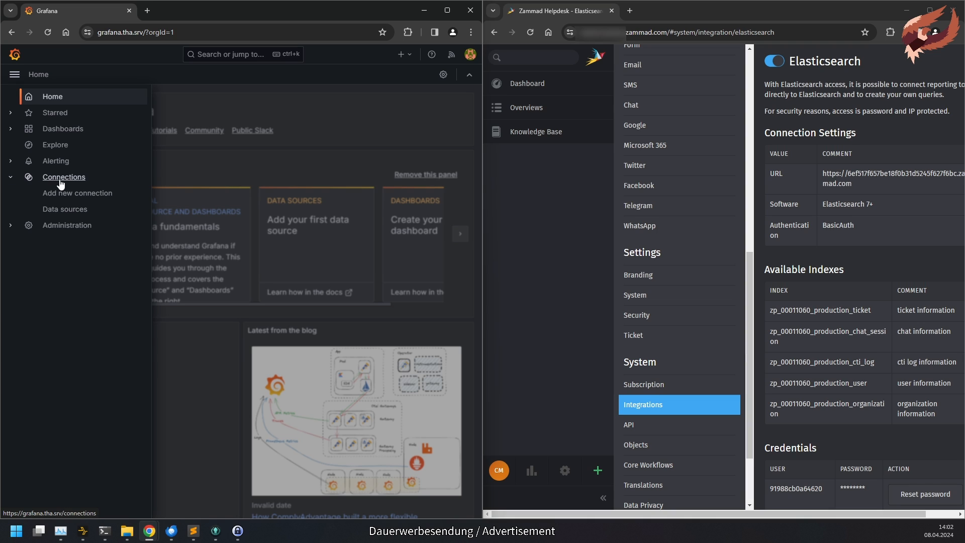
{"action": "left_click", "coordinate": [65, 209]}
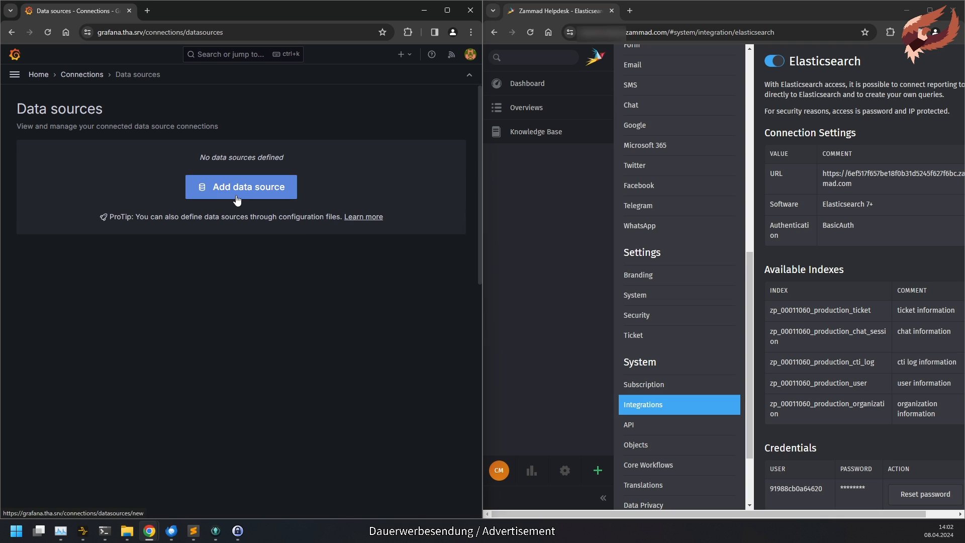
{"action": "left_click", "coordinate": [240, 186]}
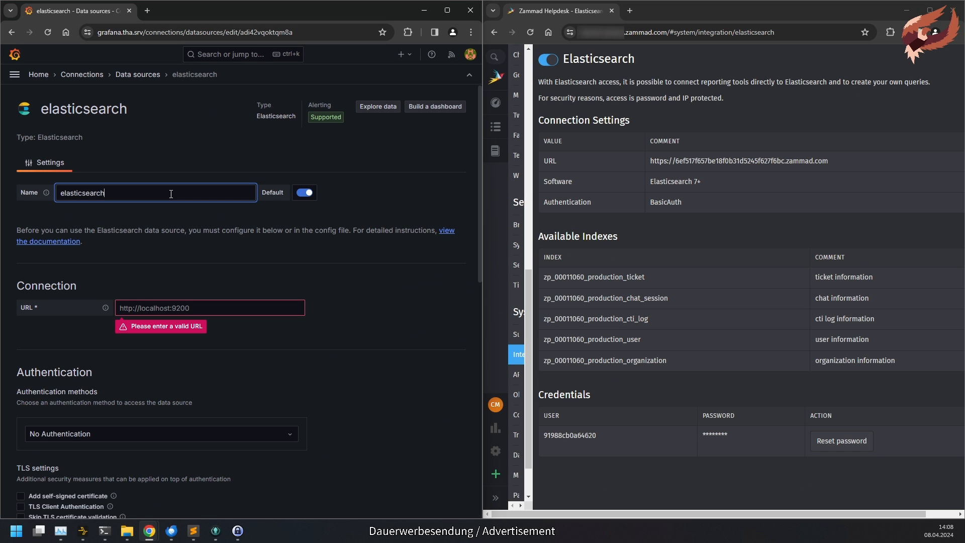
- Name the data source 'ES - Chat Sessions' with the Zammad URL and basic-auth user
{"action": "type", "text": "ES -"}
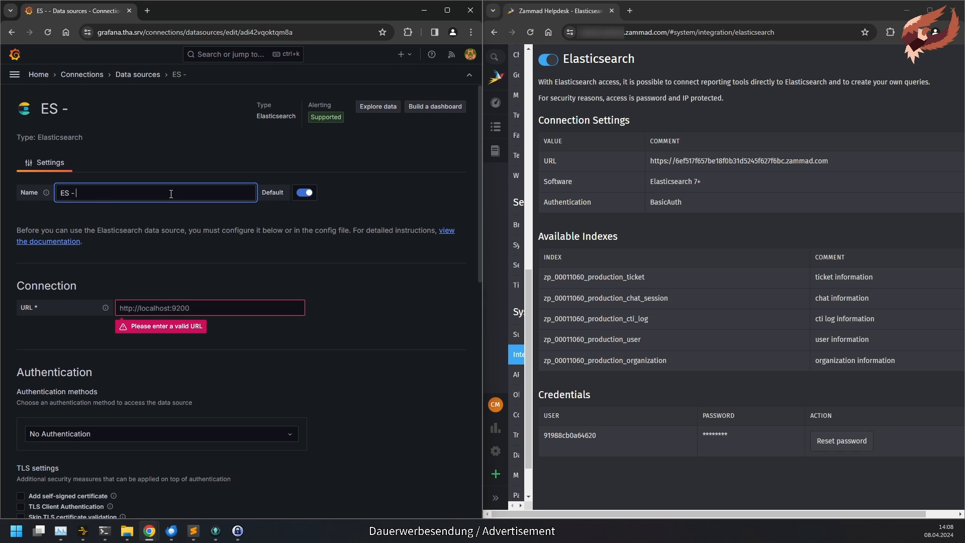
{"action": "type", "text": "Chat Sessions"}
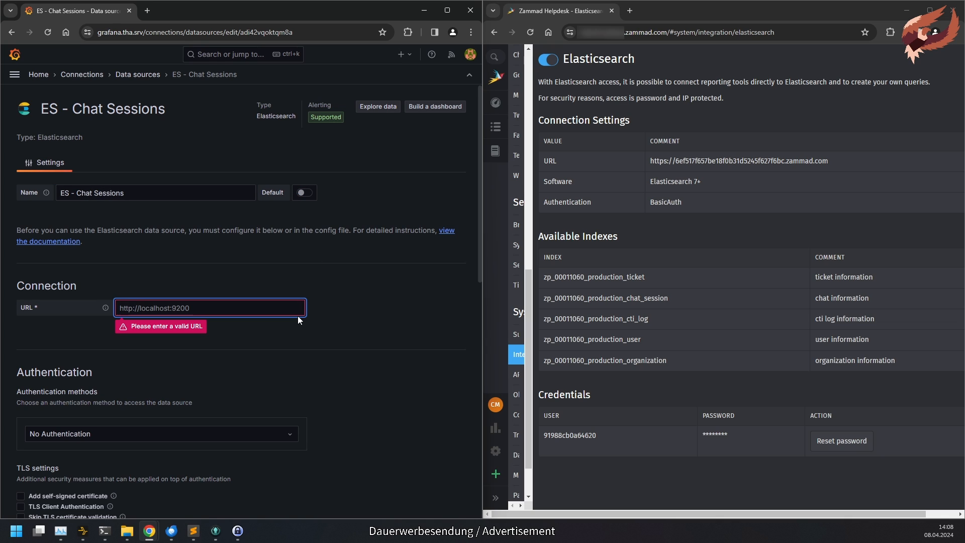
{"action": "type", "text": "https://6ef517f657be18f0b31d5245f627f6bc.zammad.com"}
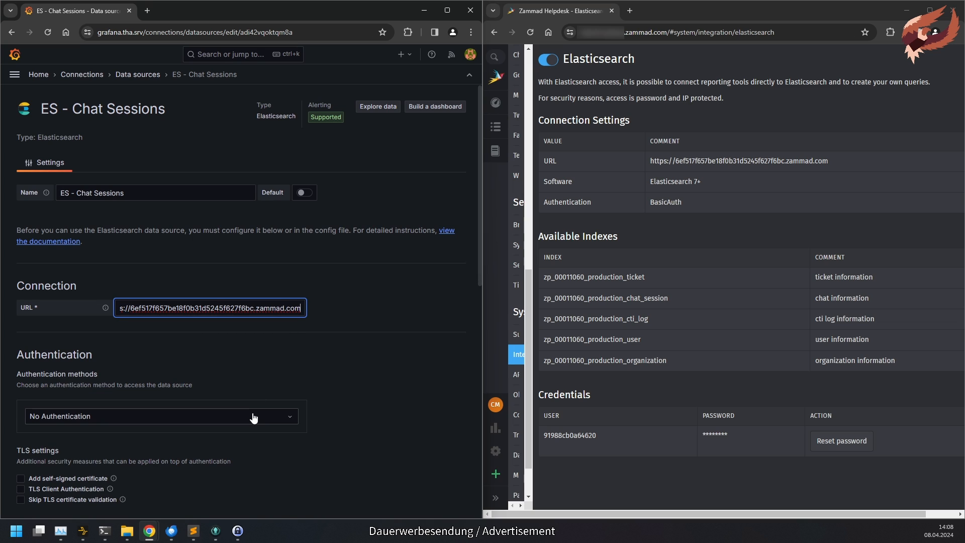
{"action": "left_click", "coordinate": [161, 416]}
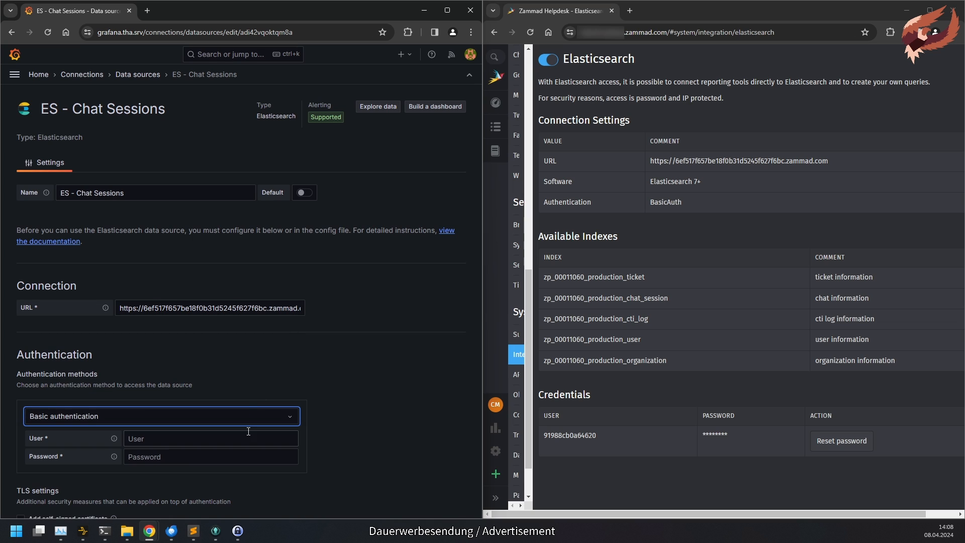
{"action": "left_click", "coordinate": [211, 439]}
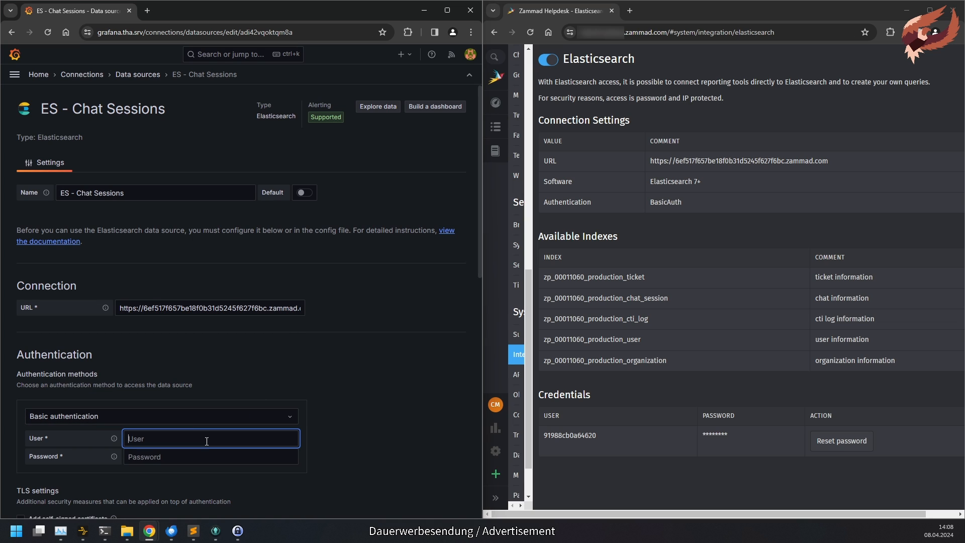
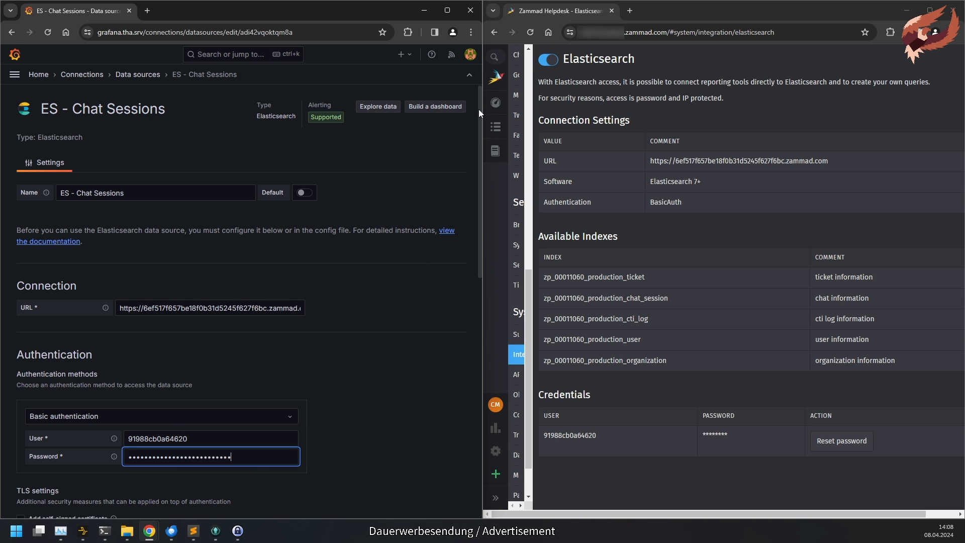
- Set the chat session index and created_at time field, save & test, then return to the list
{"action": "scroll", "scroll_direction": "down", "scroll_amount": 3}
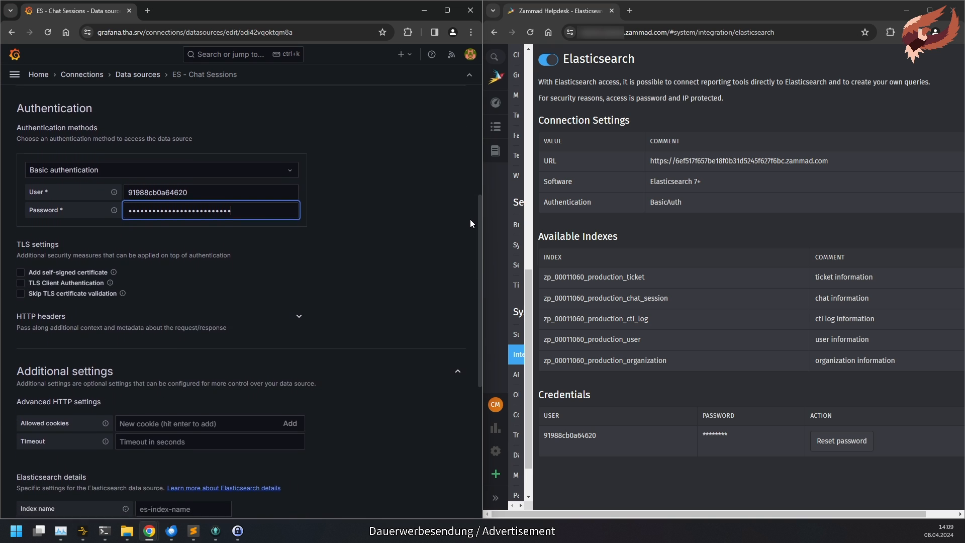
{"action": "scroll", "scroll_direction": "down", "scroll_amount": 3}
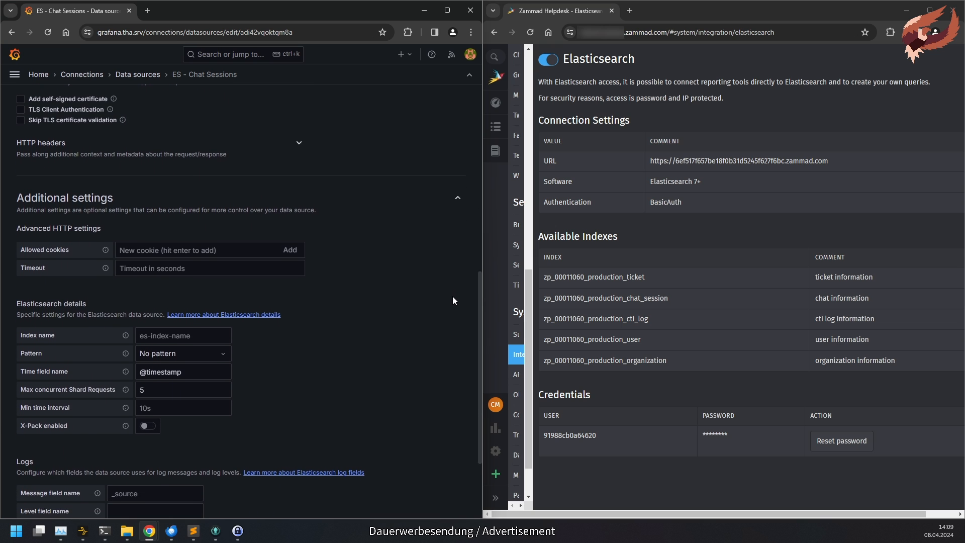
{"action": "scroll", "scroll_direction": "down", "scroll_amount": 3}
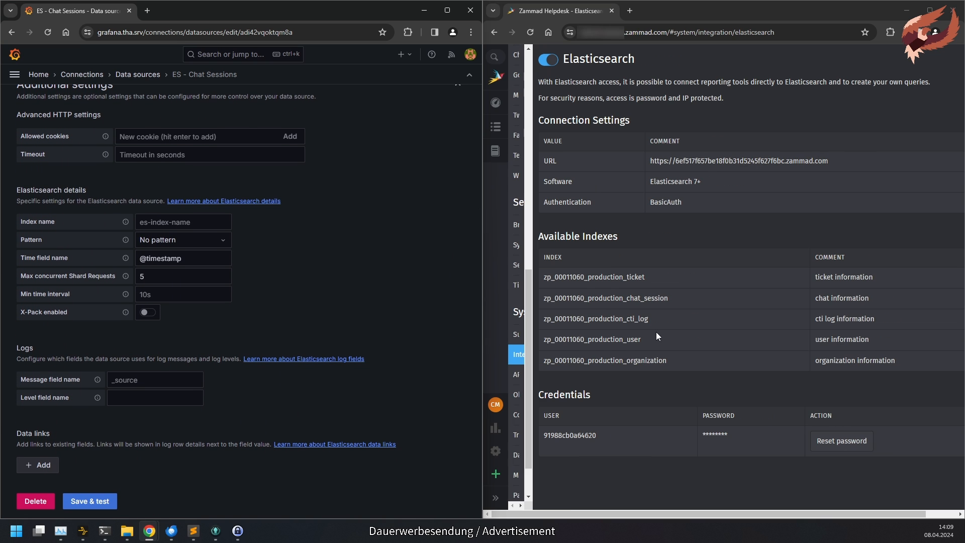
{"action": "double_click", "coordinate": [604, 298]}
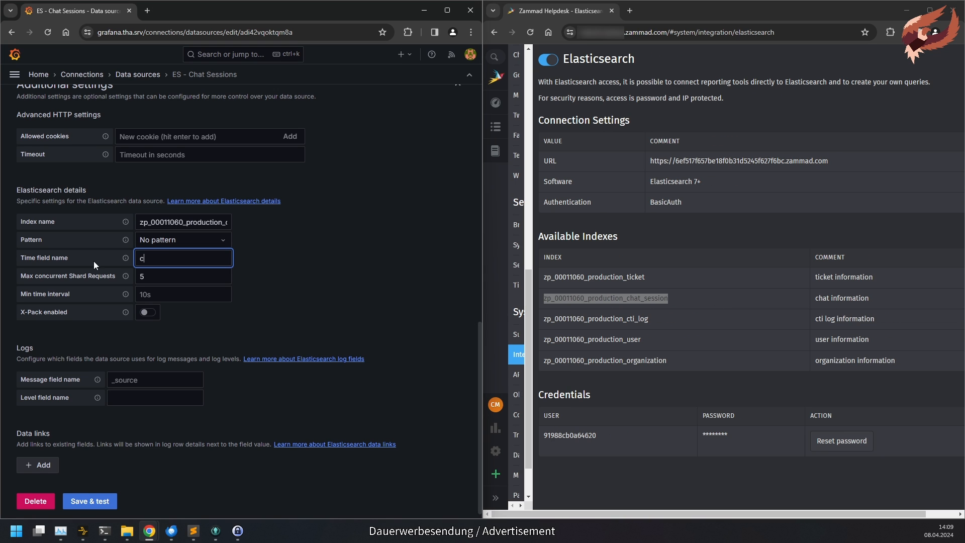
{"action": "type", "text": "reated_at"}
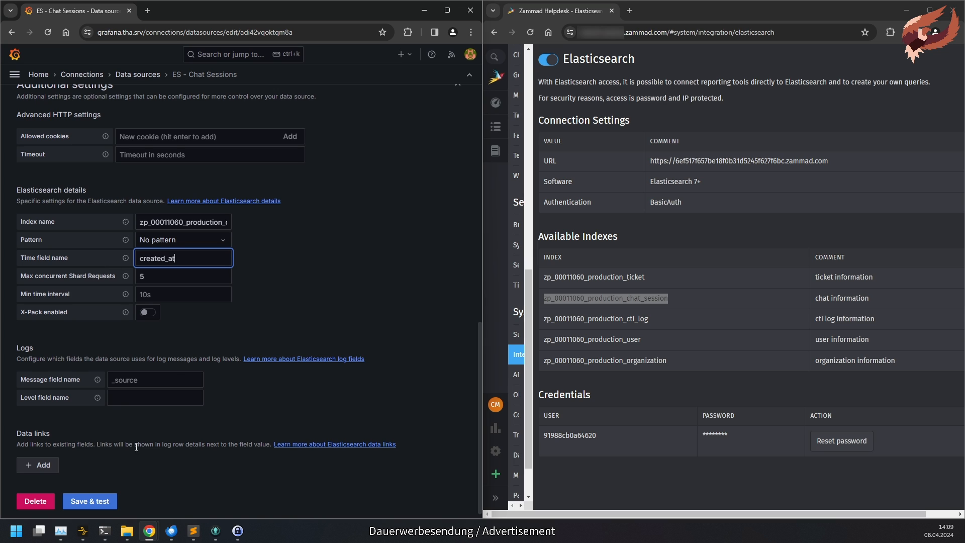
{"action": "left_click", "coordinate": [89, 501]}
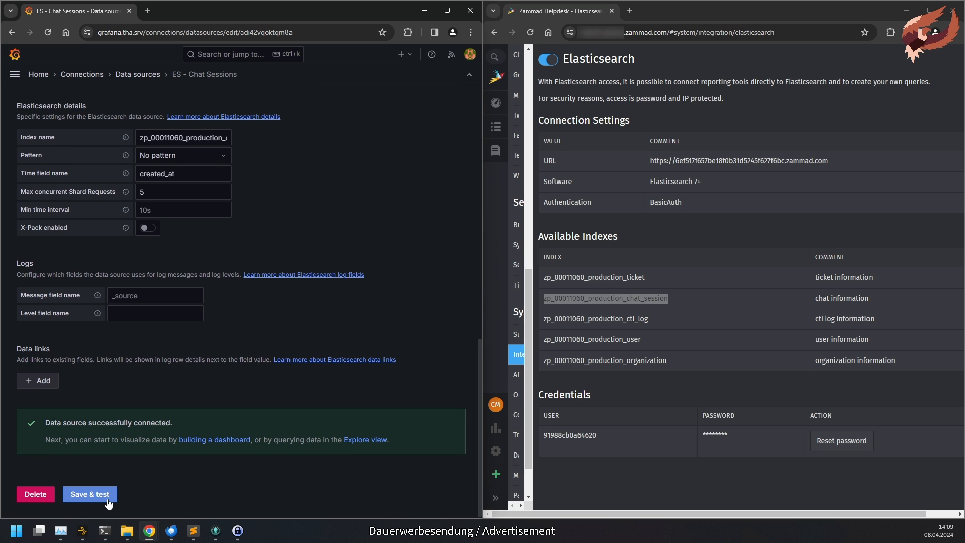
{"action": "mouse_move", "coordinate": [137, 74]}
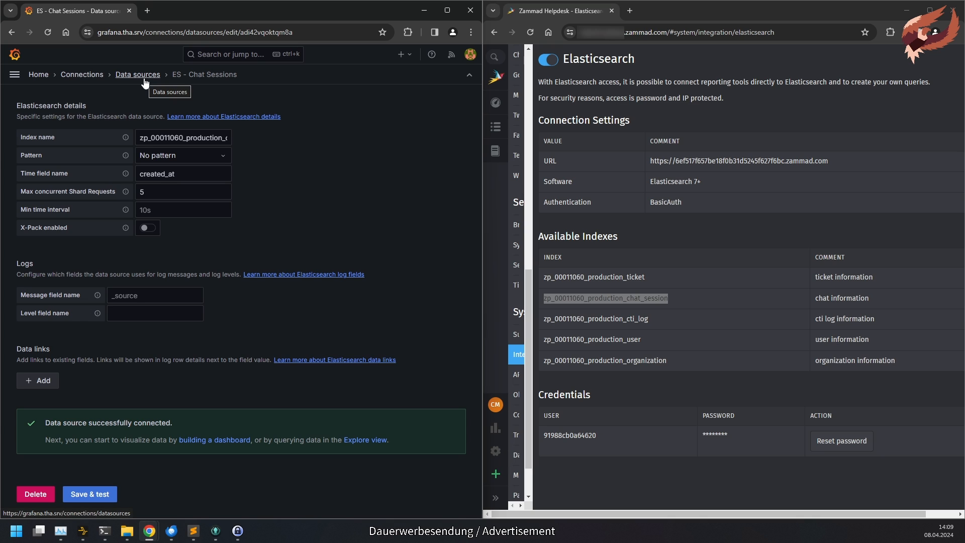
{"action": "left_click", "coordinate": [138, 74]}
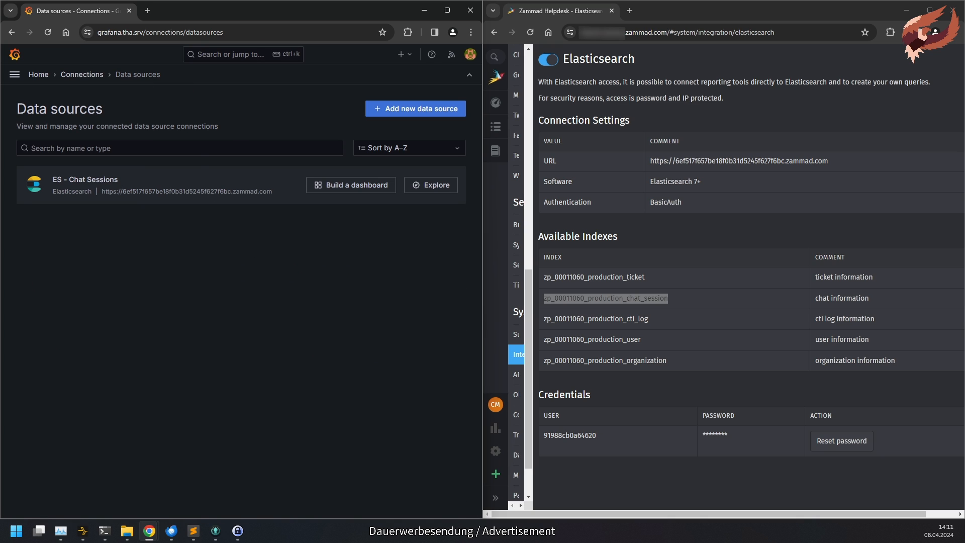
{"action": "mouse_move", "coordinate": [414, 109]}
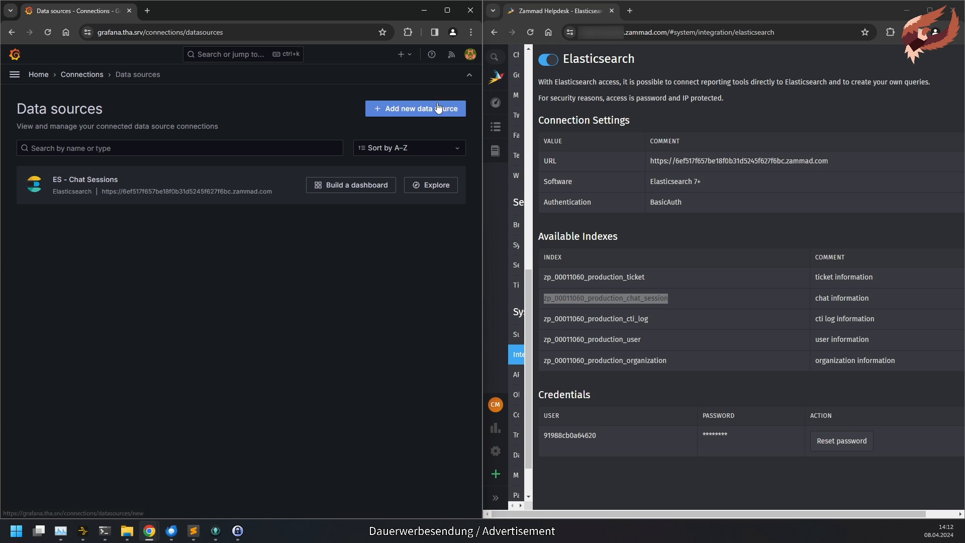
- Add a new Elasticsearch data source and name it 'ES - Tickets by close_at'
{"action": "left_click", "coordinate": [85, 179]}
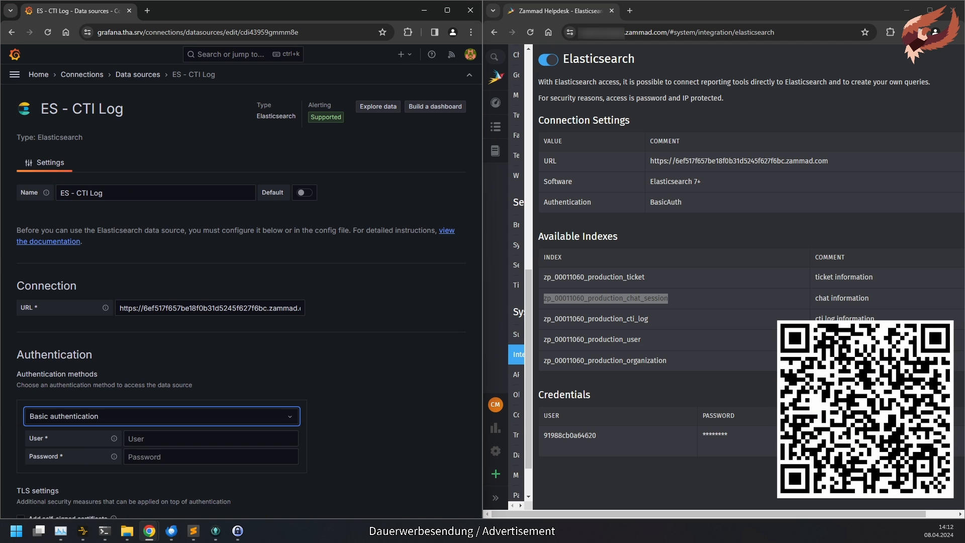
{"action": "scroll", "scroll_direction": "down", "scroll_amount": 3}
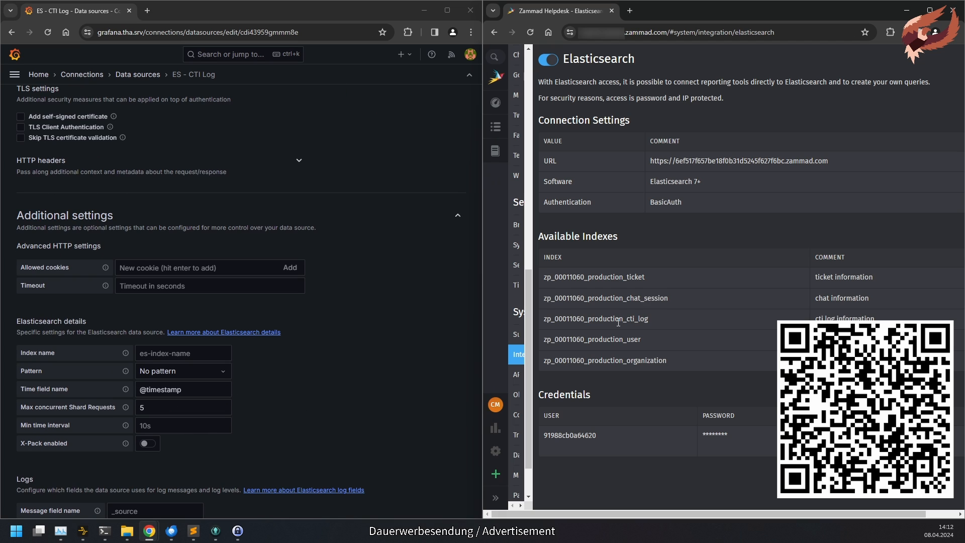
{"action": "type", "text": "start_at"}
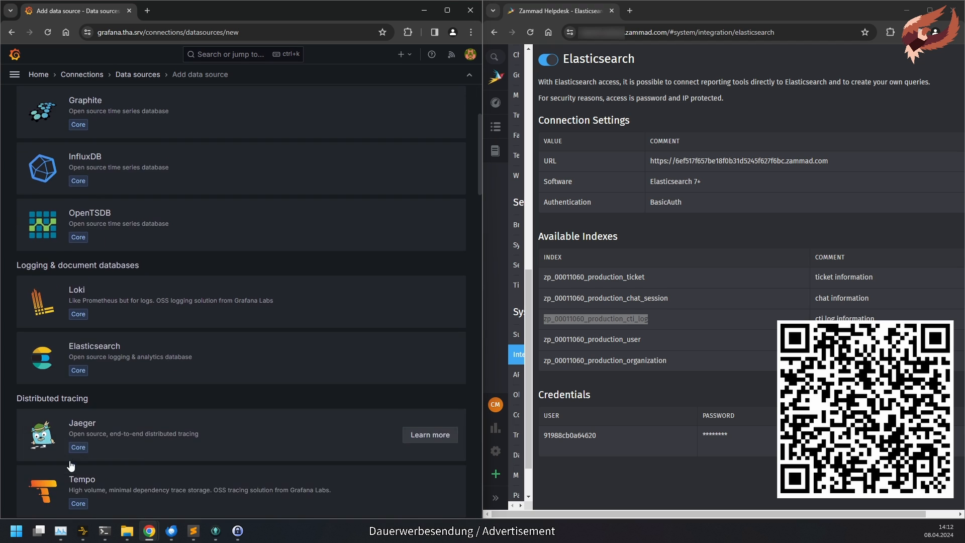
{"action": "left_click", "coordinate": [94, 345]}
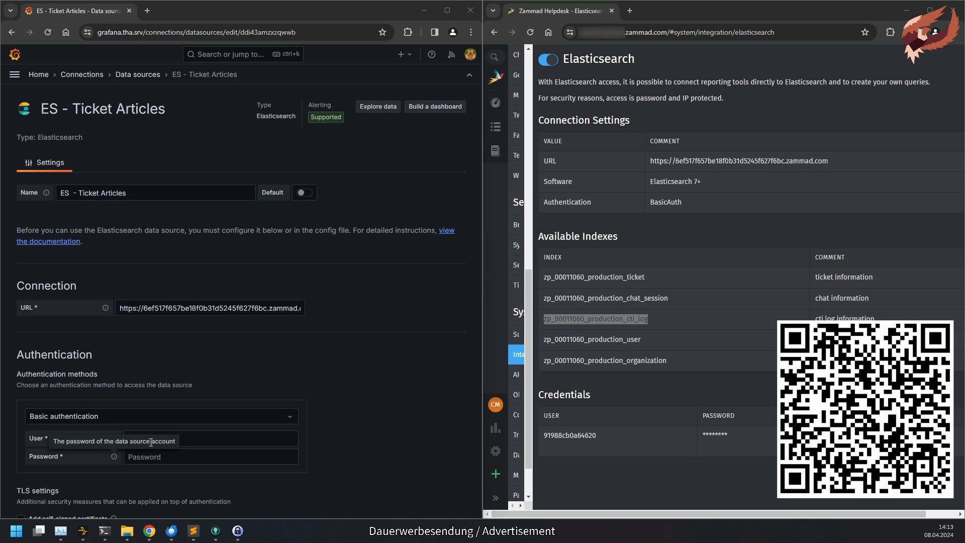
{"action": "scroll", "scroll_direction": "down", "scroll_amount": 3}
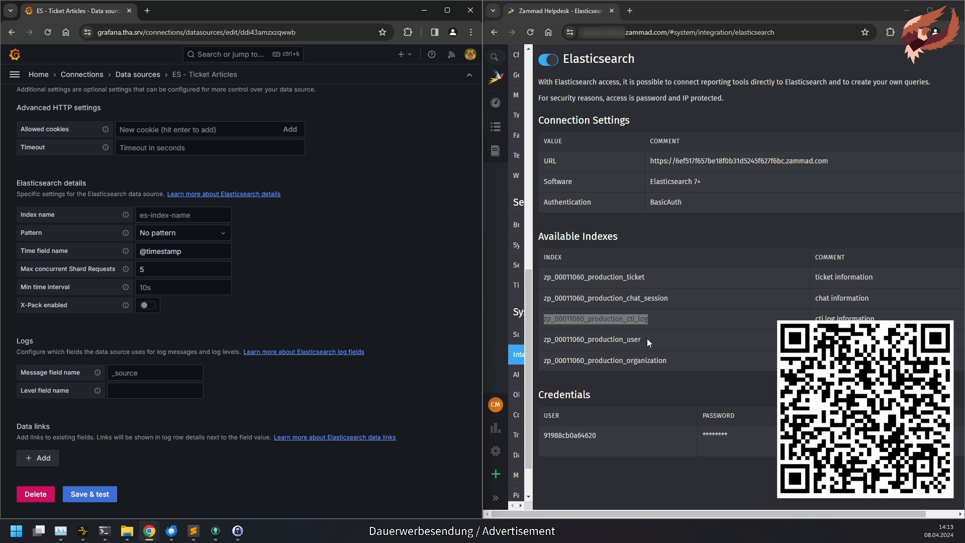
{"action": "type", "text": "article"}
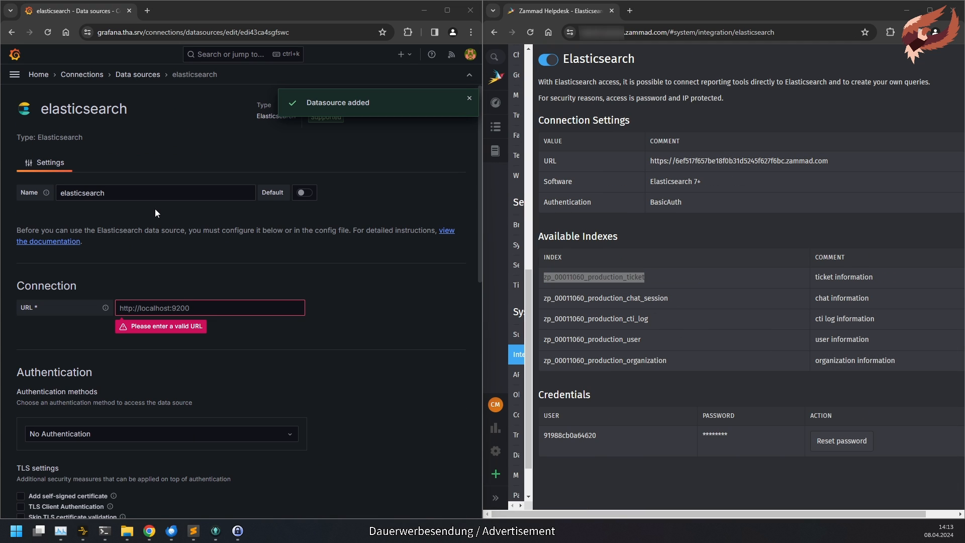
{"action": "type", "text": "ES - Tickets by close_at"}
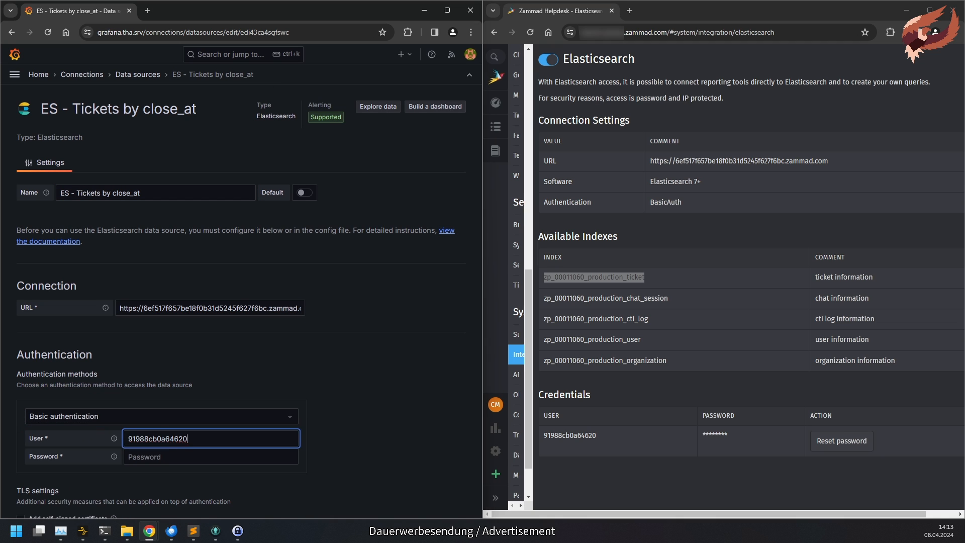
- Set close_at as time field, then add ES - Tickets sources for created_at and first_response_at
{"action": "scroll", "scroll_direction": "down", "scroll_amount": 3}
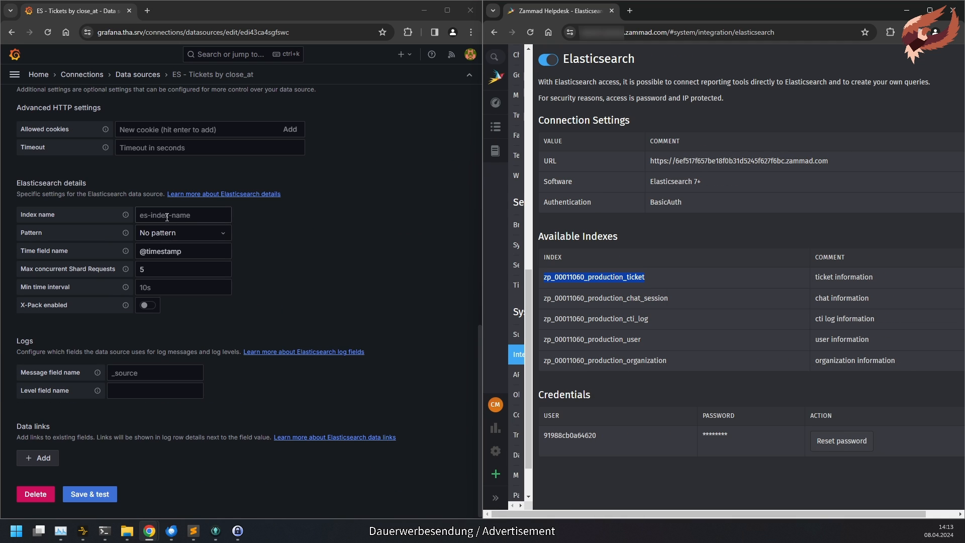
{"action": "type", "text": "close_at"}
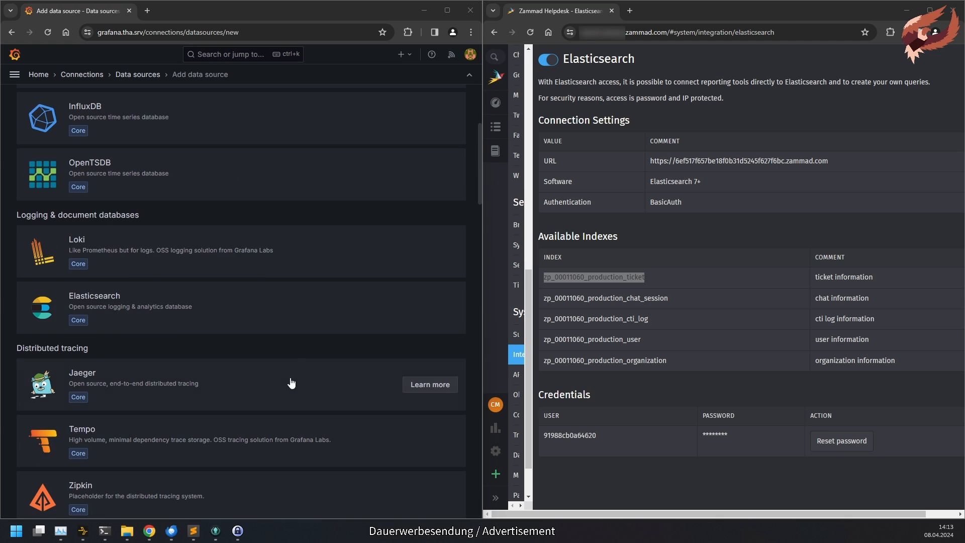
{"action": "left_click", "coordinate": [95, 302]}
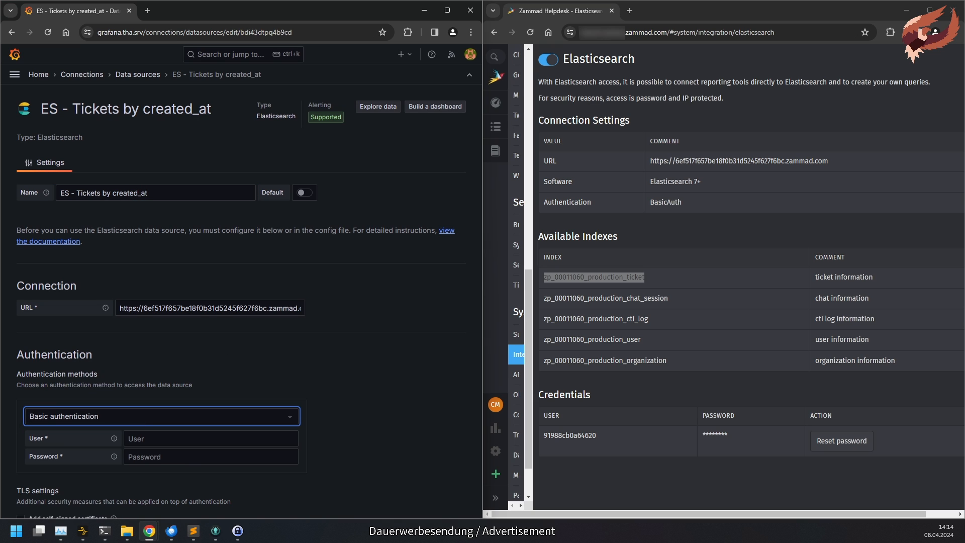
{"action": "scroll", "scroll_direction": "down", "scroll_amount": 3}
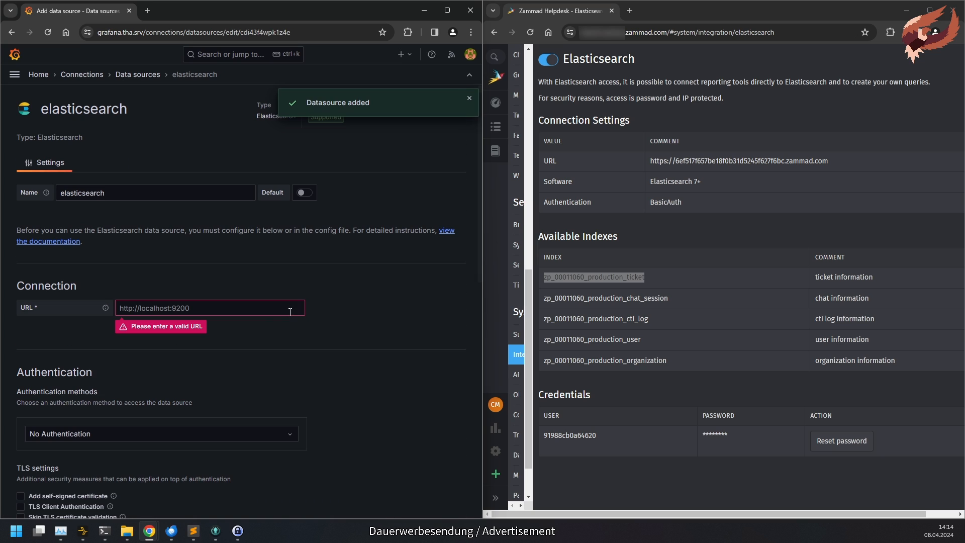
{"action": "type", "text": "ES - Tickets by first_response_at"}
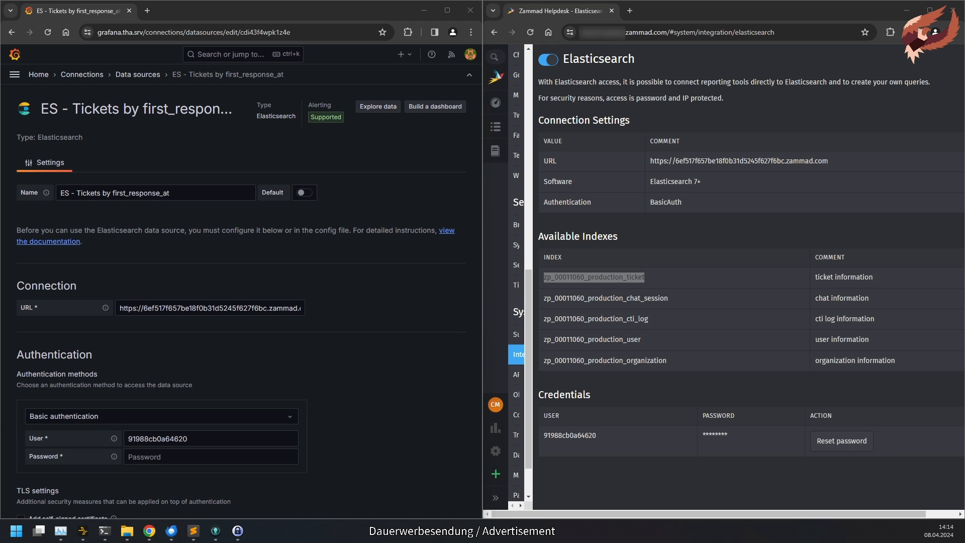
{"action": "scroll", "scroll_direction": "down", "scroll_amount": 3}
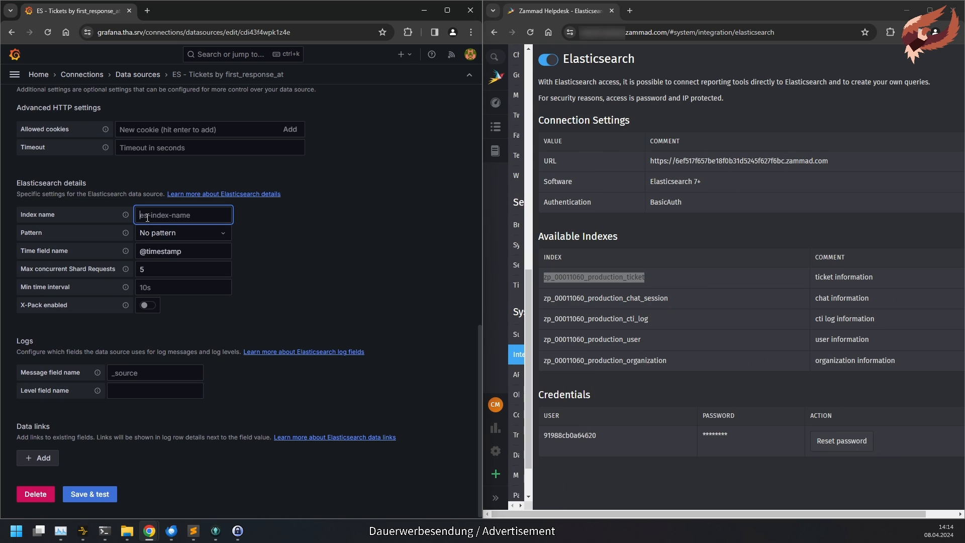
{"action": "type", "text": "first_response_at"}
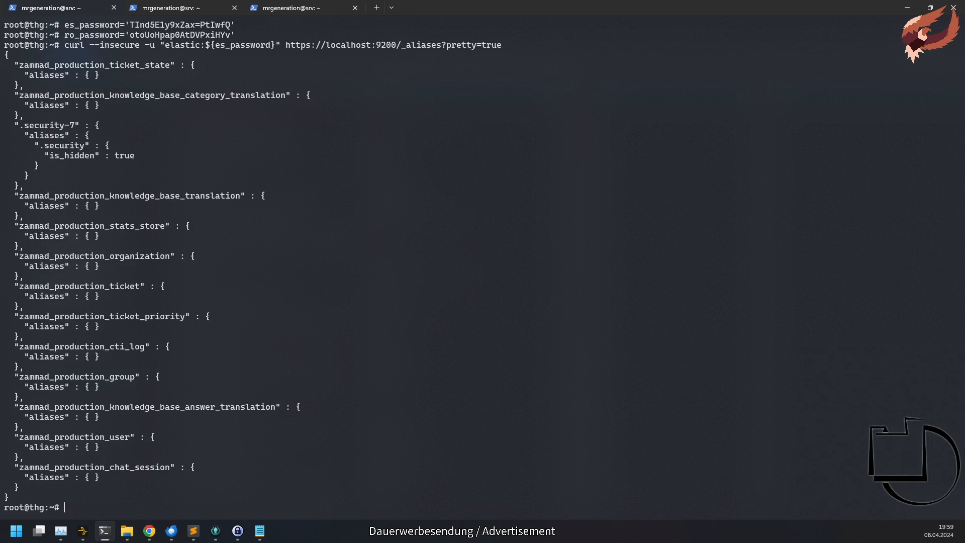
{"action": "mouse_move", "coordinate": [86, 199]}
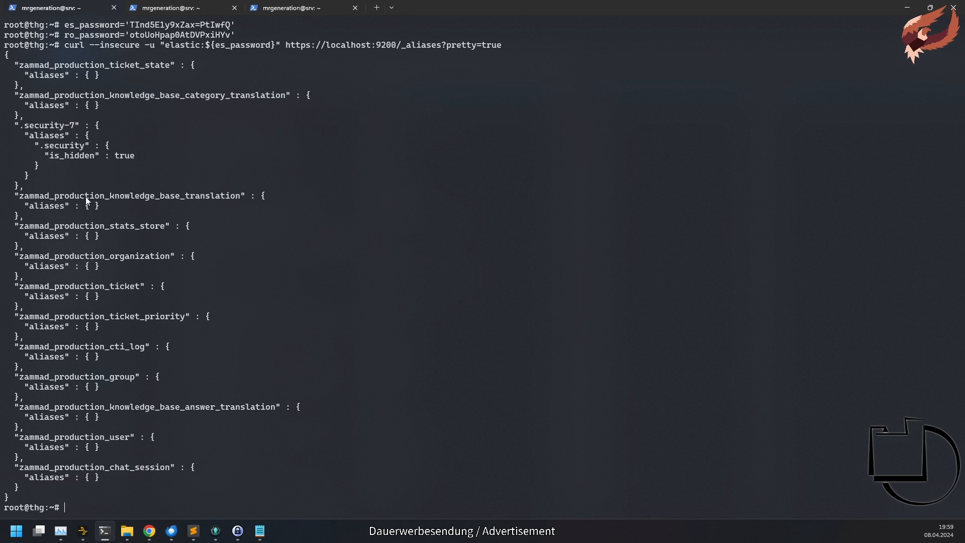
- Select the zammad_production index prefix in the Elasticsearch alias listing
{"action": "double_click", "coordinate": [35, 195]}
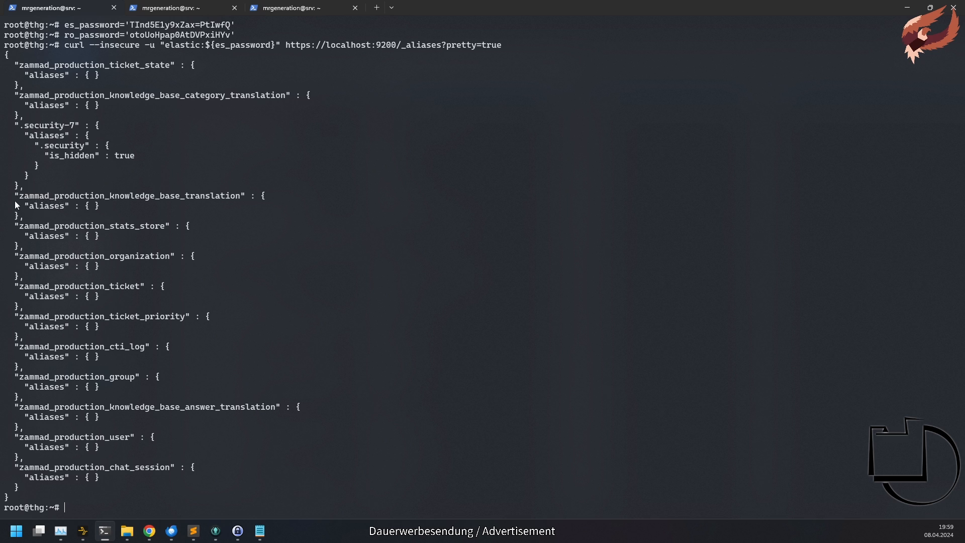
{"action": "double_click", "coordinate": [35, 195]}
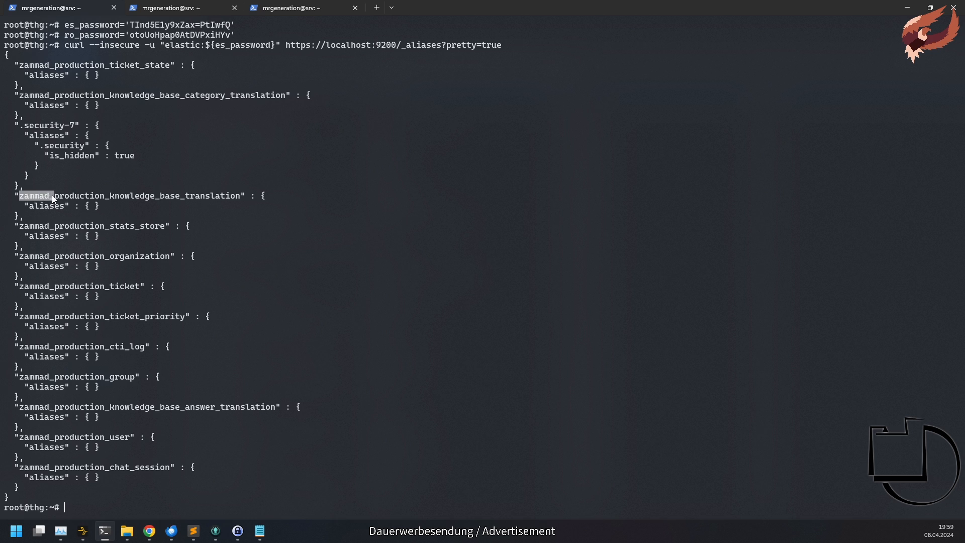
{"action": "mouse_move", "coordinate": [164, 209]}
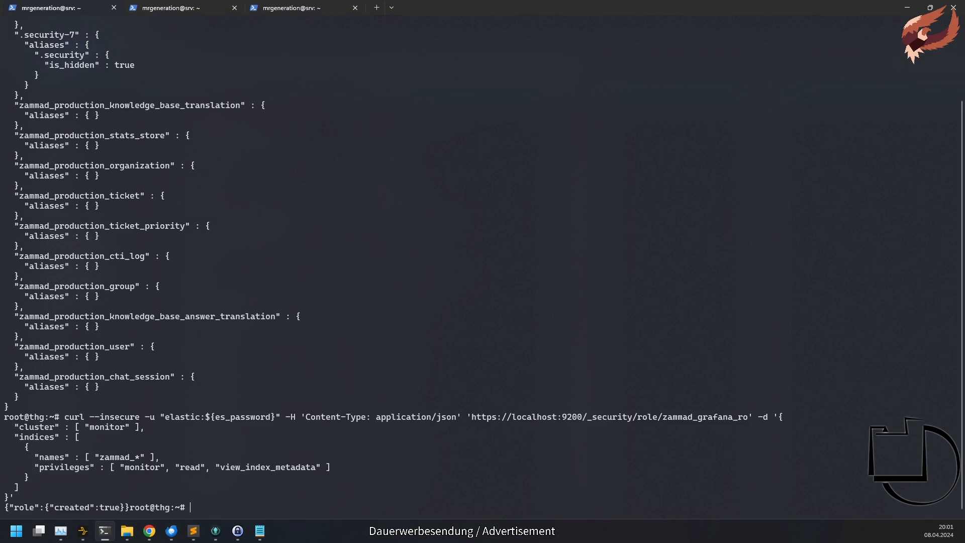
- Select terminal output and start printing the certificate from /etc/elasticsearch/certs
{"action": "left_click_drag", "start_coordinate": [34, 456], "coordinate": [148, 457]}
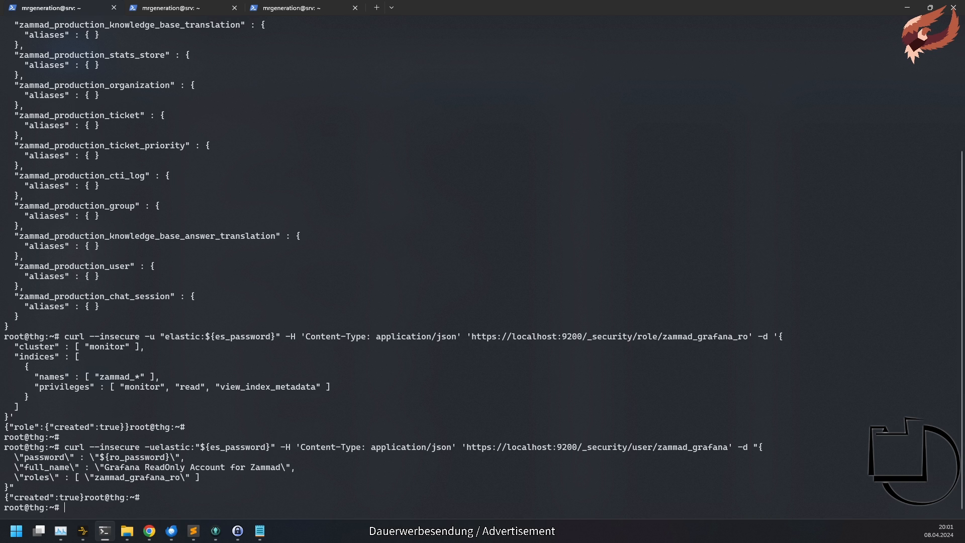
{"action": "type", "text": "cat /"}
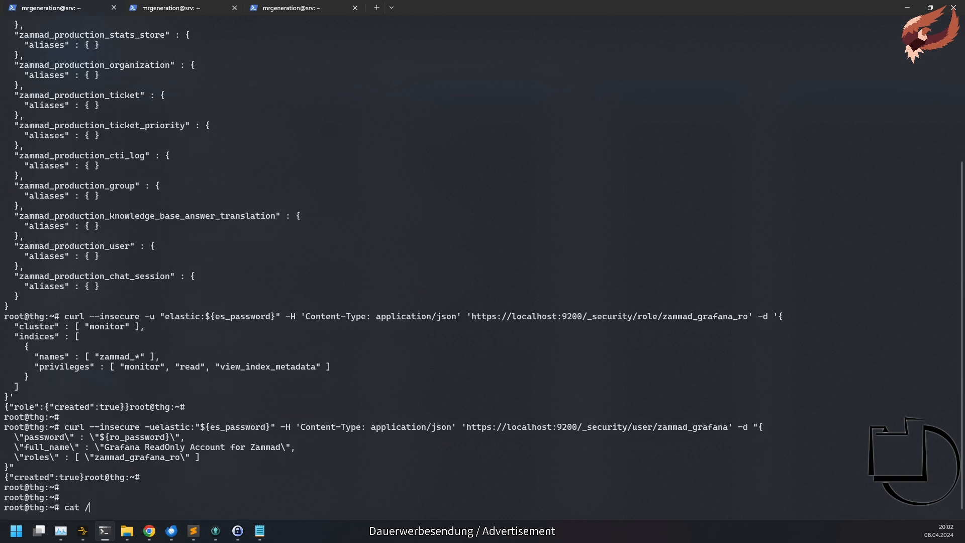
{"action": "type", "text": "etc/elasticsearch/certs/h"}
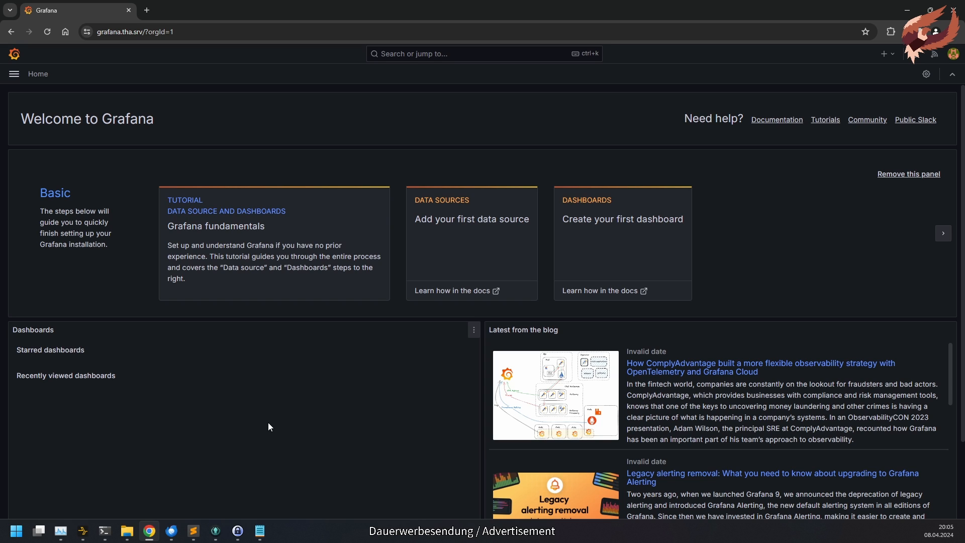
- Add a new Elasticsearch data source from Connections > Data sources
{"action": "left_click", "coordinate": [14, 74]}
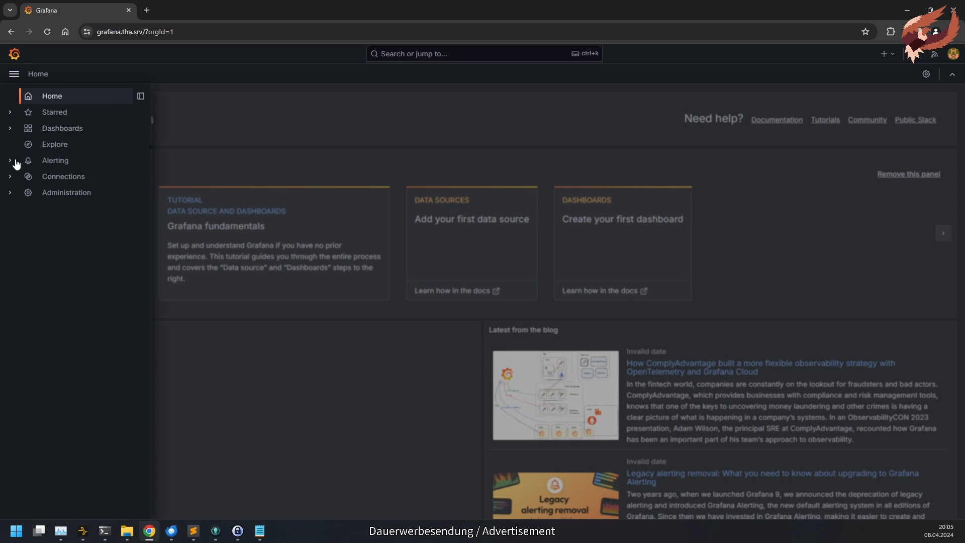
{"action": "left_click", "coordinate": [62, 175]}
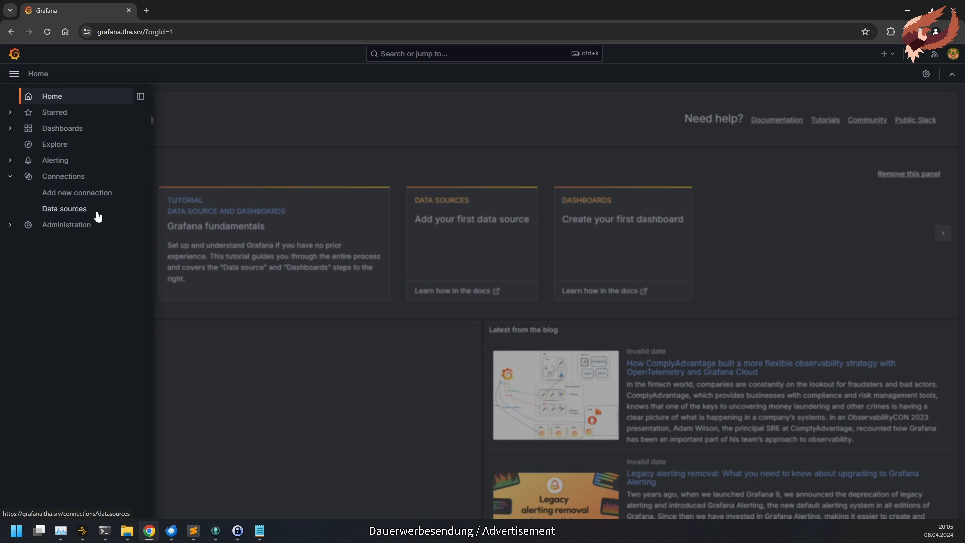
{"action": "left_click", "coordinate": [63, 208]}
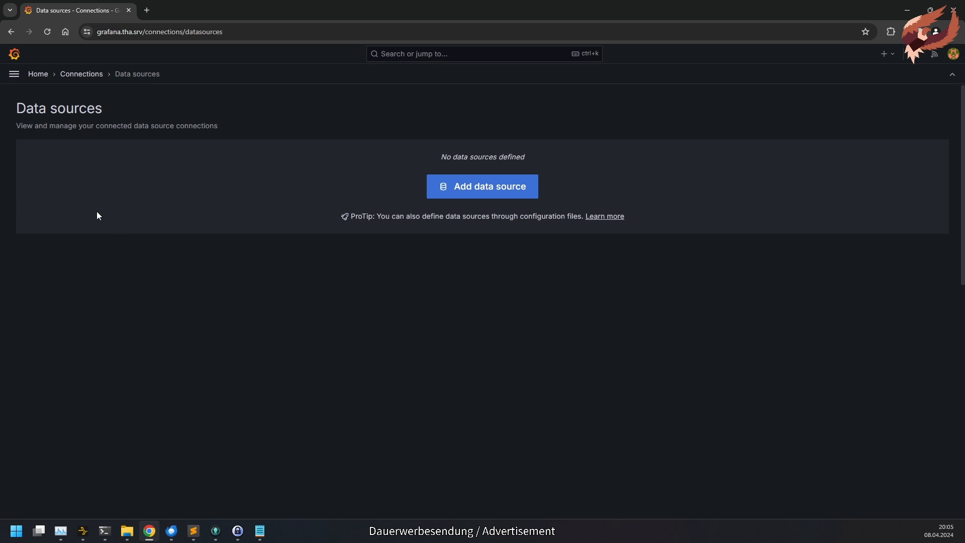
{"action": "left_click", "coordinate": [482, 185]}
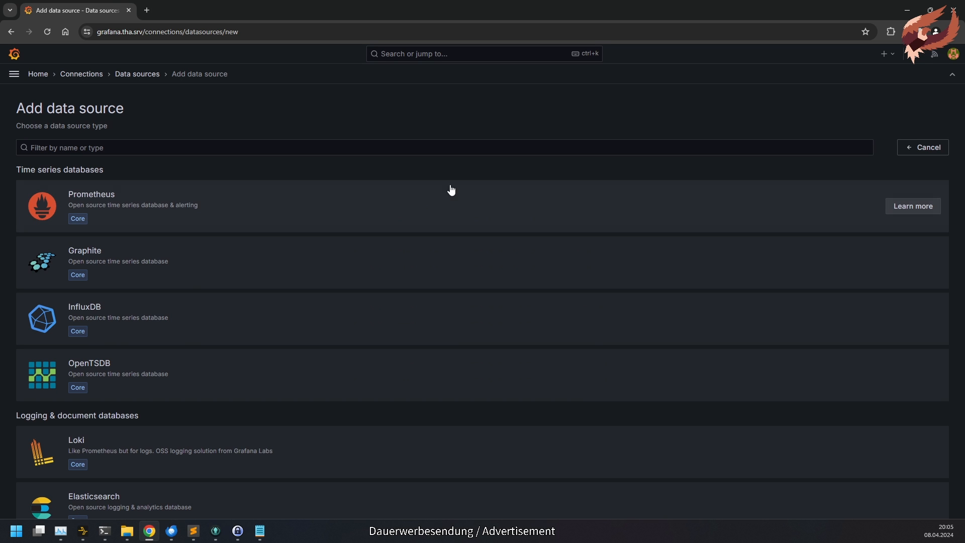
{"action": "scroll", "scroll_direction": "down", "scroll_amount": 3}
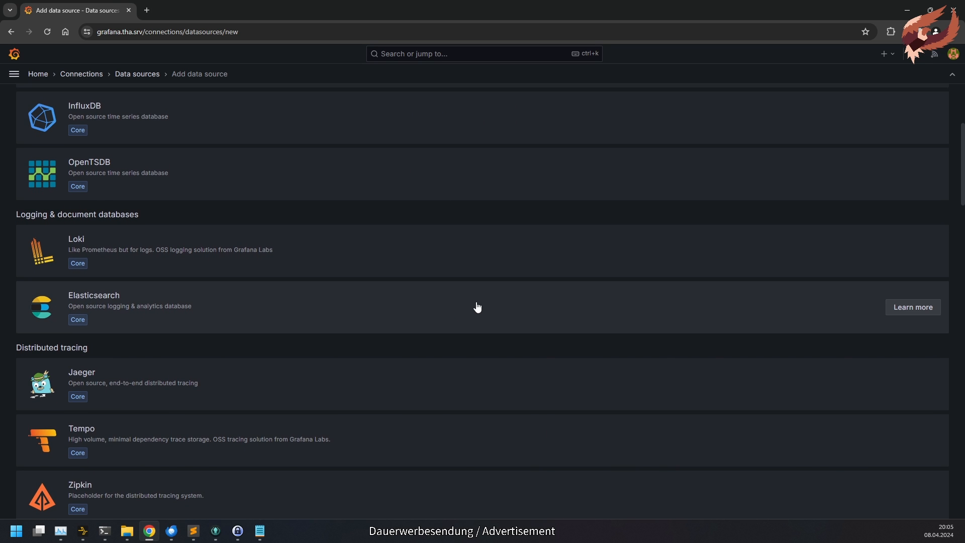
{"action": "left_click", "coordinate": [94, 296]}
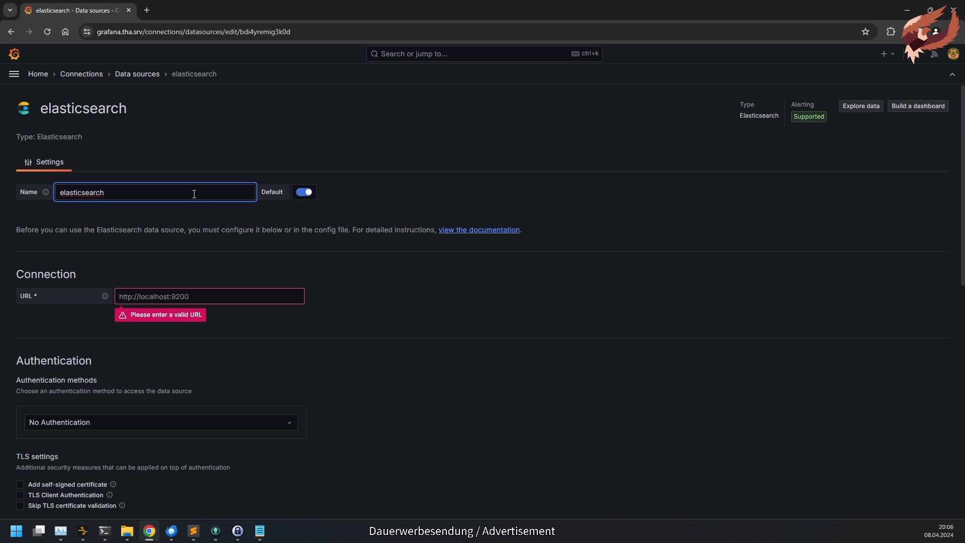
- Name it 'ES - Chat Sessions' with URL and basic auth as zammad_grafana
{"action": "type", "text": "ES - CH"}
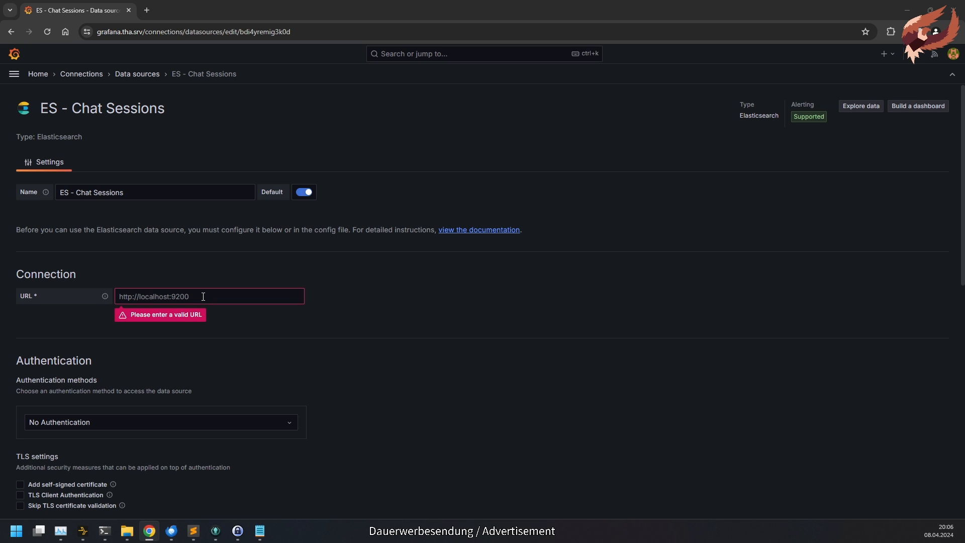
{"action": "left_click", "coordinate": [209, 295]}
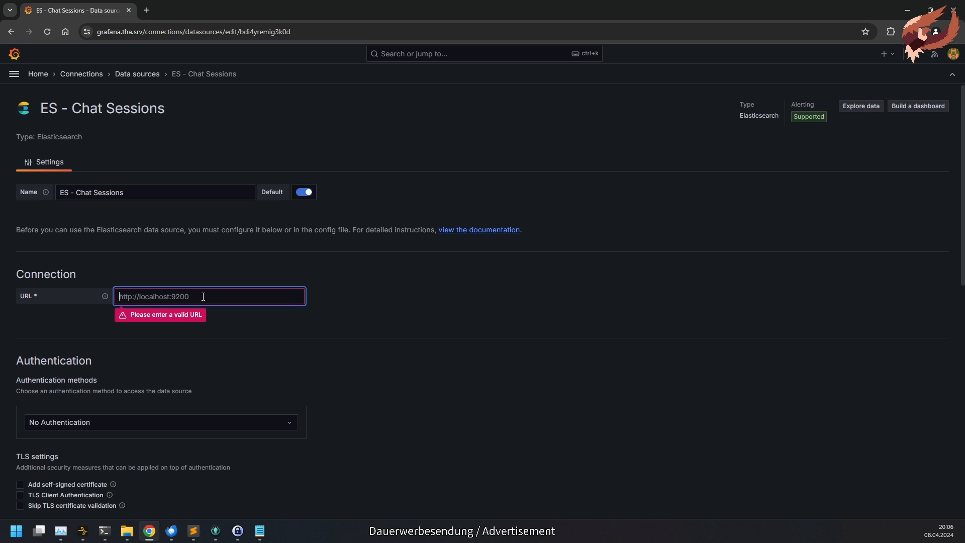
{"action": "left_click", "coordinate": [160, 421]}
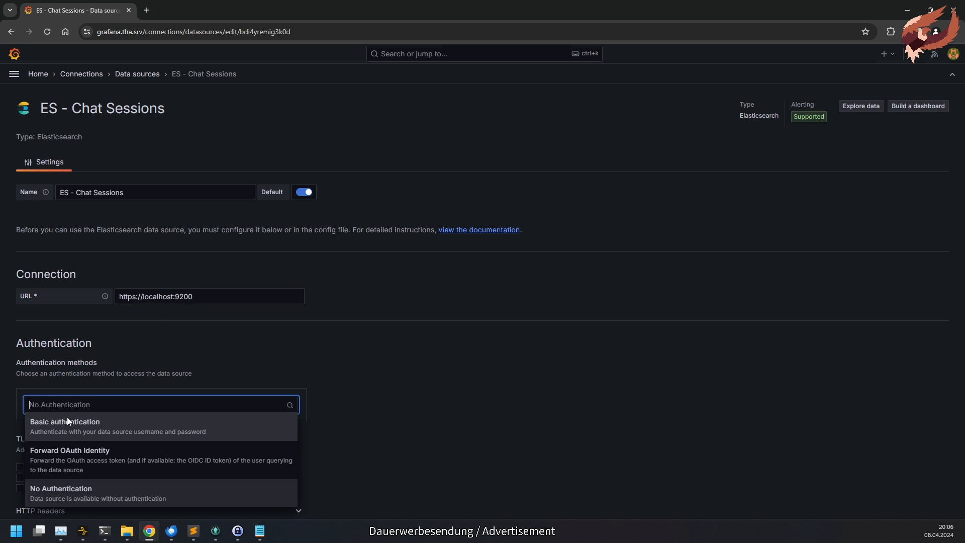
{"action": "left_click", "coordinate": [65, 425]}
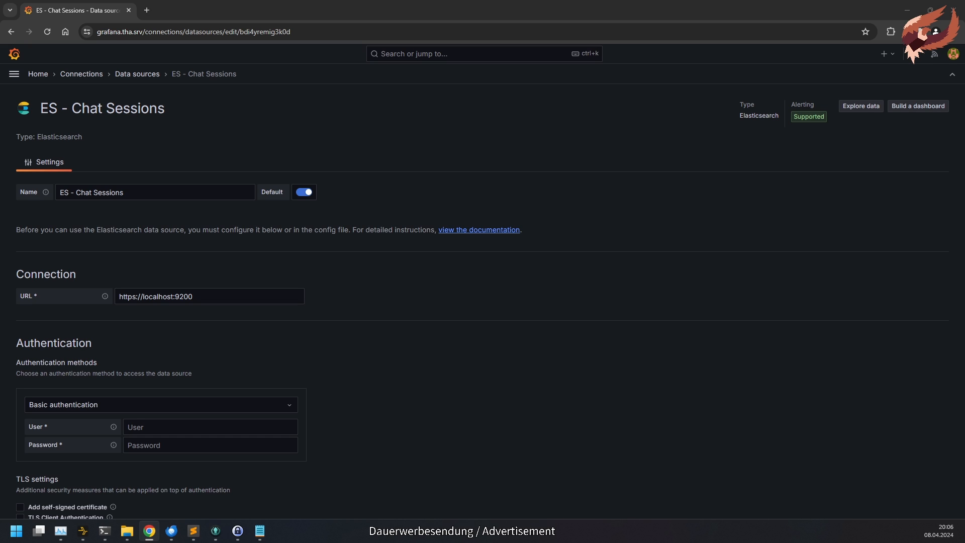
{"action": "left_click", "coordinate": [209, 426]}
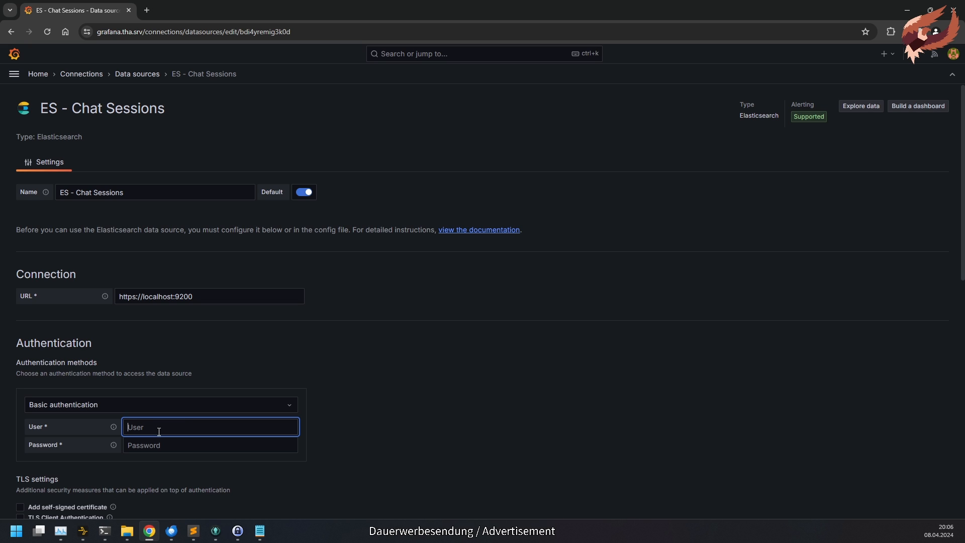
{"action": "type", "text": "zammad_grafana"}
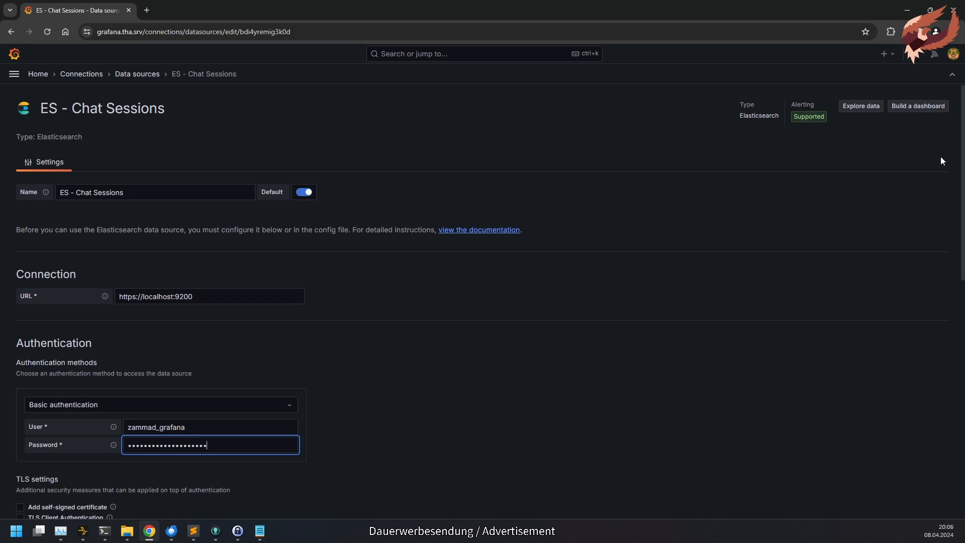
{"action": "type", "text": "•"}
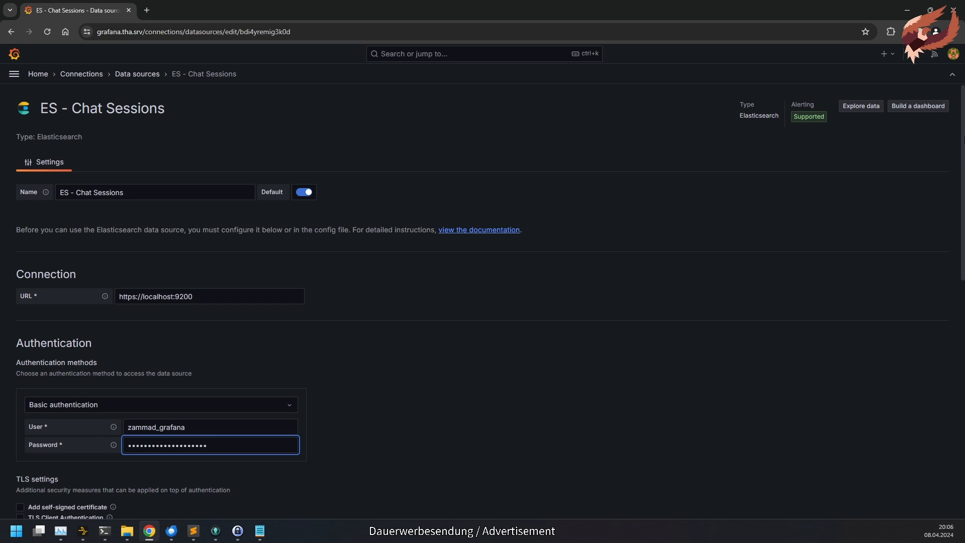
- Enable the self-signed CA certificate option for the connection
{"action": "scroll", "scroll_direction": "down", "scroll_amount": 3}
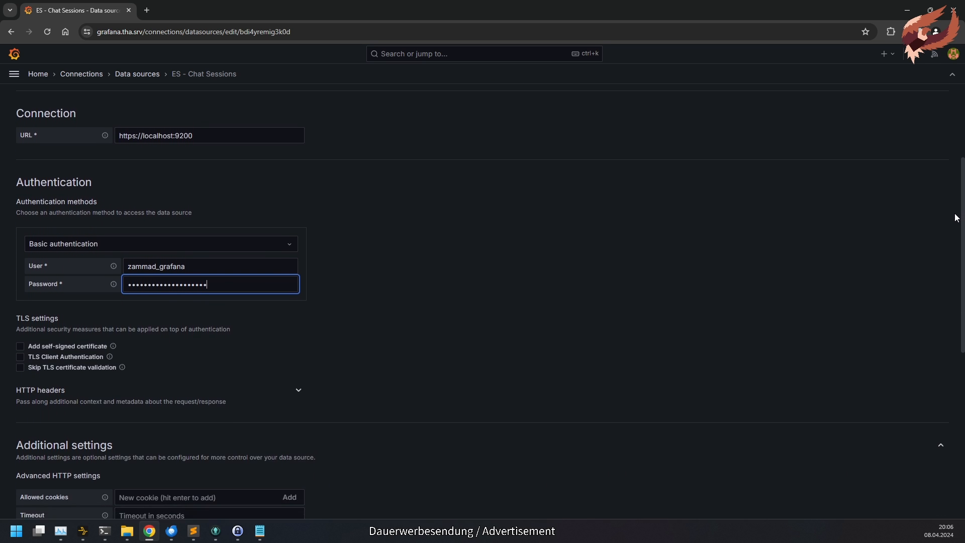
{"action": "scroll", "scroll_direction": "down", "scroll_amount": 3}
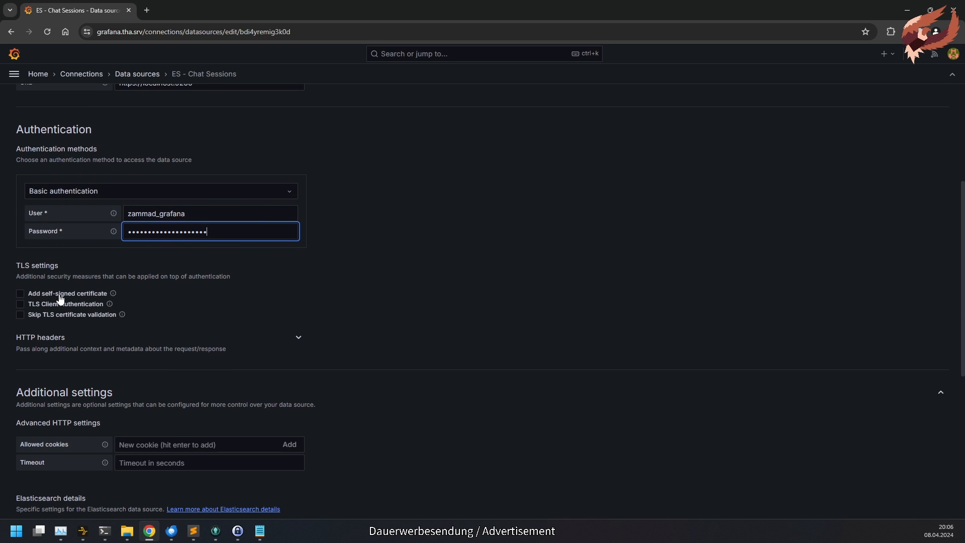
{"action": "left_click", "coordinate": [21, 293]}
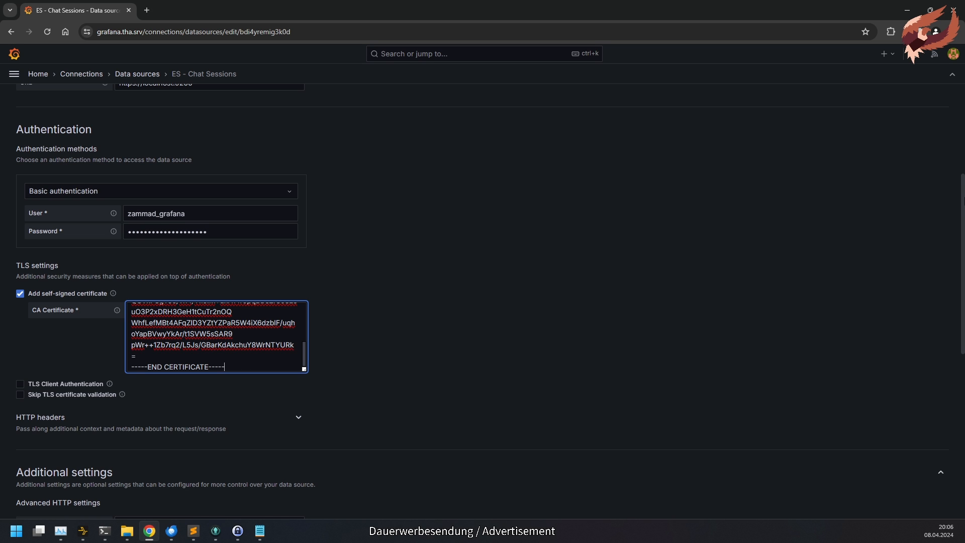
{"action": "scroll", "scroll_direction": "down", "scroll_amount": 3}
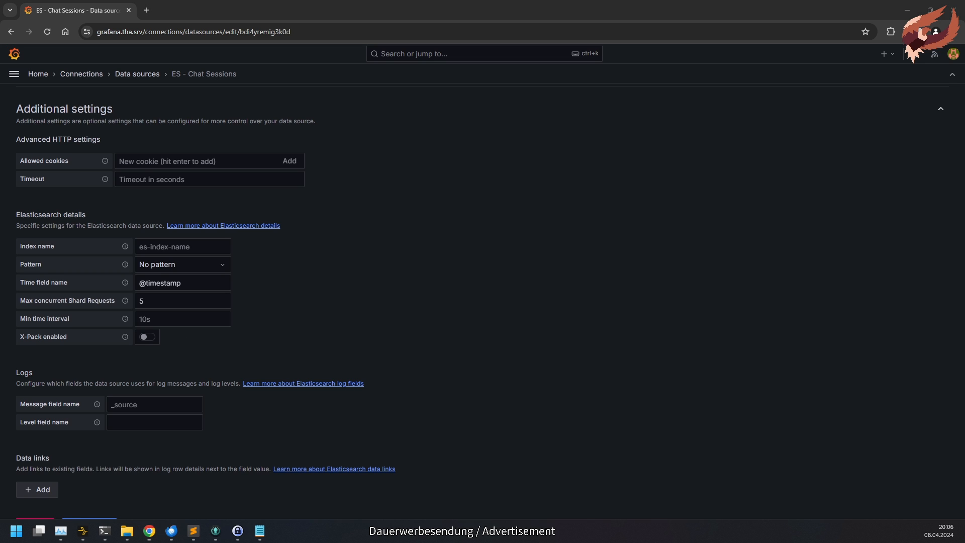
- Set index production_chat_session with created_at time field and save the source
{"action": "type", "text": "production_chat_session"}
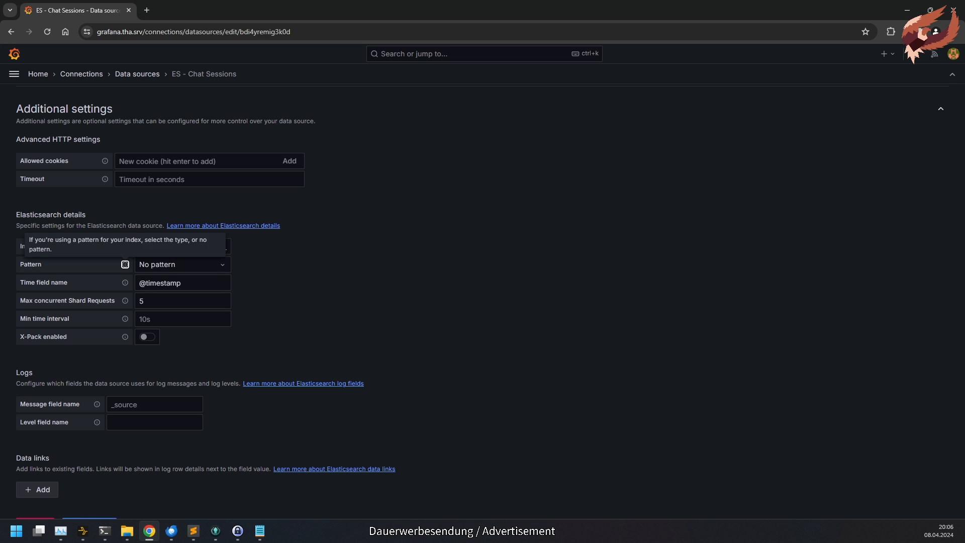
{"action": "type", "text": "created_at"}
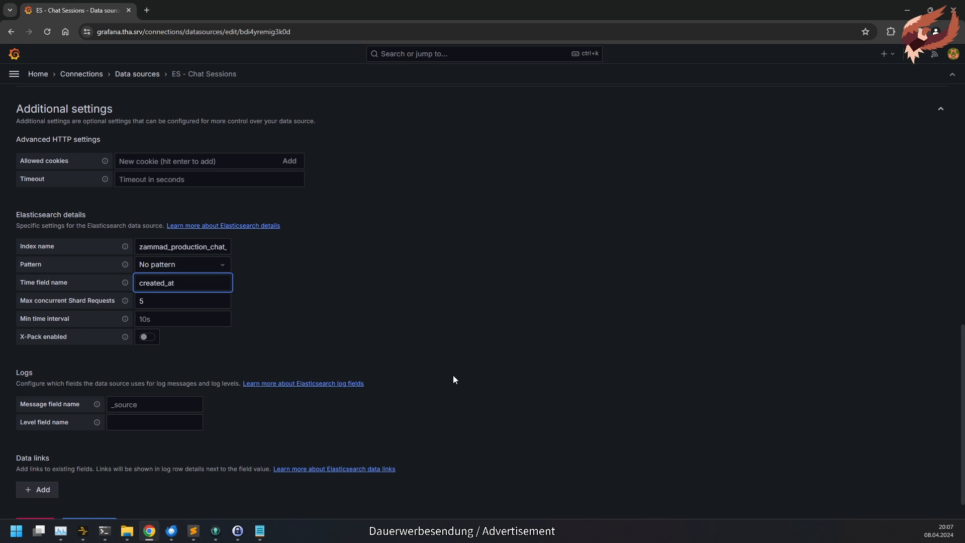
{"action": "scroll", "scroll_direction": "down", "scroll_amount": 3}
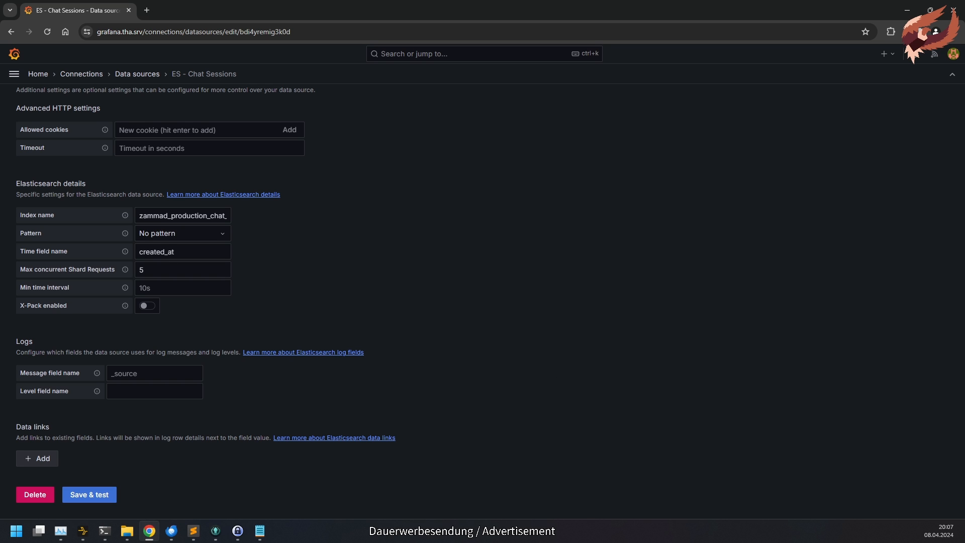
{"action": "scroll", "scroll_direction": "up", "scroll_amount": 3}
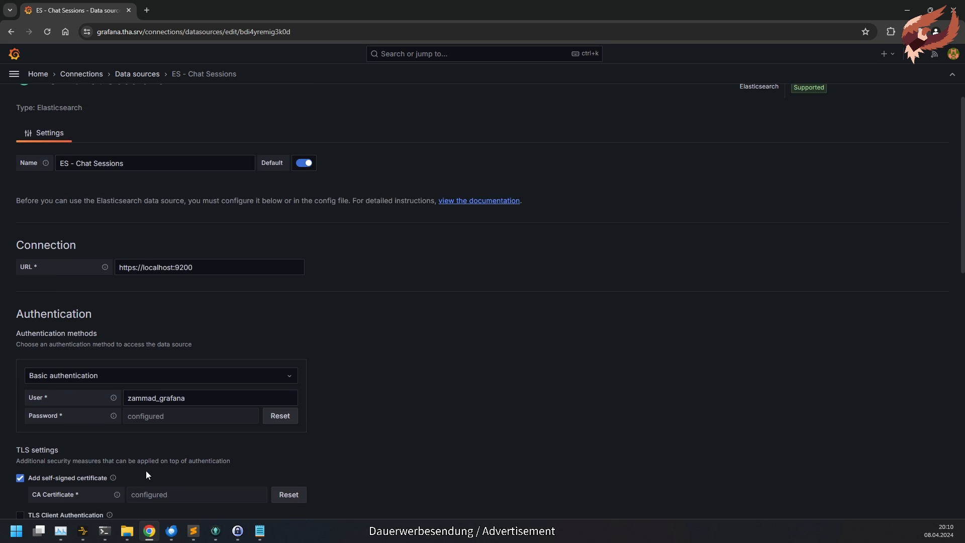
{"action": "left_click", "coordinate": [137, 73]}
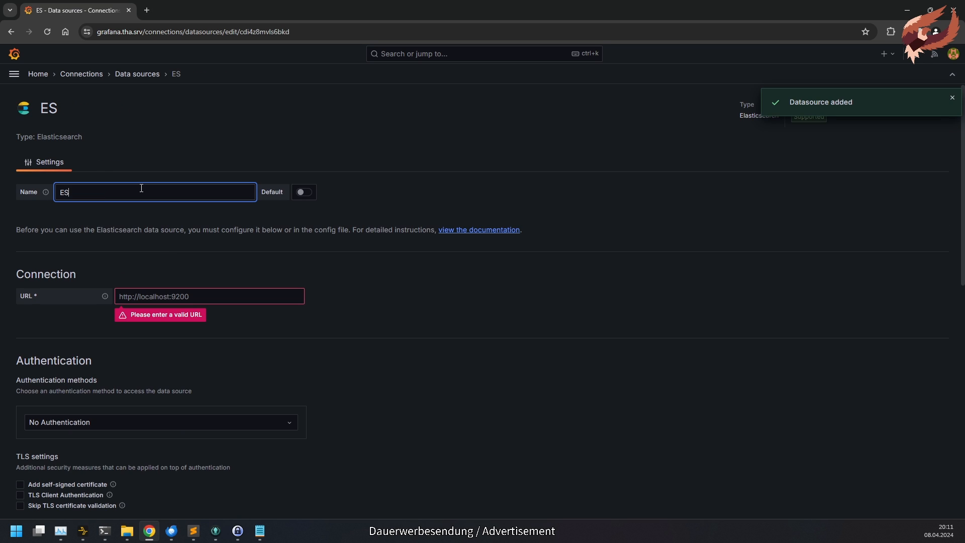
- Give the CTI Log source basic authentication and a start_at time field
{"action": "left_click", "coordinate": [160, 404]}
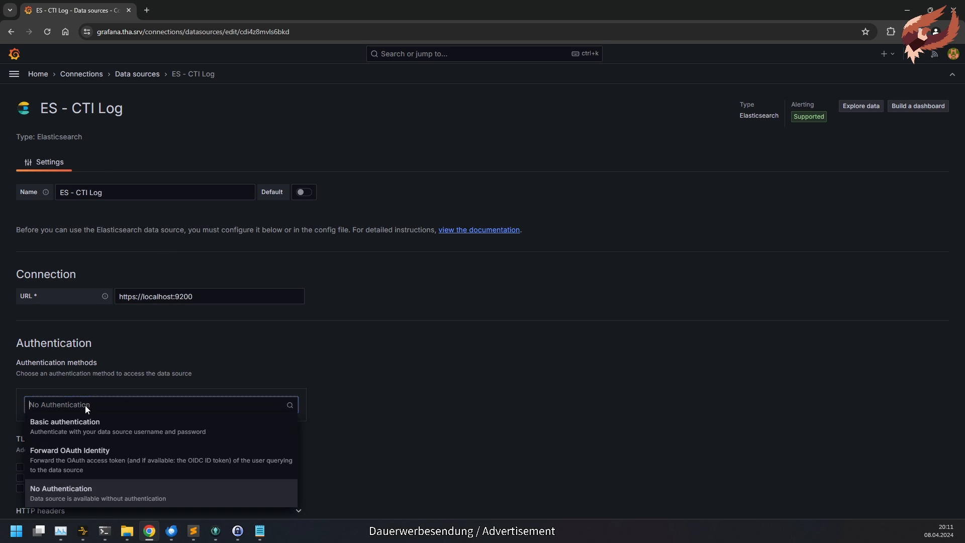
{"action": "left_click", "coordinate": [65, 421]}
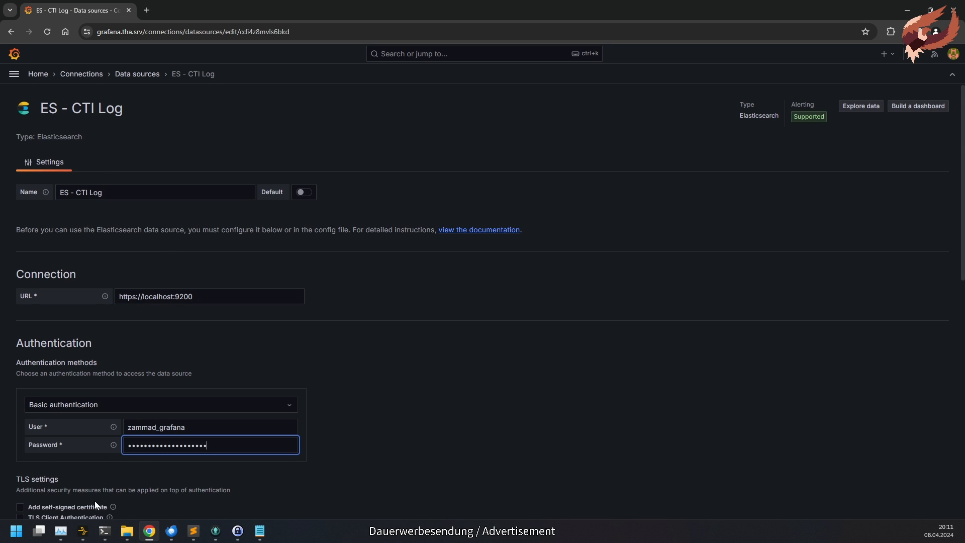
{"action": "scroll", "scroll_direction": "down", "scroll_amount": 3}
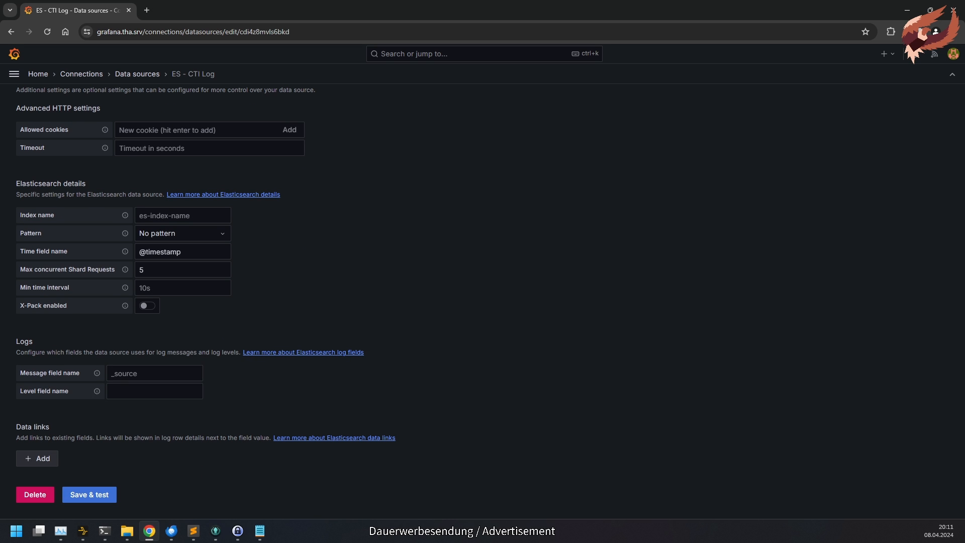
{"action": "type", "text": "start_at"}
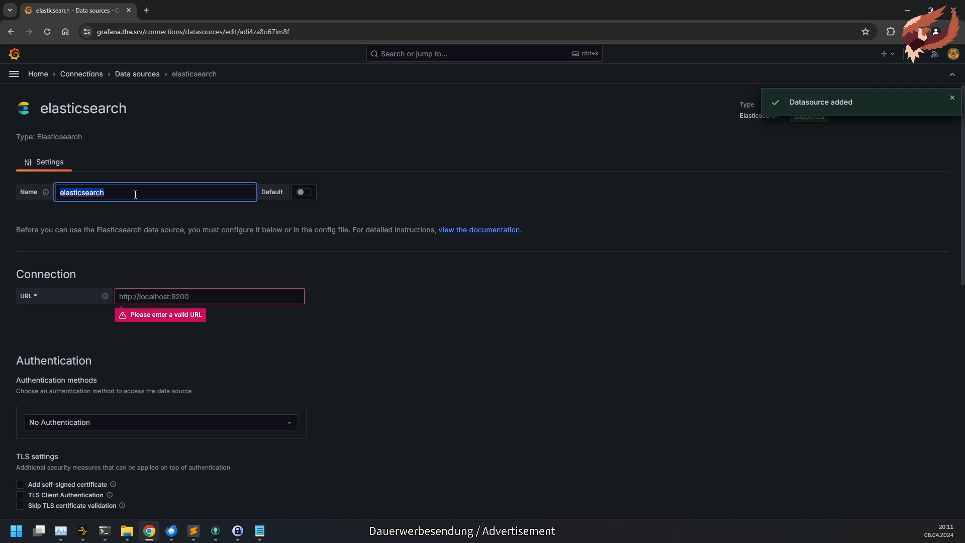
- Save 'ES - Ticket Articles', then name a new source 'ES - Tickets by close_at'
{"action": "type", "text": "ES - Ticket Articles"}
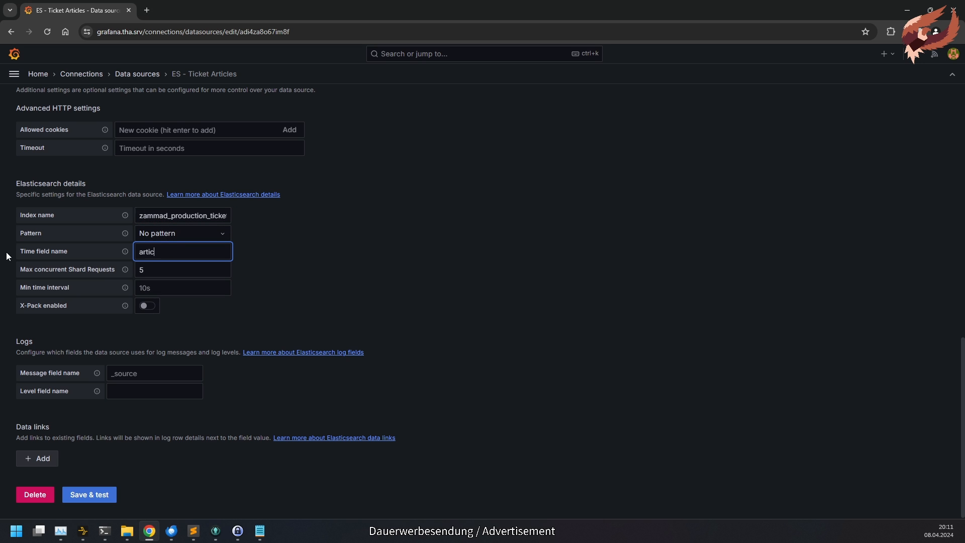
{"action": "left_click", "coordinate": [89, 494]}
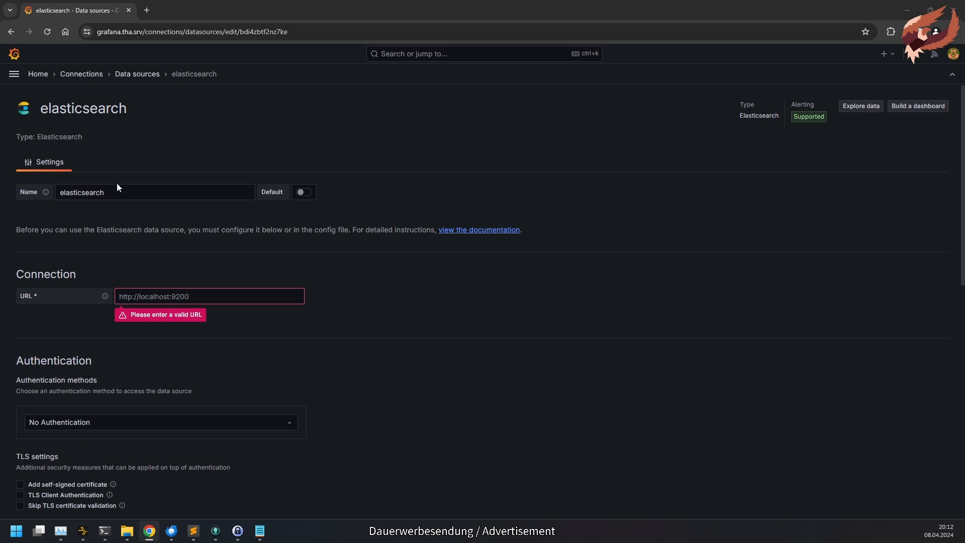
{"action": "type", "text": "ES - Tickets by closr"}
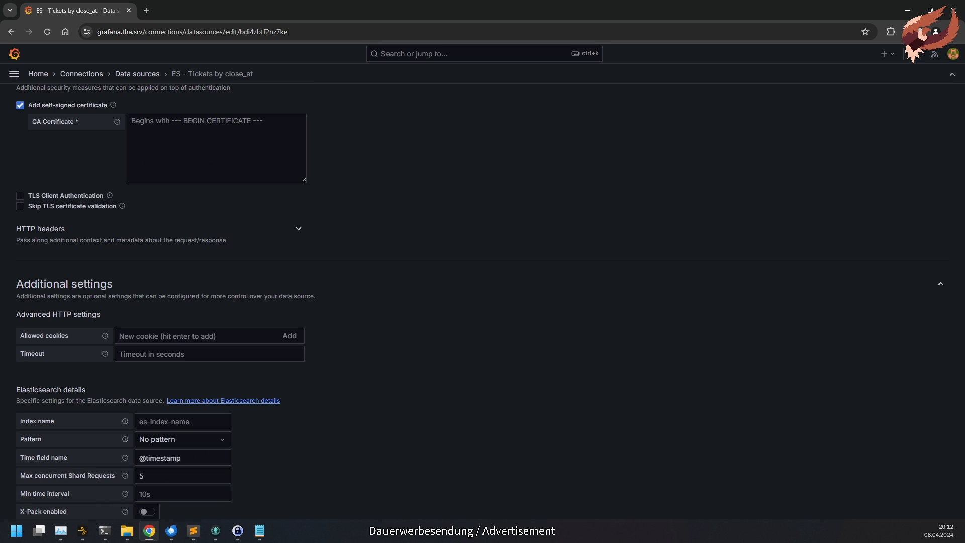
{"action": "scroll", "scroll_direction": "down", "scroll_amount": 3}
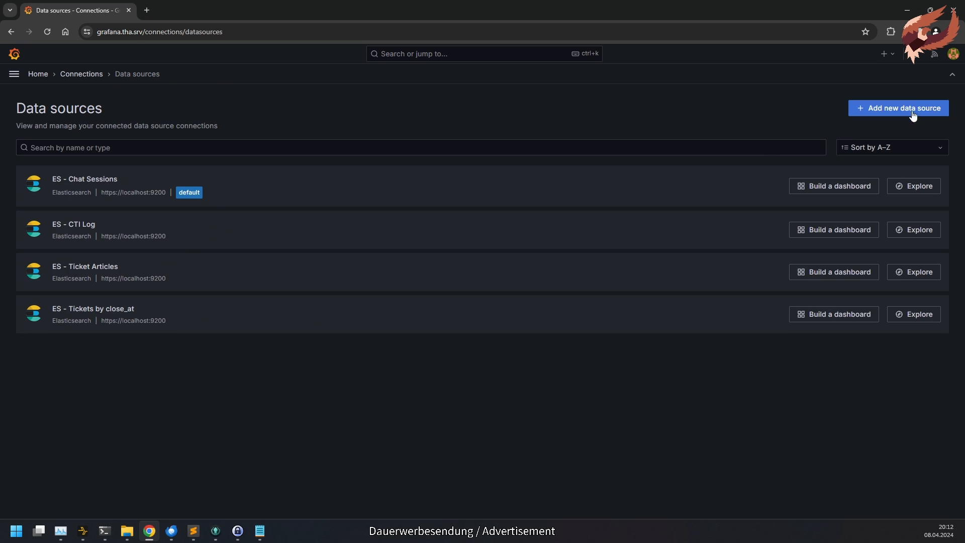
- Create the 'ES - Tickets by created_at' Elasticsearch data source
{"action": "left_click", "coordinate": [897, 107]}
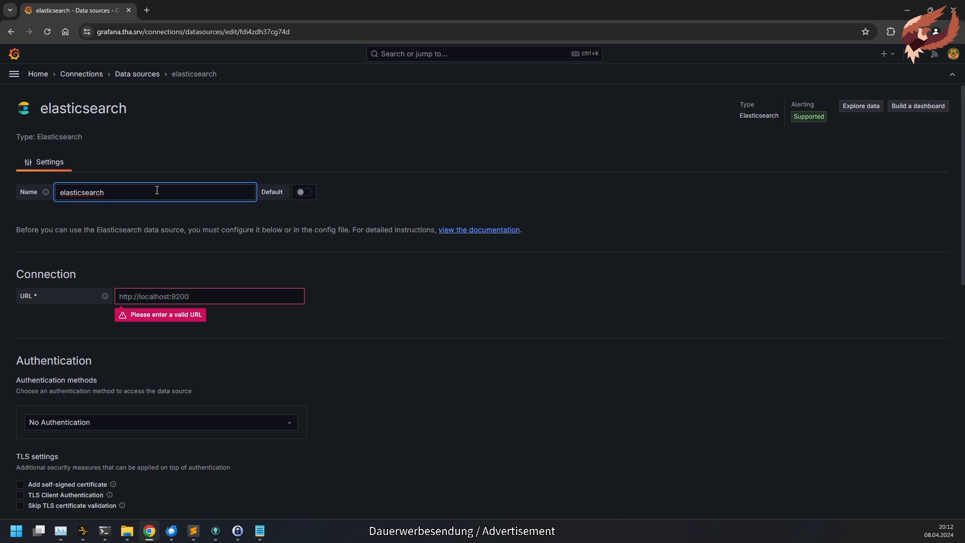
{"action": "type", "text": "ES - Tickets by created_at"}
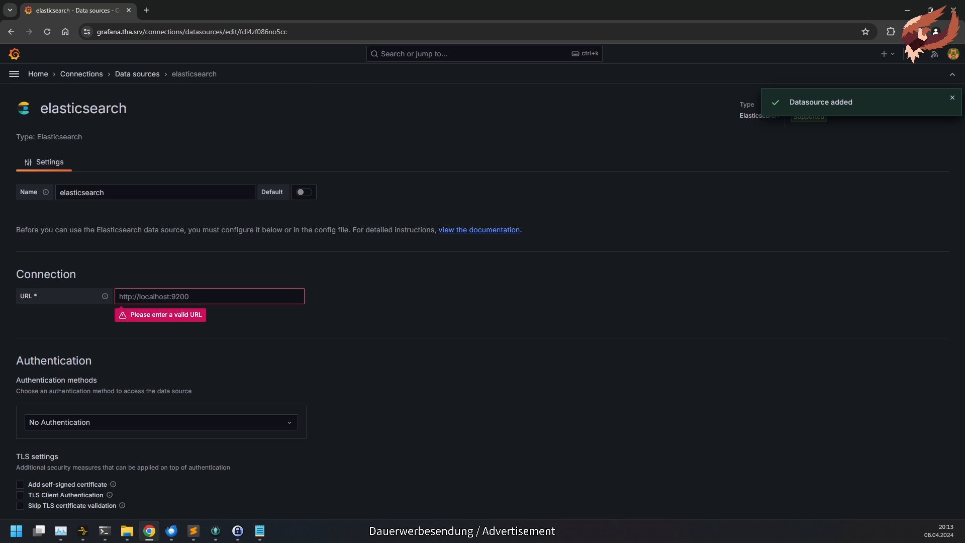
{"action": "type", "text": "ES - Ticket"}
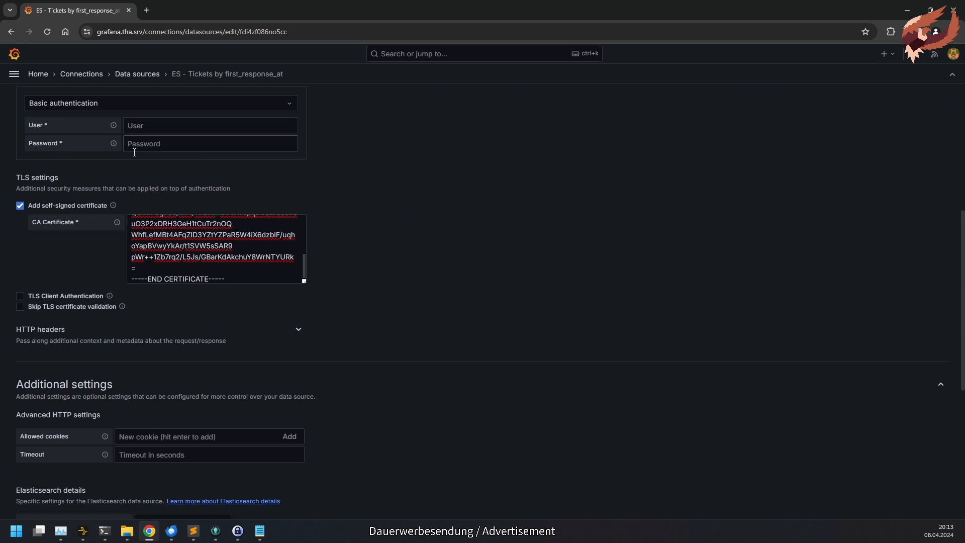
- Set up and save the first_response_at tickets source, then return to Zammad docs
{"action": "scroll", "scroll_direction": "down", "scroll_amount": 3}
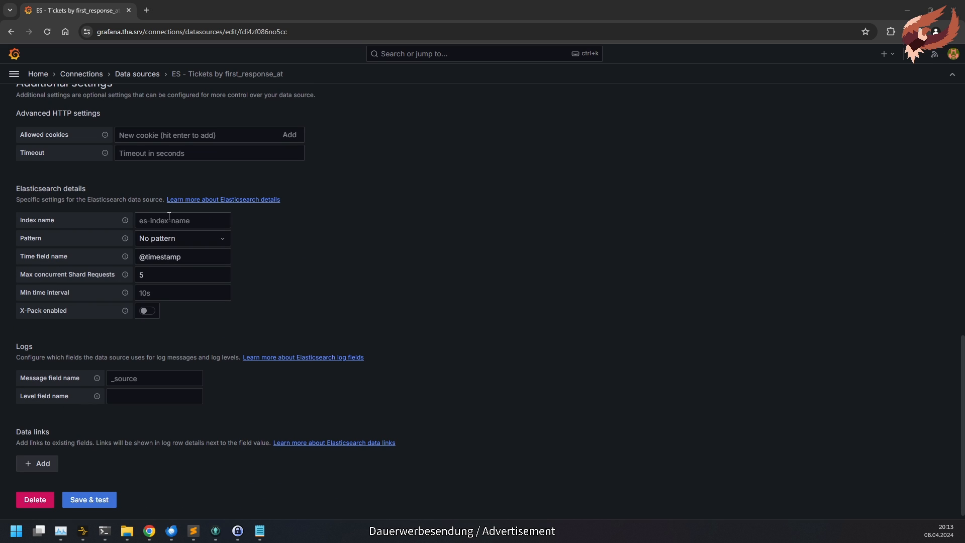
{"action": "type", "text": "first_response_at"}
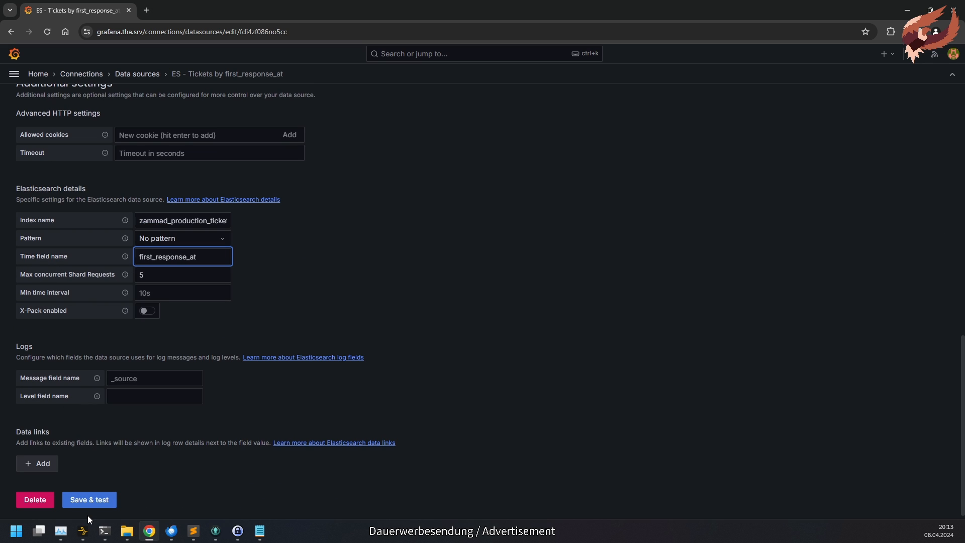
{"action": "left_click", "coordinate": [137, 73]}
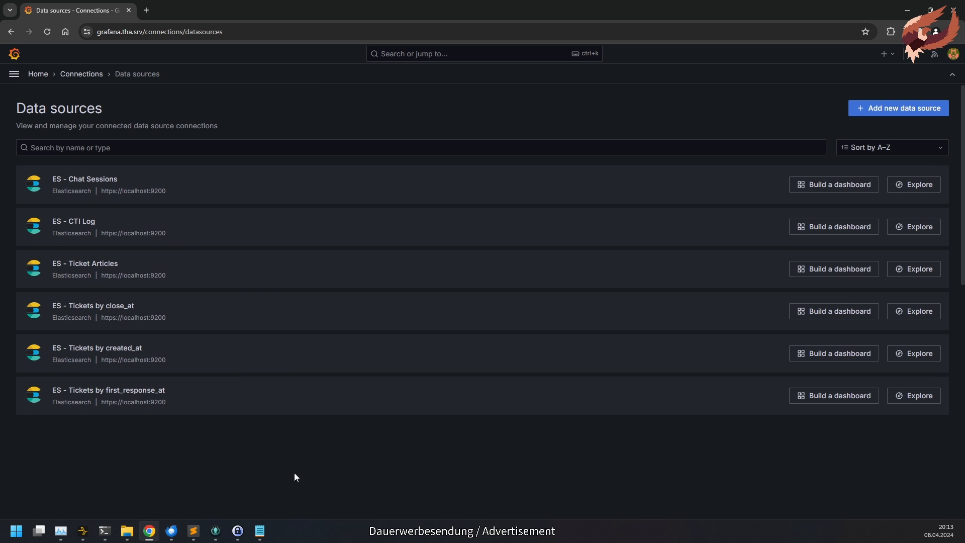
{"action": "left_click", "coordinate": [315, 10]}
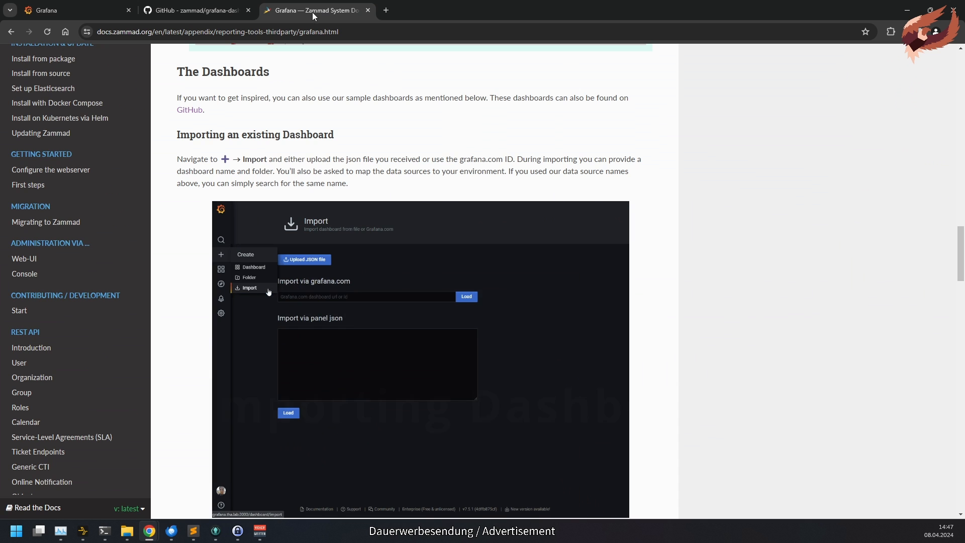
- View tickets/tickets-dashboard.json in Zammad's grafana-dashboards repo, then return to Grafana Dashboards
{"action": "scroll", "scroll_direction": "down", "scroll_amount": 3}
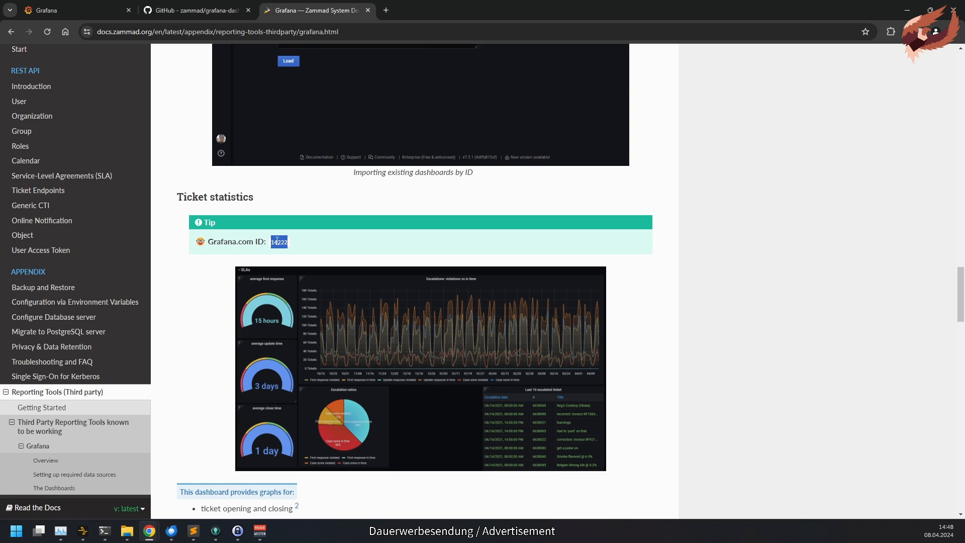
{"action": "left_click", "coordinate": [194, 10]}
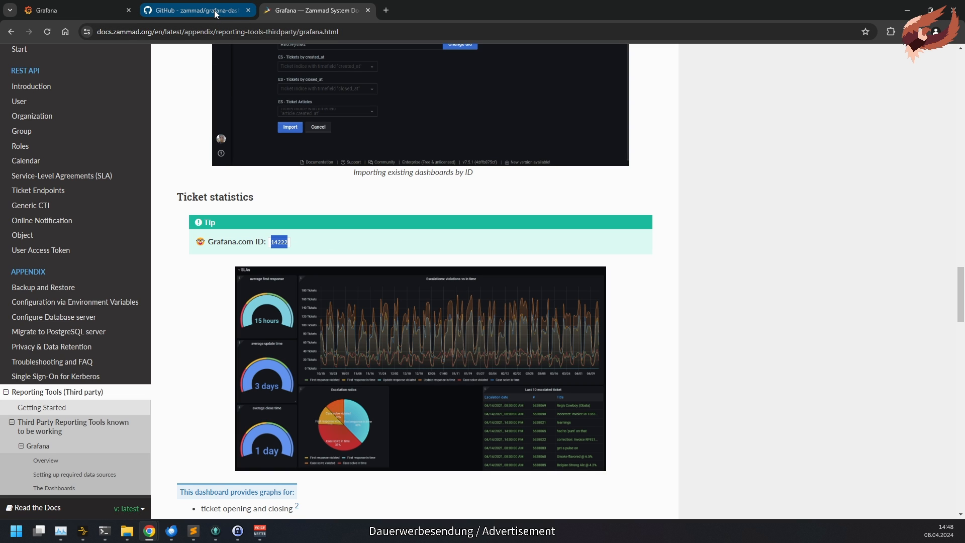
{"action": "left_click", "coordinate": [196, 10]}
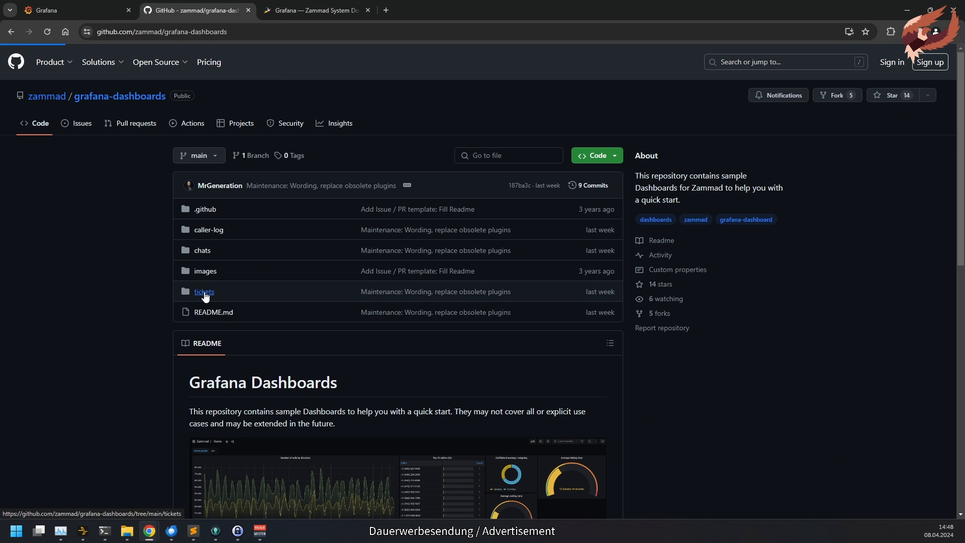
{"action": "left_click", "coordinate": [203, 292]}
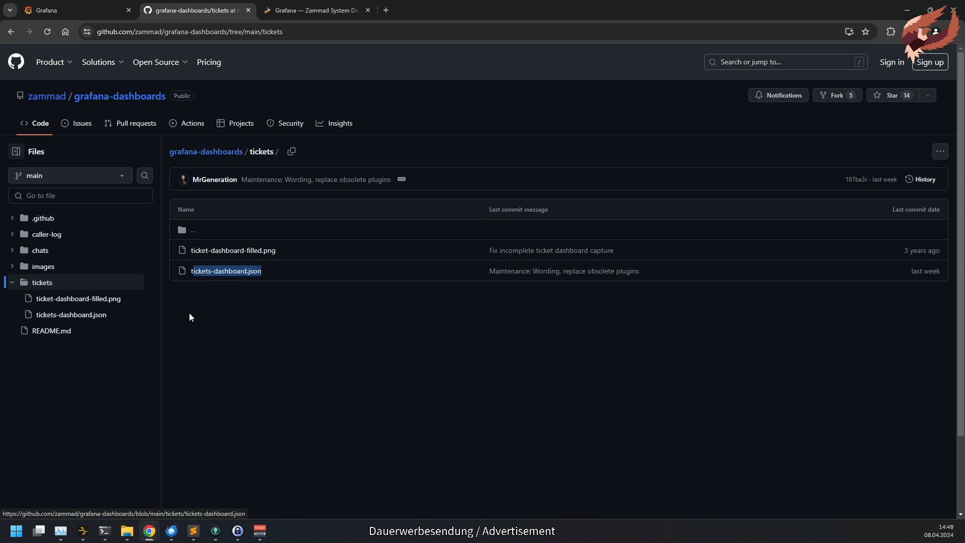
{"action": "left_click", "coordinate": [225, 270]}
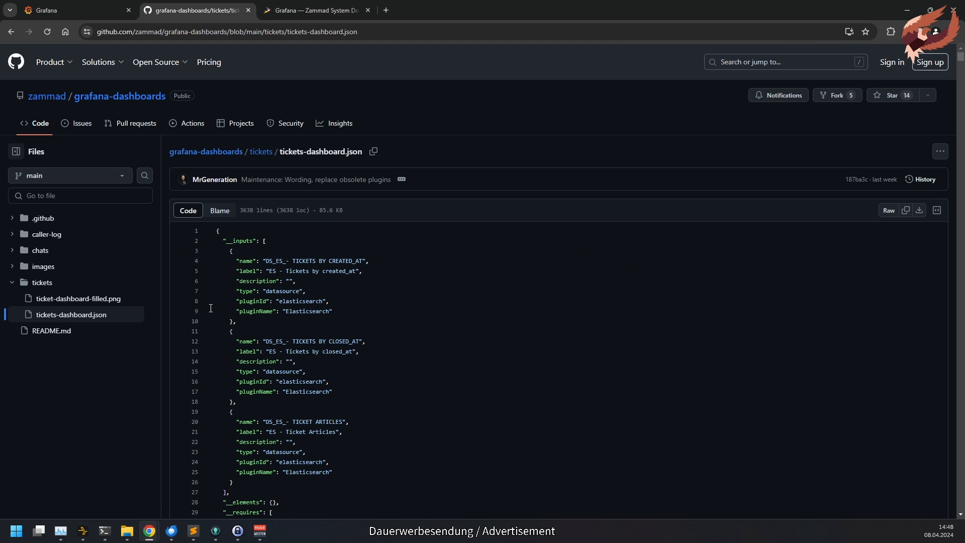
{"action": "left_click", "coordinate": [73, 10]}
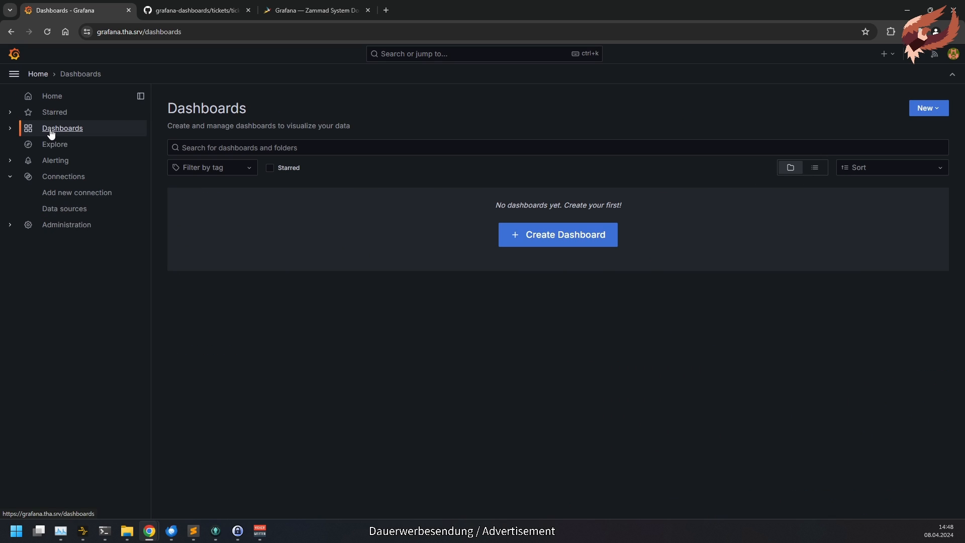
- Start a dashboard import and load Grafana.com dashboard ID 14222
{"action": "left_click", "coordinate": [928, 108]}
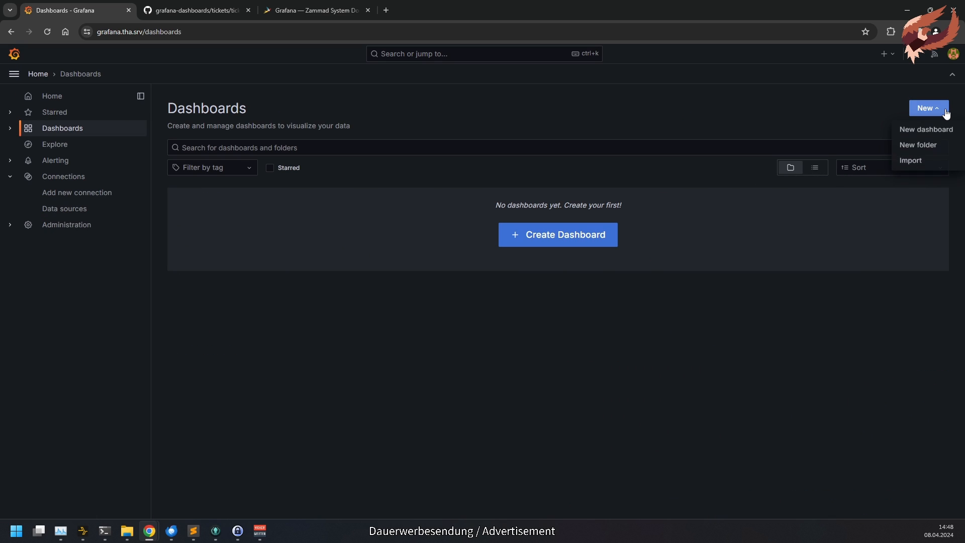
{"action": "left_click", "coordinate": [909, 160]}
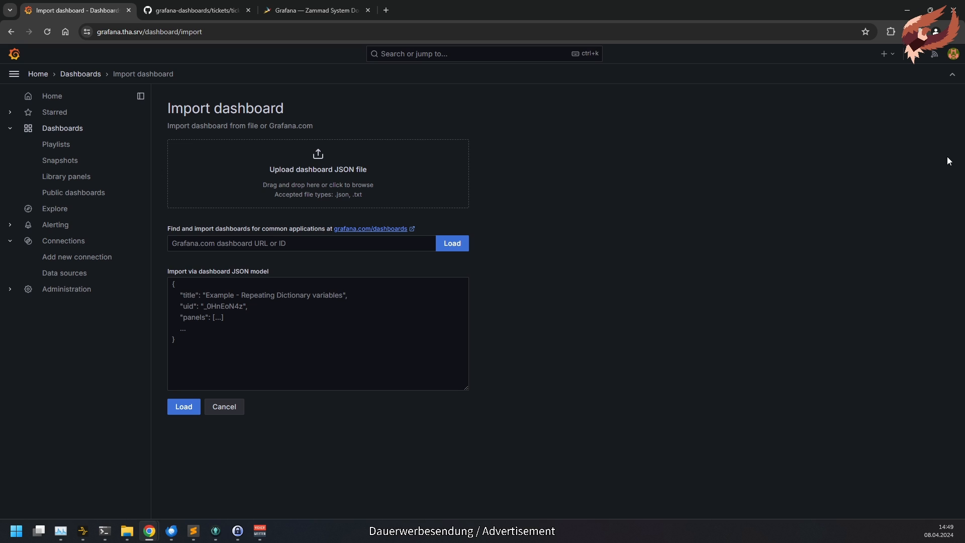
{"action": "left_click", "coordinate": [301, 242]}
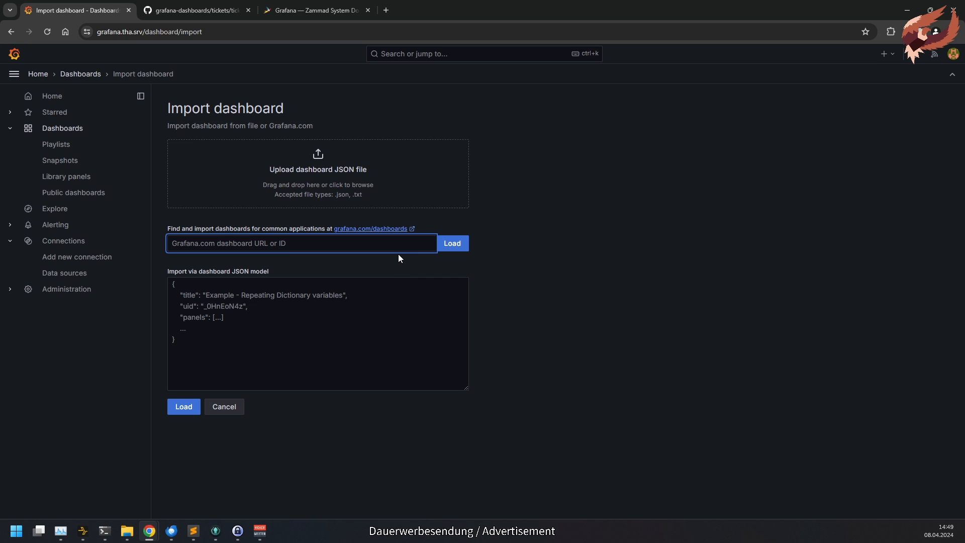
{"action": "type", "text": "1422"}
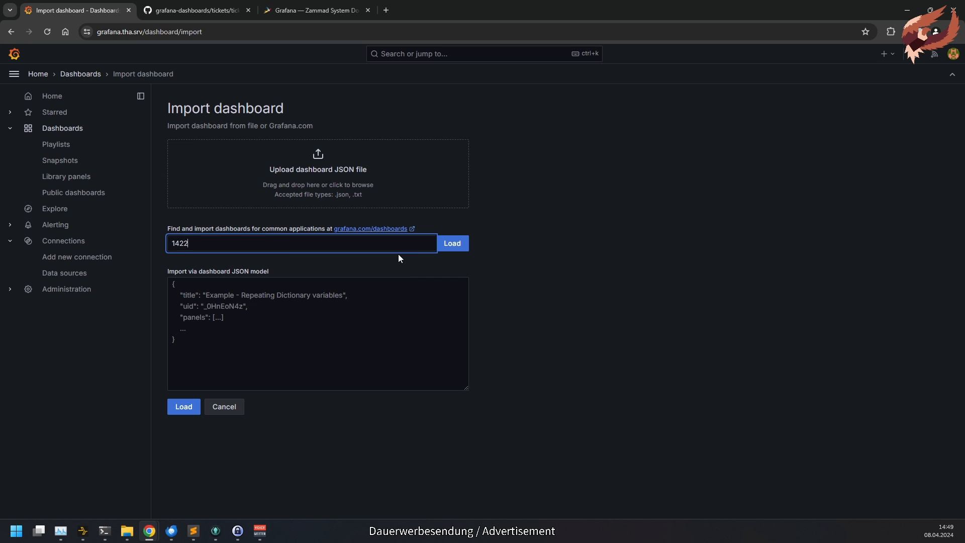
{"action": "left_click", "coordinate": [452, 243]}
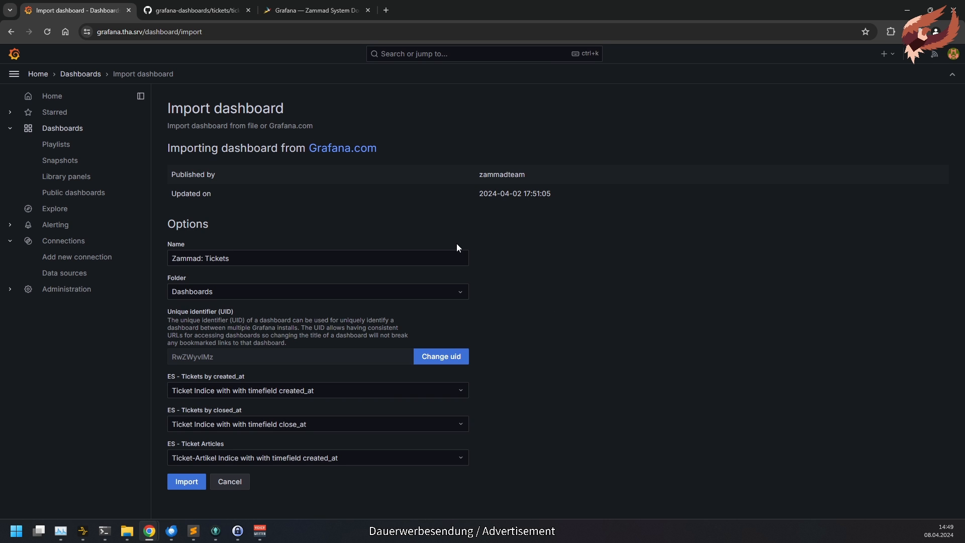
- Rename it 'Tickets', map the ticket Elasticsearch data sources, and import
{"action": "left_click", "coordinate": [317, 291]}
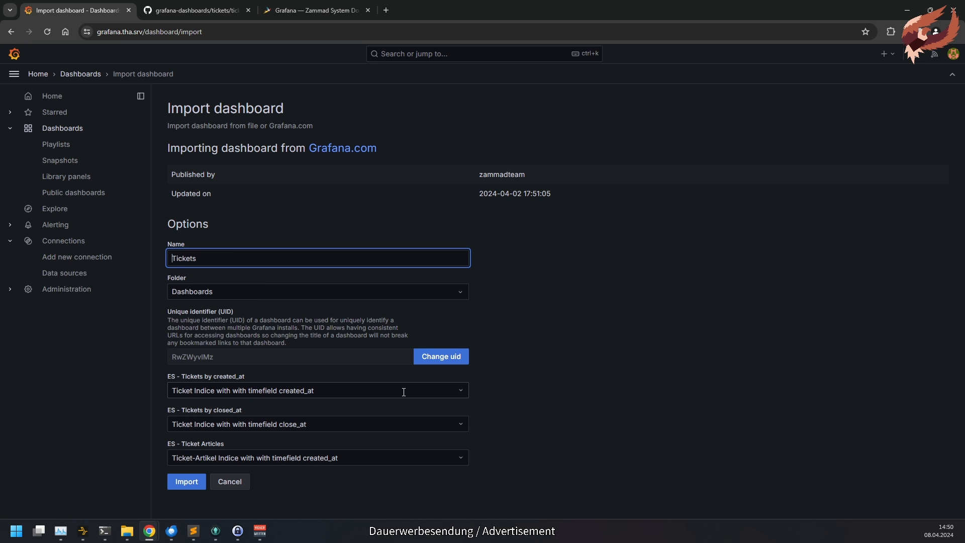
{"action": "left_click", "coordinate": [318, 390]}
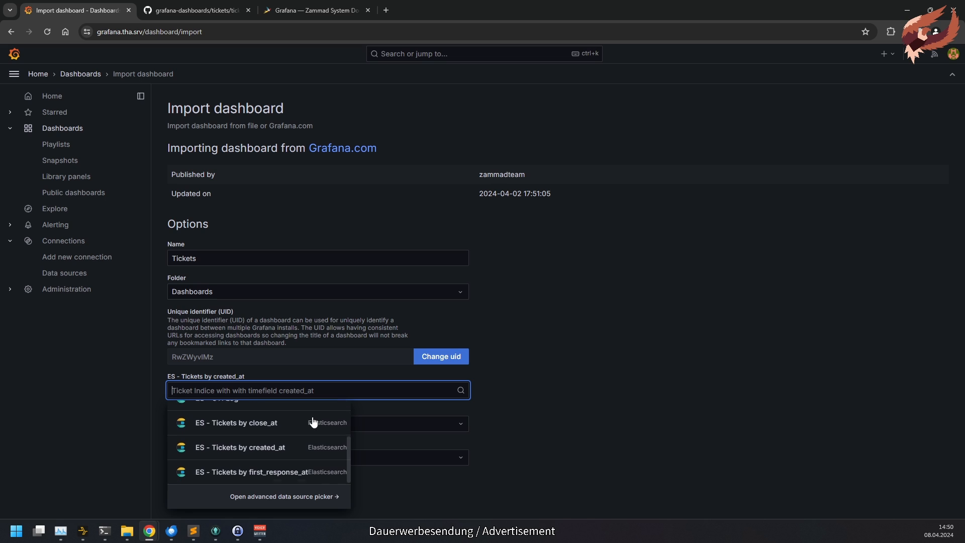
{"action": "type", "text": "tickets by created_at"}
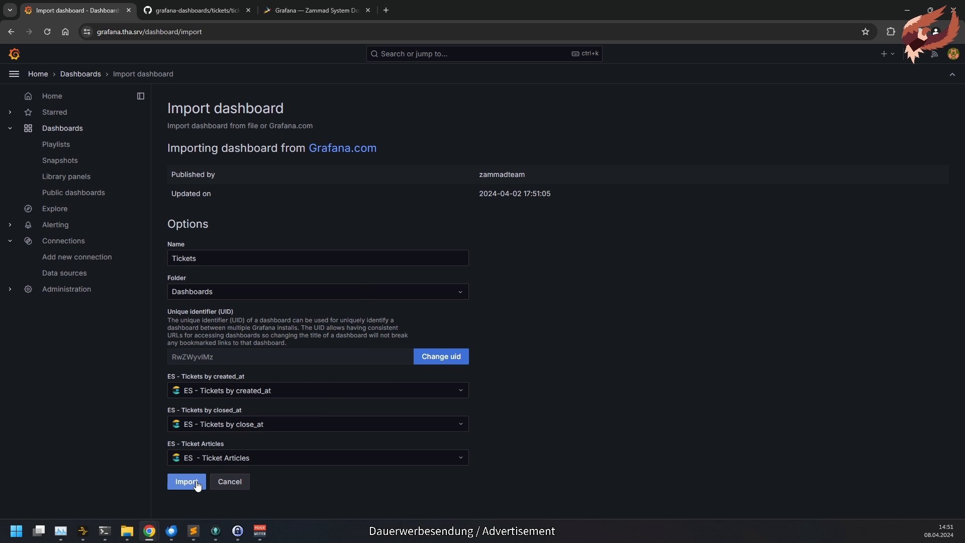
{"action": "left_click", "coordinate": [186, 482]}
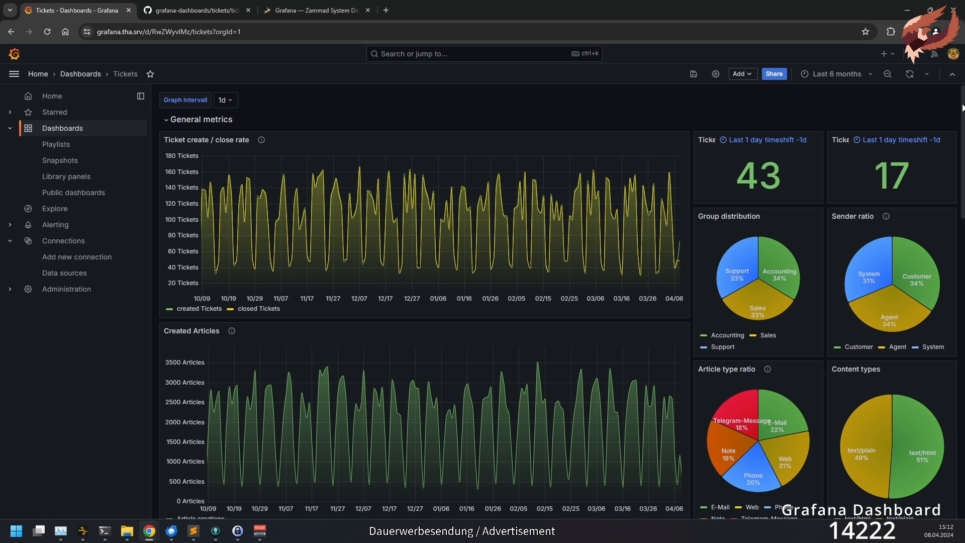
- Scroll through the imported Tickets dashboard panels, then open the Chats dashboard
{"action": "scroll", "scroll_direction": "down", "scroll_amount": 3}
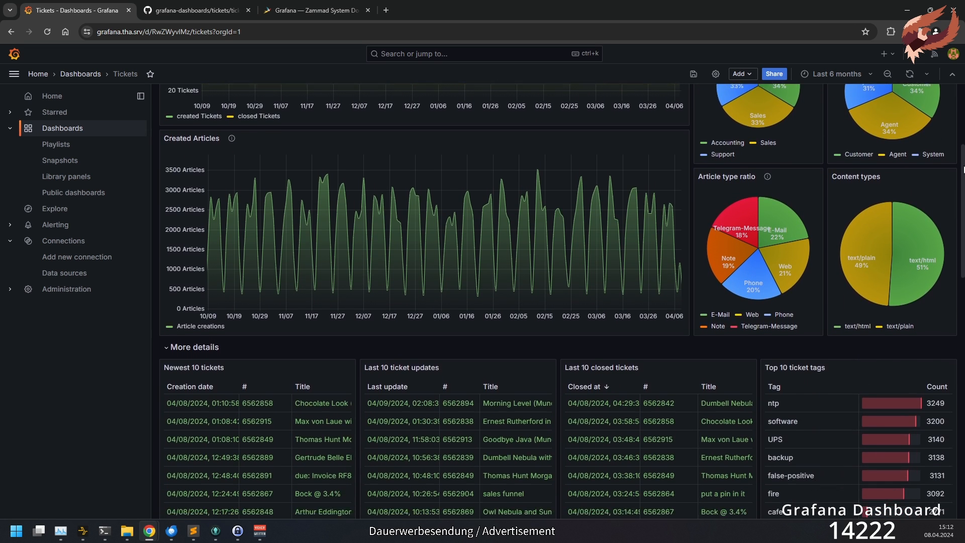
{"action": "scroll", "scroll_direction": "down", "scroll_amount": 3}
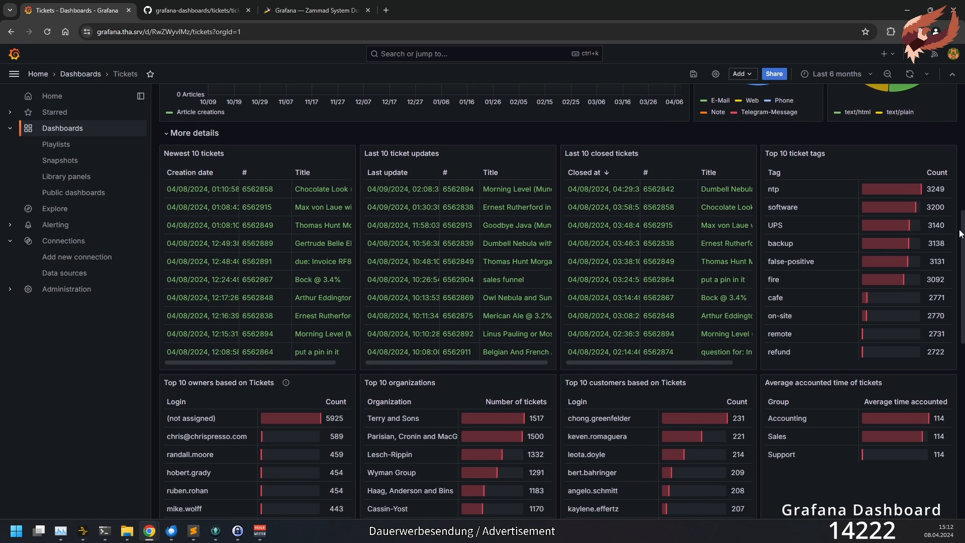
{"action": "scroll", "scroll_direction": "down", "scroll_amount": 3}
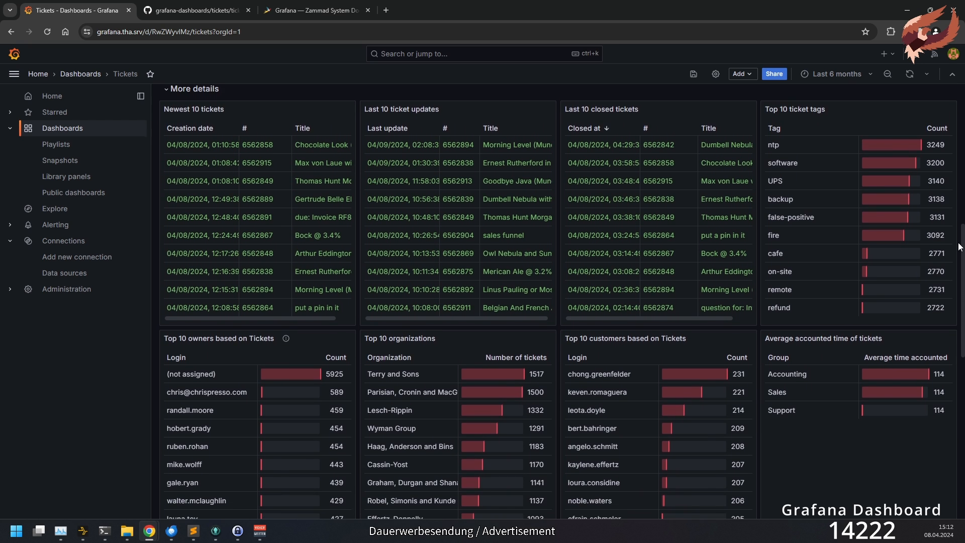
{"action": "scroll", "scroll_direction": "down", "scroll_amount": 3}
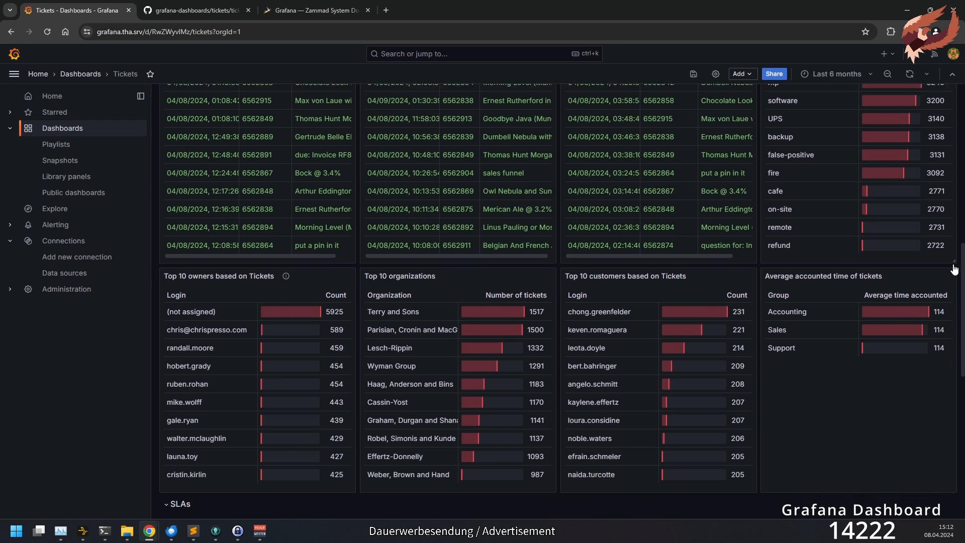
{"action": "scroll", "scroll_direction": "down", "scroll_amount": 3}
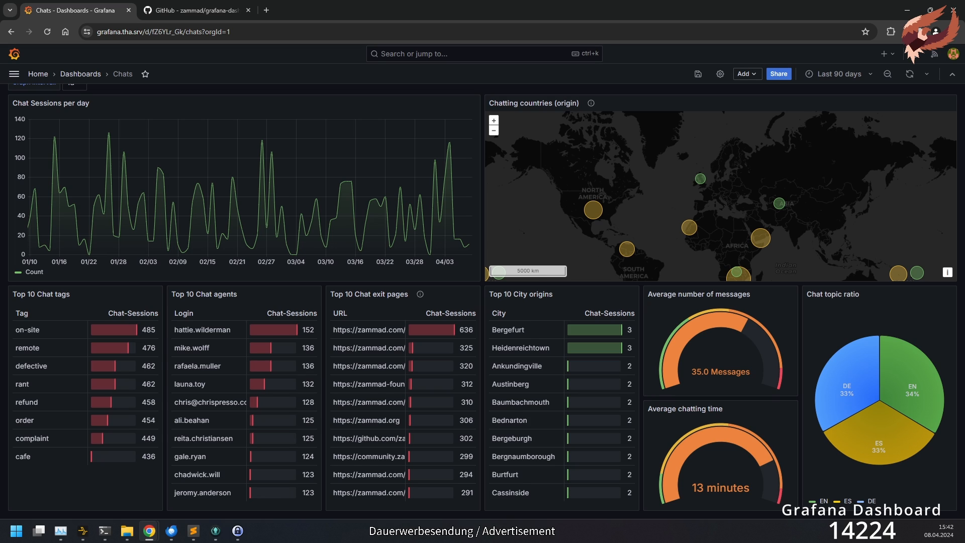
{"action": "left_click", "coordinate": [80, 74]}
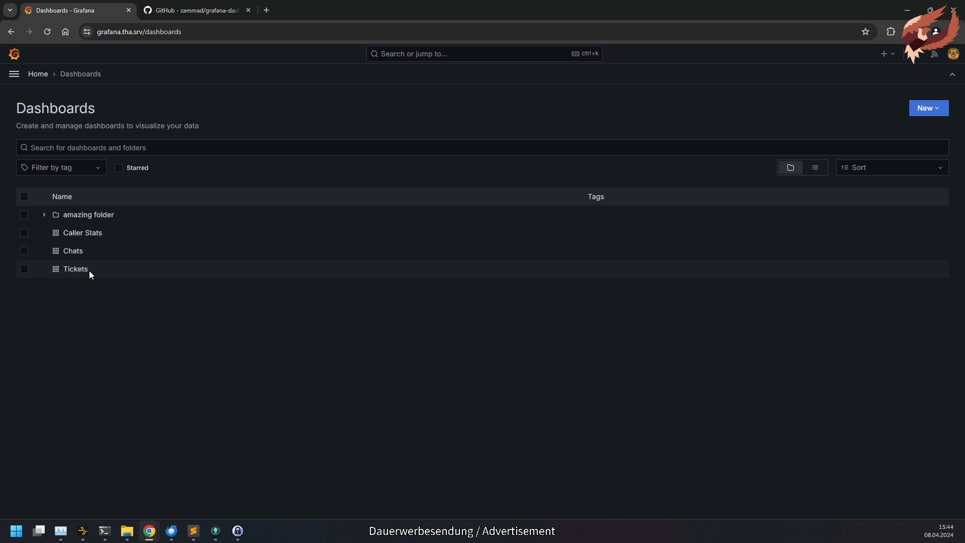
- Save playlist 'Playlist!' with a 5s interval rotating Caller Stats, Chats and Tickets
{"action": "left_click", "coordinate": [75, 269]}
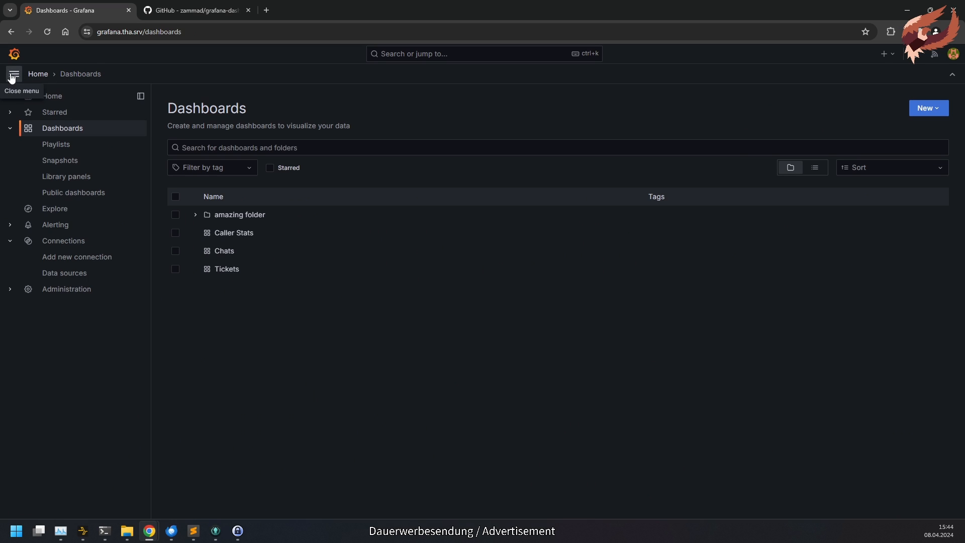
{"action": "left_click", "coordinate": [55, 145]}
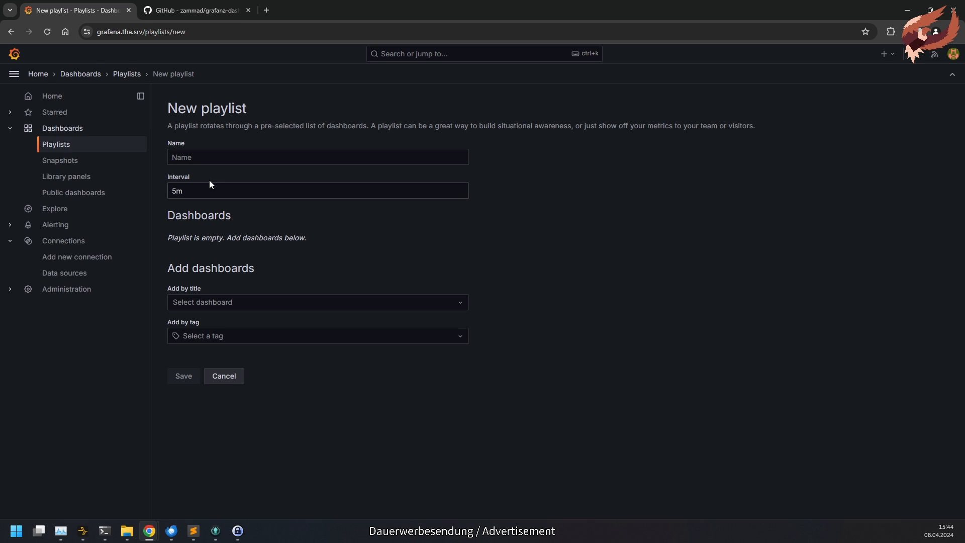
{"action": "type", "text": "Playlist!"}
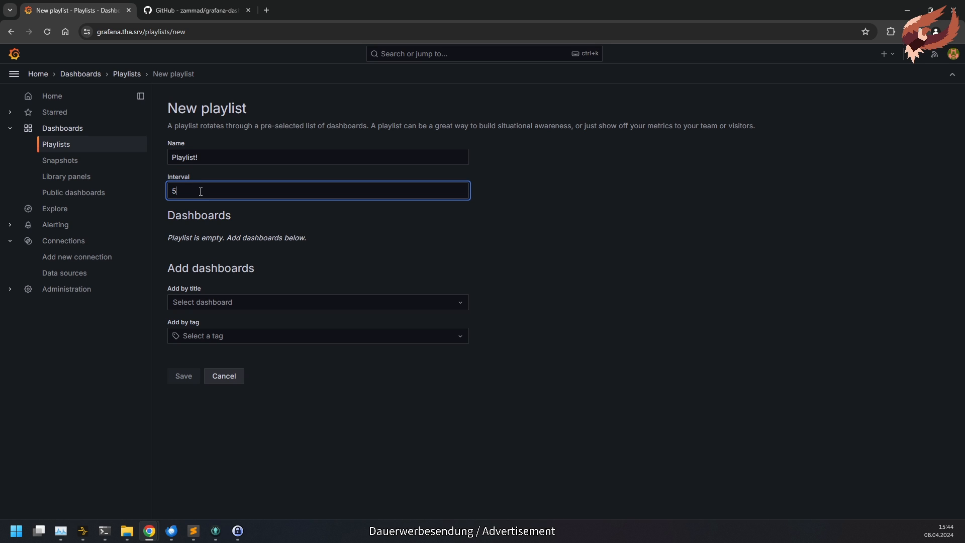
{"action": "left_click", "coordinate": [317, 302]}
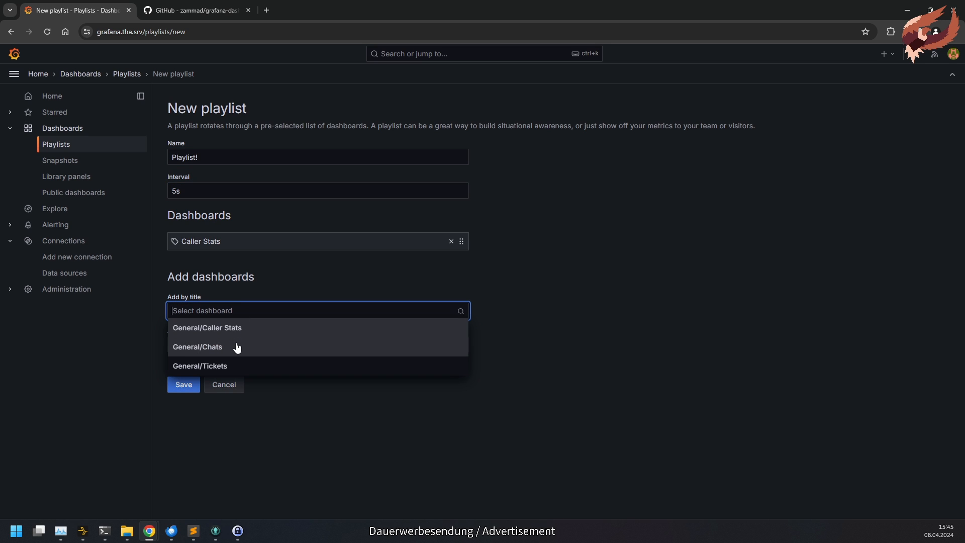
{"action": "left_click", "coordinate": [197, 346]}
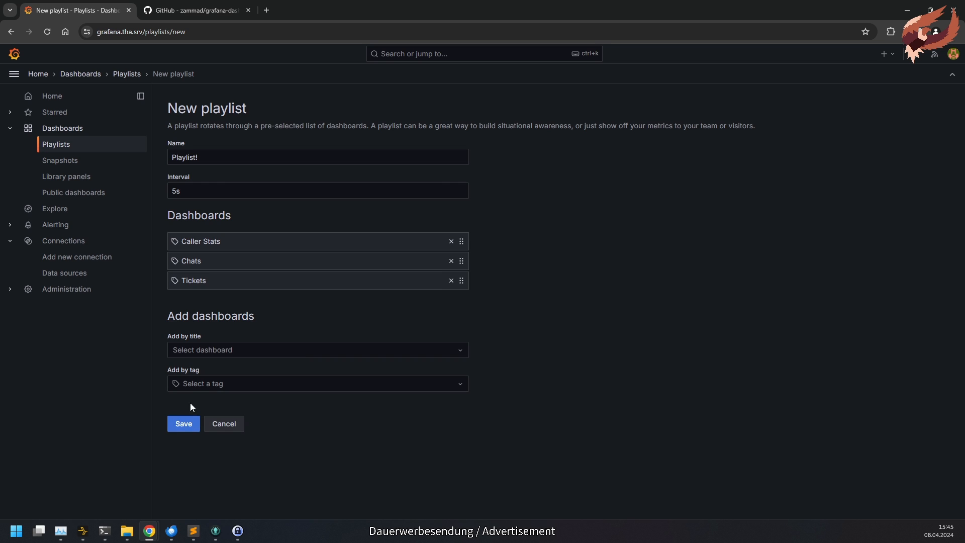
{"action": "left_click", "coordinate": [183, 423]}
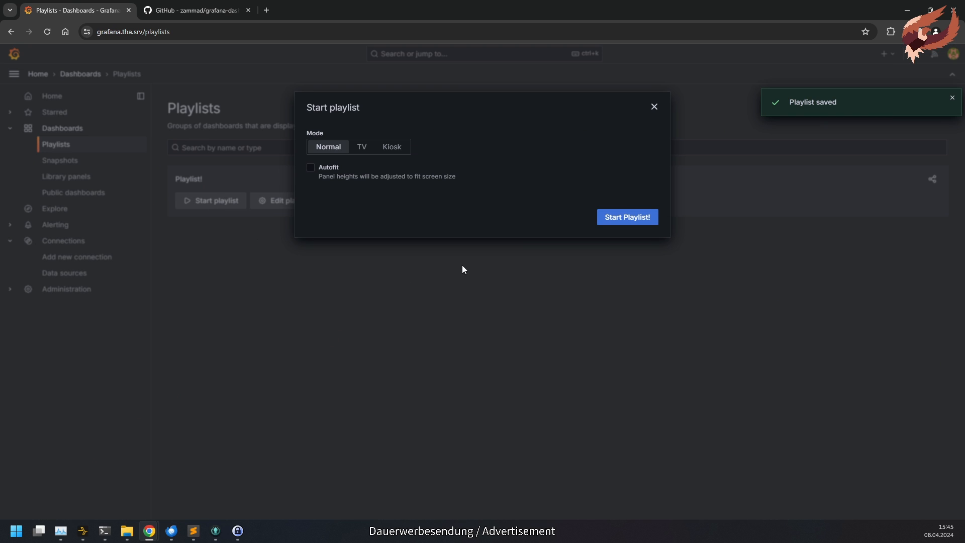
{"action": "left_click", "coordinate": [626, 217]}
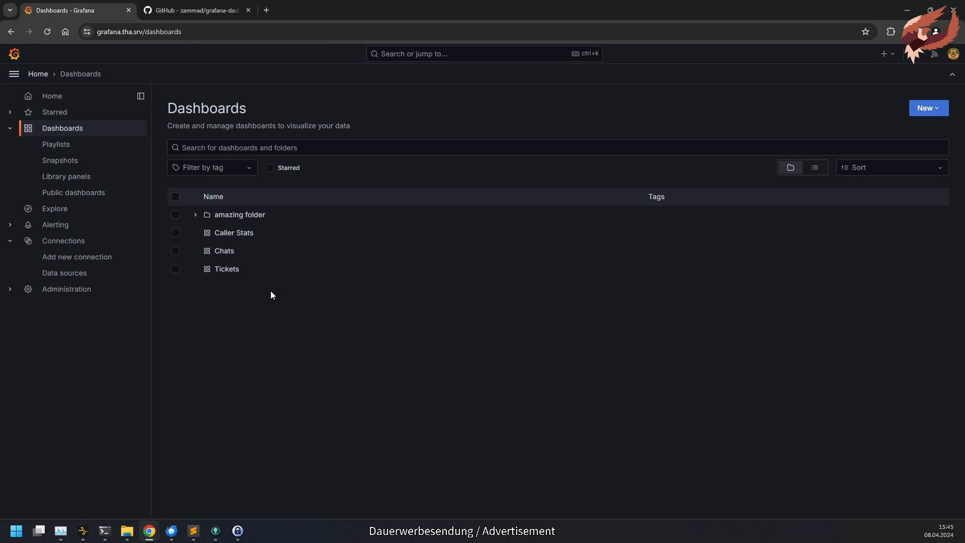
- Open the Tickets dashboard and set its Graph Intervall to 1d
{"action": "left_click", "coordinate": [227, 269]}
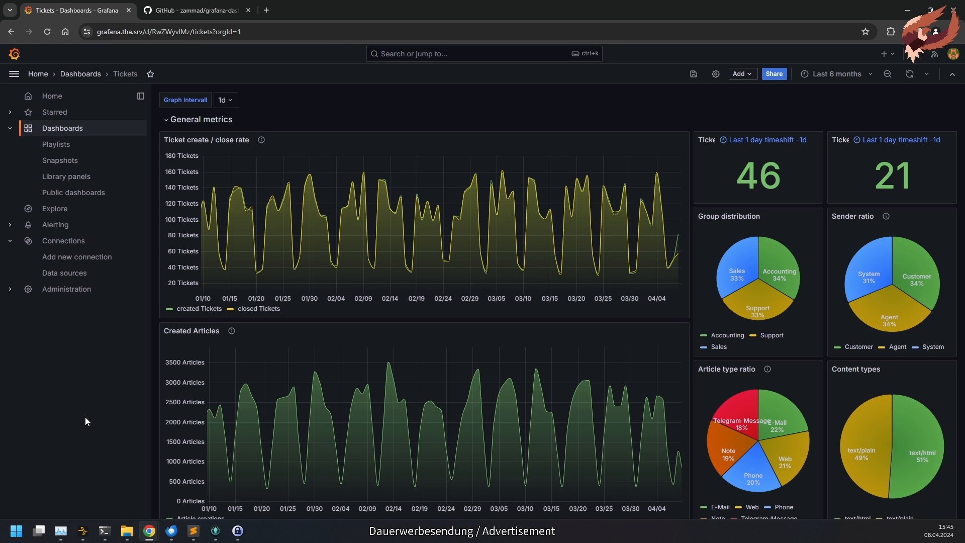
{"action": "mouse_move", "coordinate": [240, 109]}
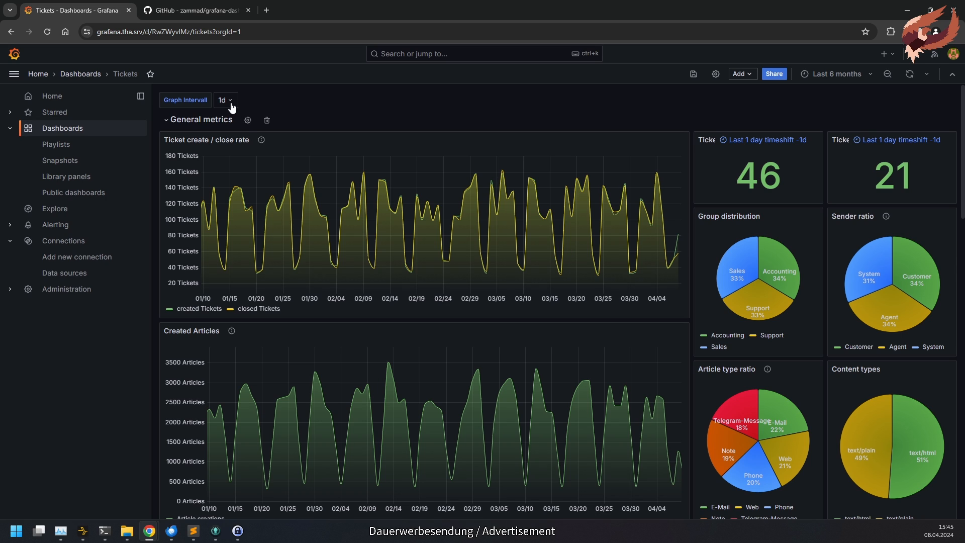
{"action": "left_click", "coordinate": [225, 99]}
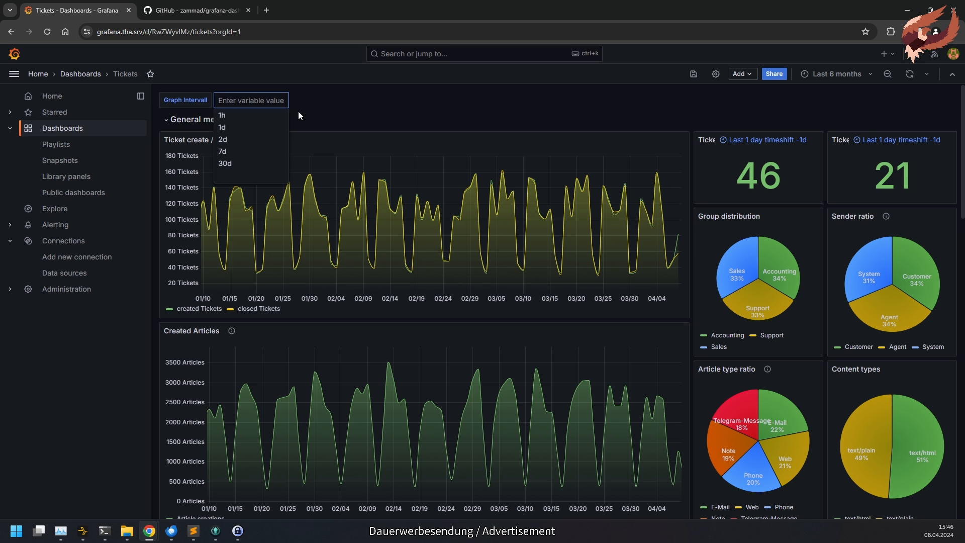
{"action": "mouse_move", "coordinate": [293, 118]}
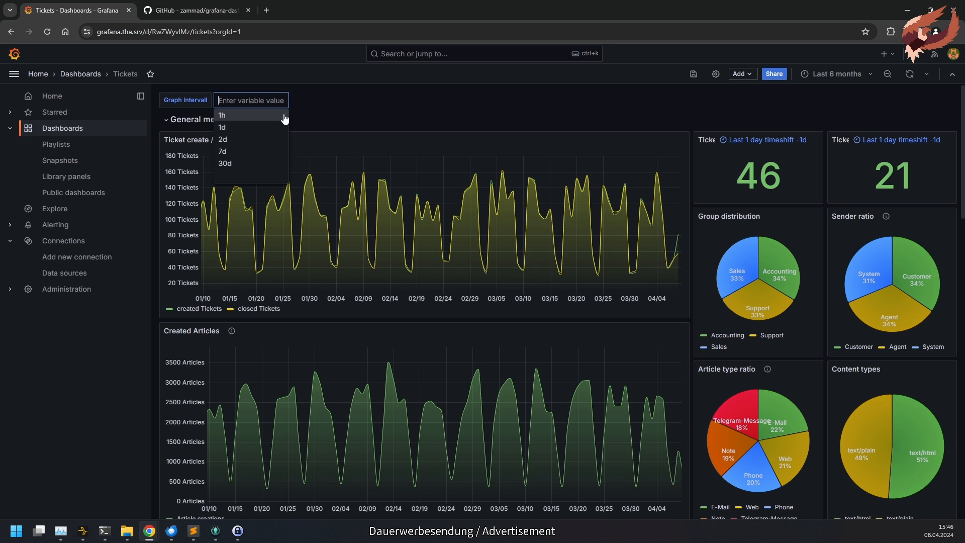
{"action": "mouse_move", "coordinate": [269, 162]}
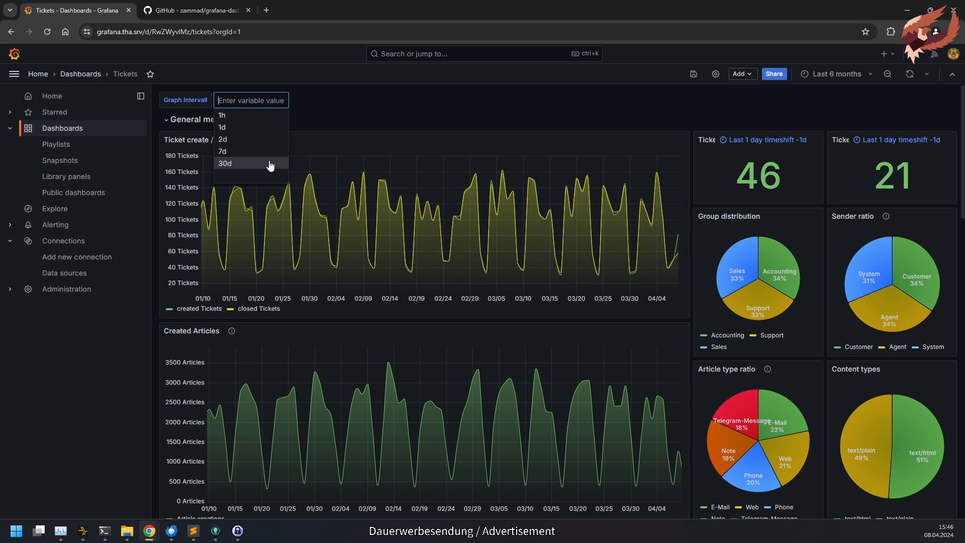
{"action": "left_click", "coordinate": [224, 163]}
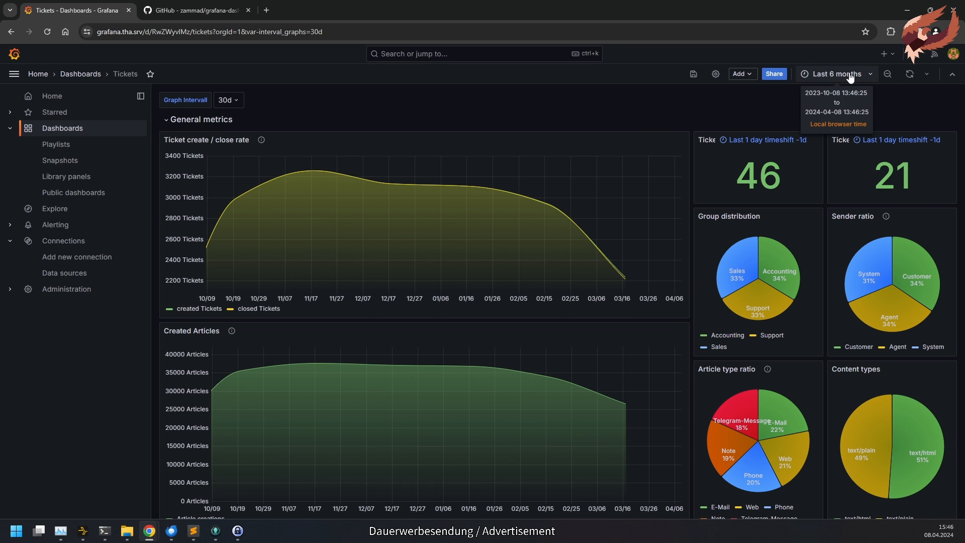
- Set the time range to Last 30 days and auto-refresh to 10s
{"action": "left_click", "coordinate": [834, 74]}
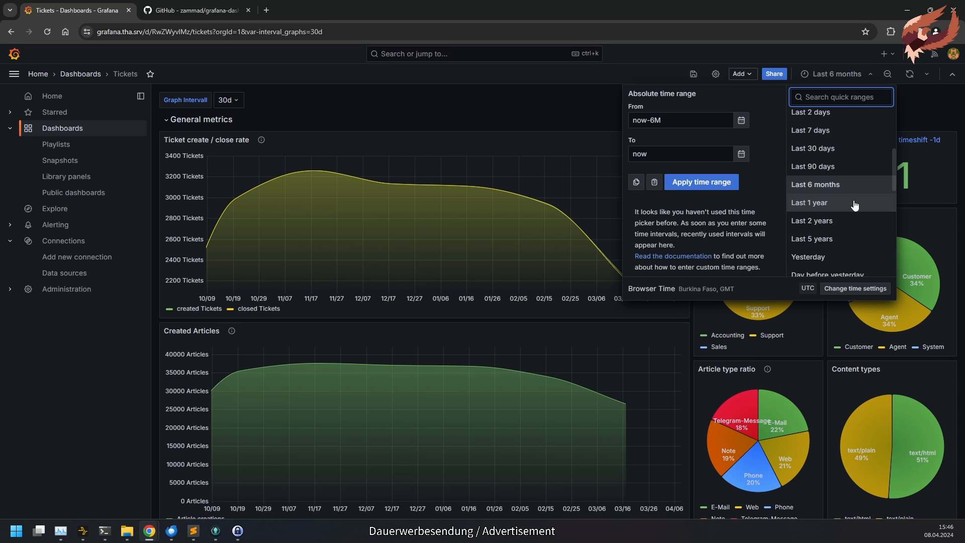
{"action": "left_click", "coordinate": [809, 203]}
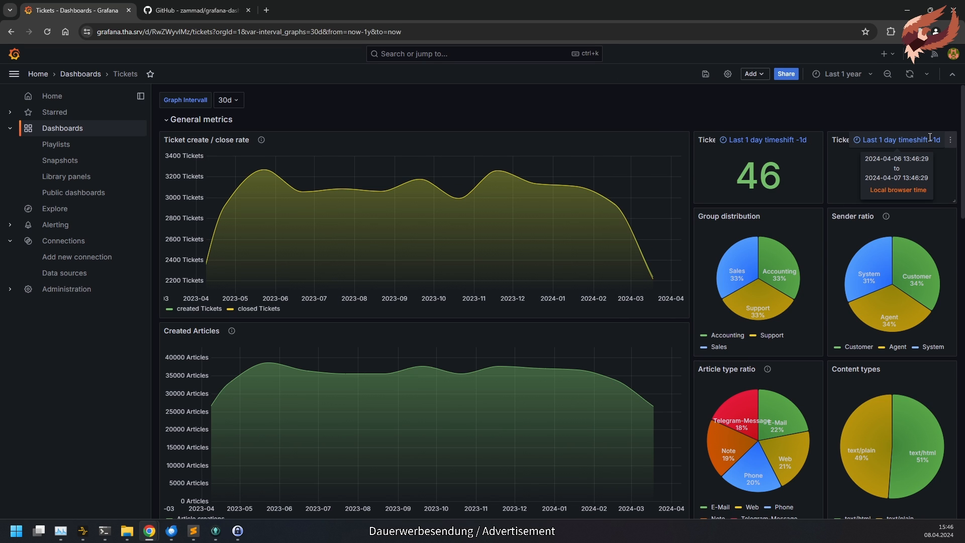
{"action": "mouse_move", "coordinate": [920, 114]}
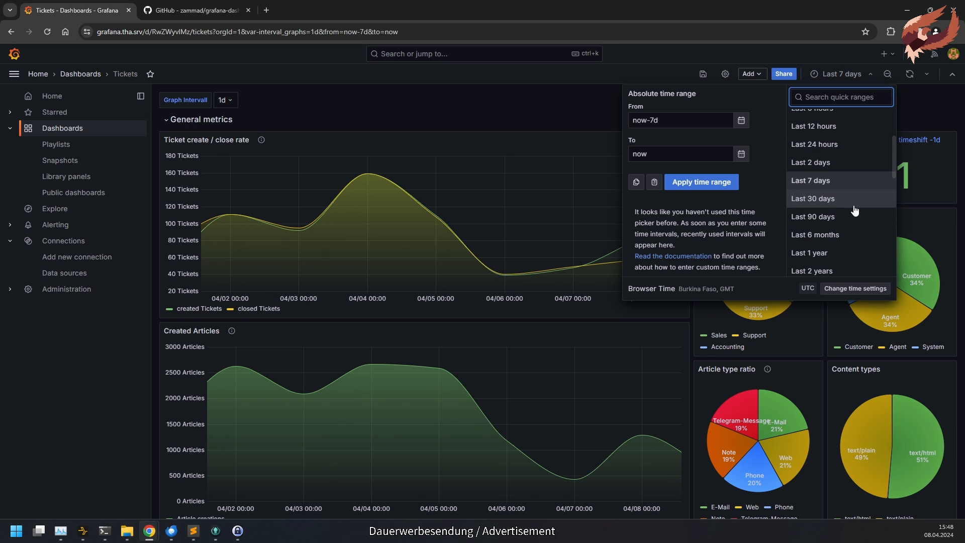
{"action": "left_click", "coordinate": [812, 198]}
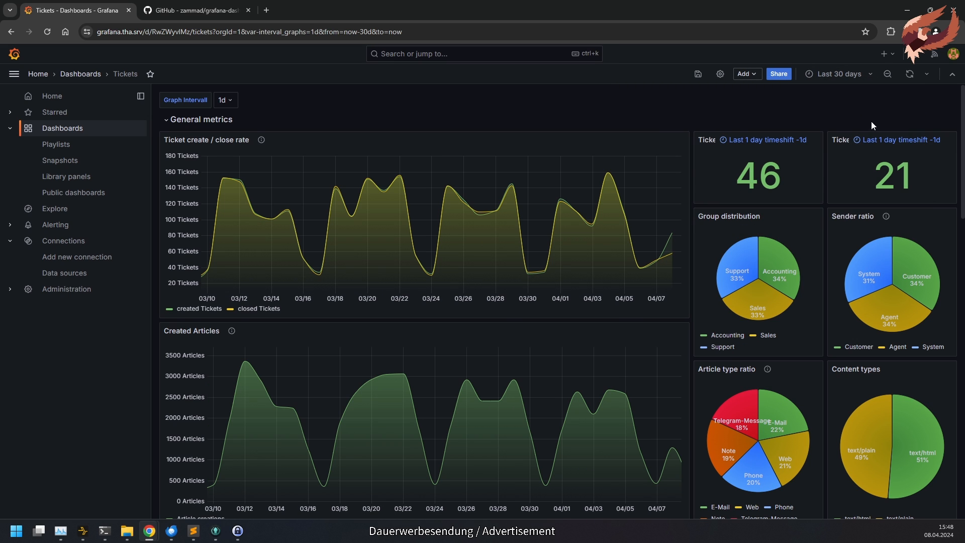
{"action": "left_click", "coordinate": [926, 74]}
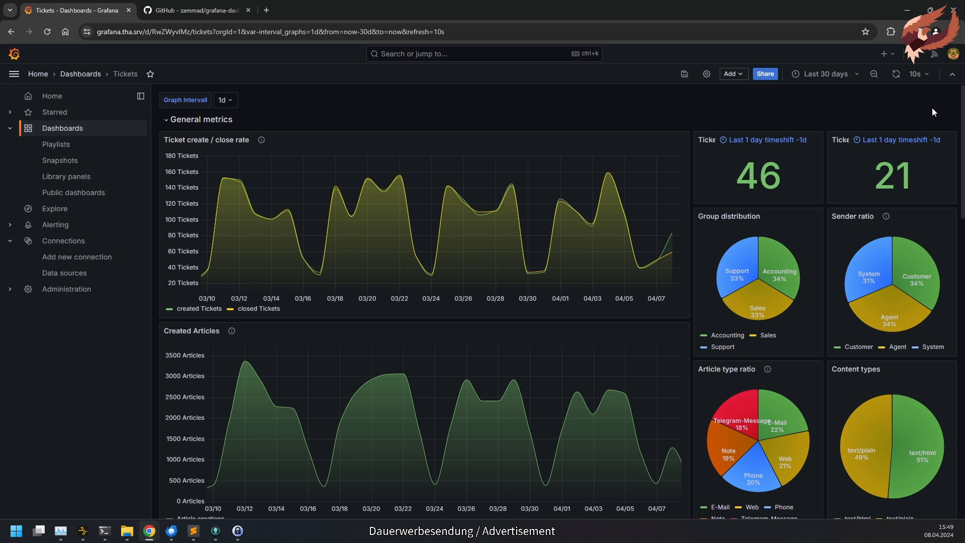
{"action": "mouse_move", "coordinate": [706, 74]}
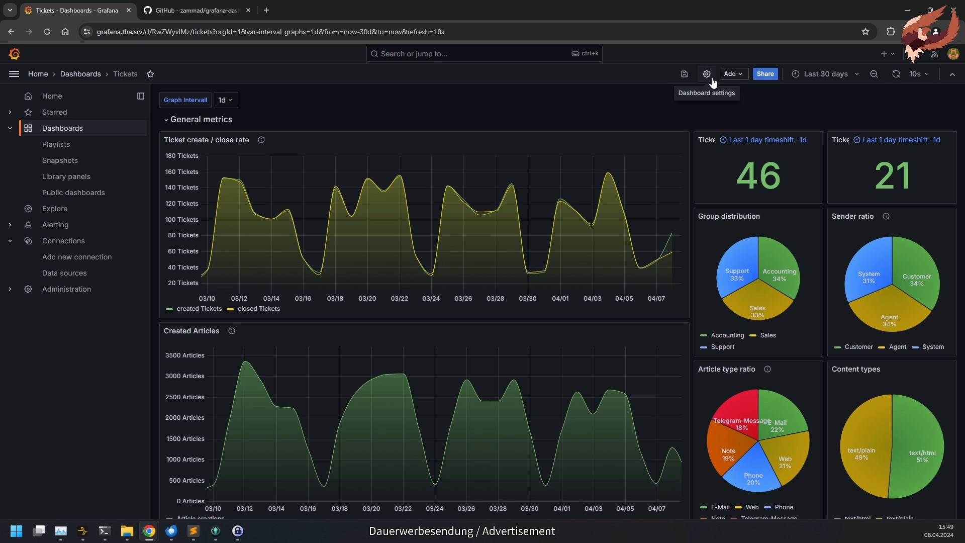
- Review Variables and Permissions settings, then save the dashboard with note 'I just fiddled around'
{"action": "left_click", "coordinate": [705, 74]}
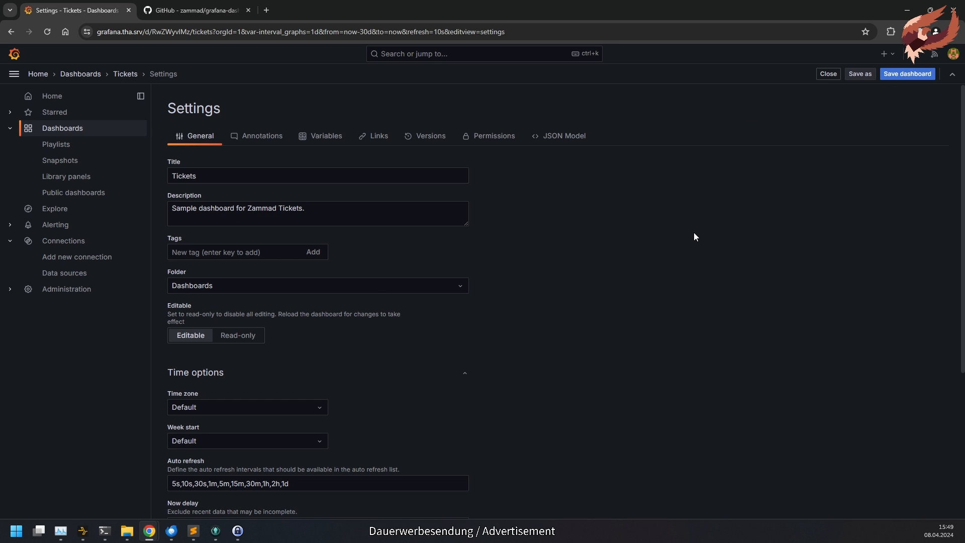
{"action": "scroll", "scroll_direction": "down", "scroll_amount": 3}
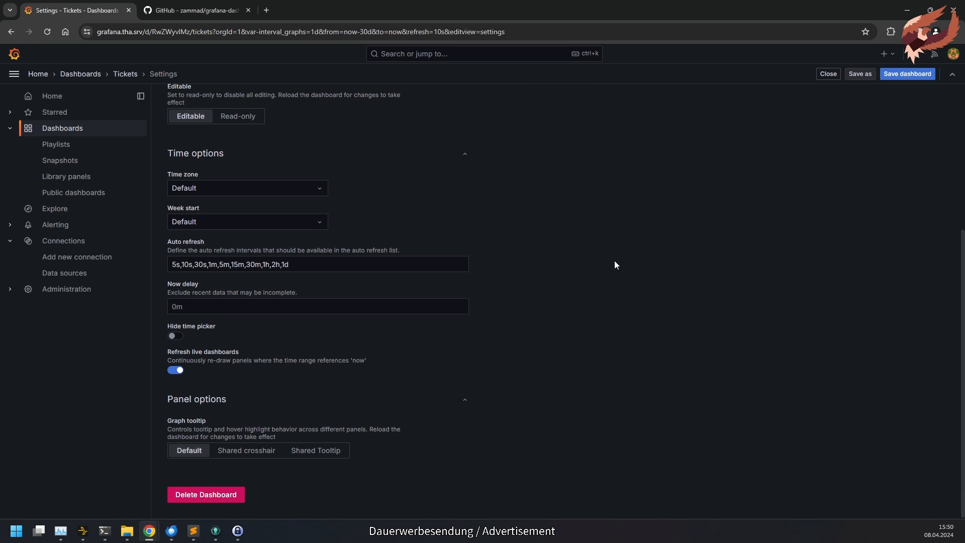
{"action": "left_click", "coordinate": [325, 135]}
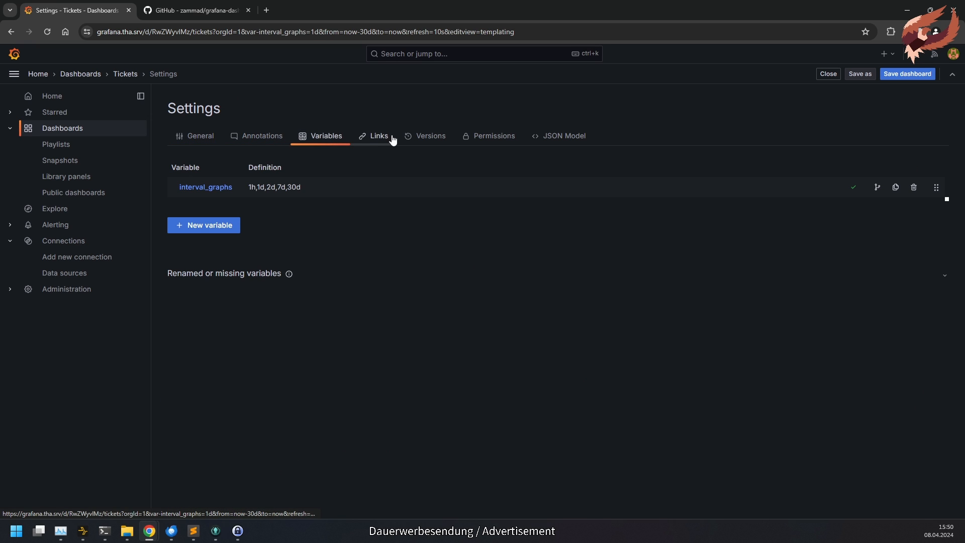
{"action": "left_click", "coordinate": [493, 135]}
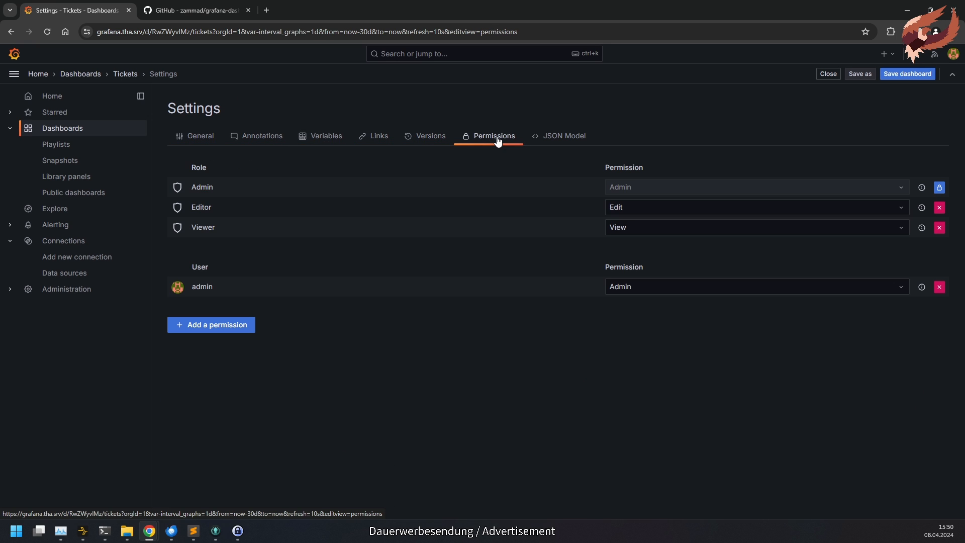
{"action": "left_click", "coordinate": [827, 74]}
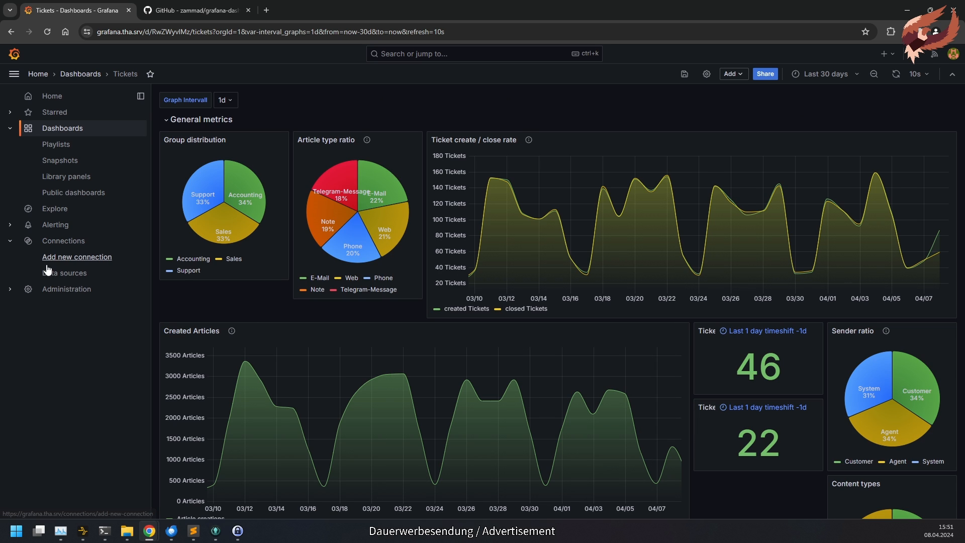
{"action": "mouse_move", "coordinate": [684, 74]}
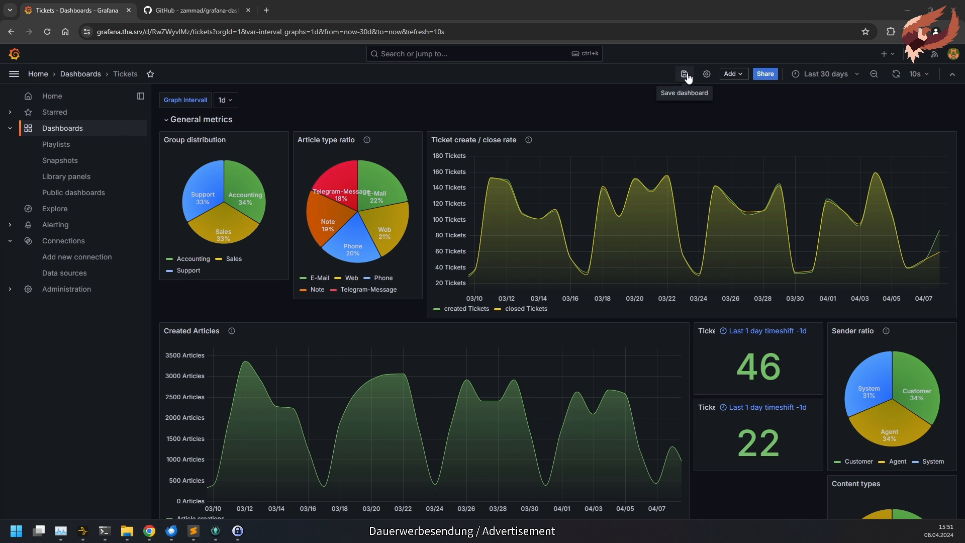
{"action": "left_click", "coordinate": [684, 73]}
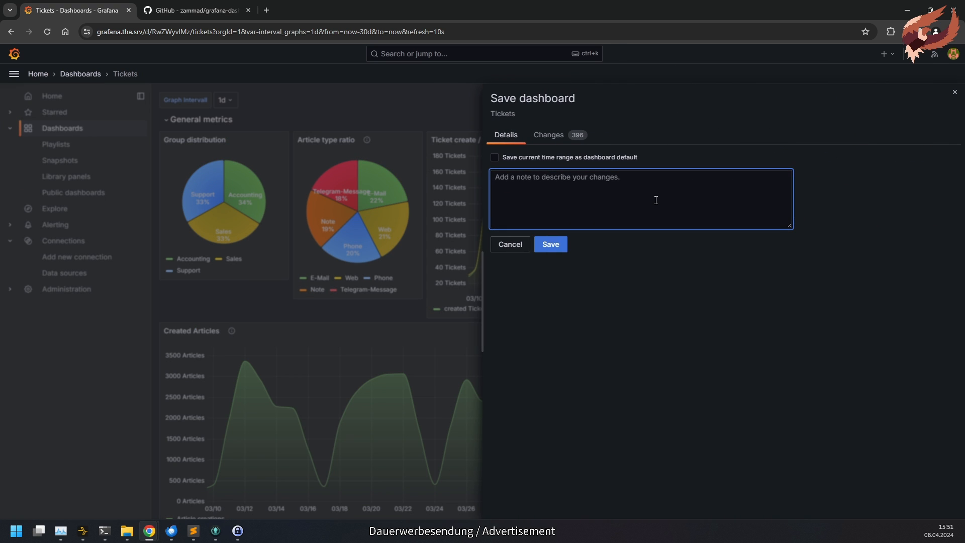
{"action": "type", "text": "I just fiddled around"}
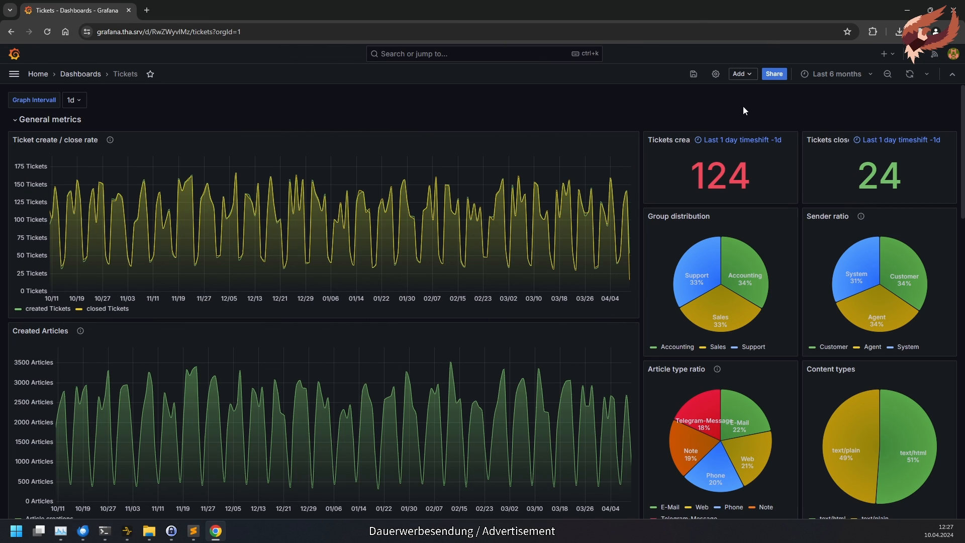
- Add a new Bar chart visualization panel to the Tickets dashboard
{"action": "left_click", "coordinate": [738, 74]}
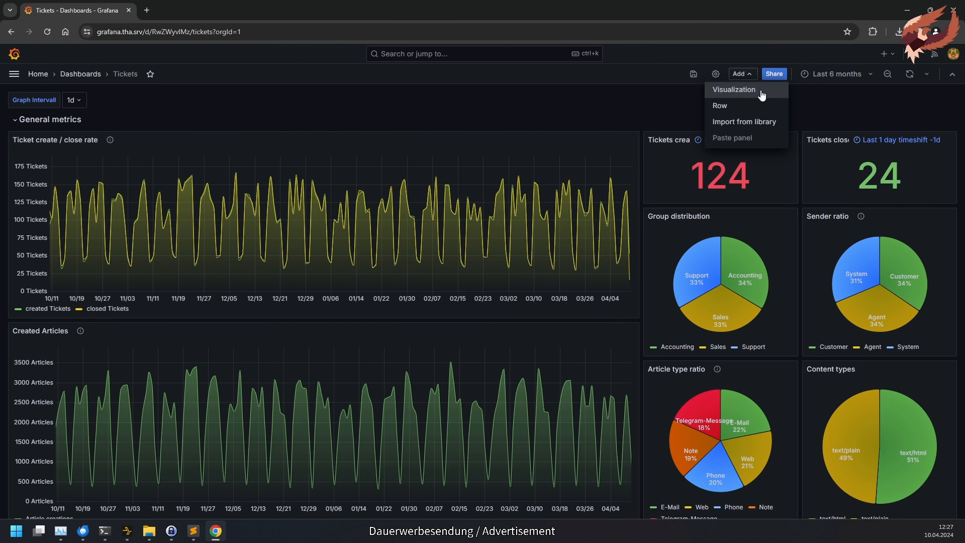
{"action": "left_click", "coordinate": [734, 89]}
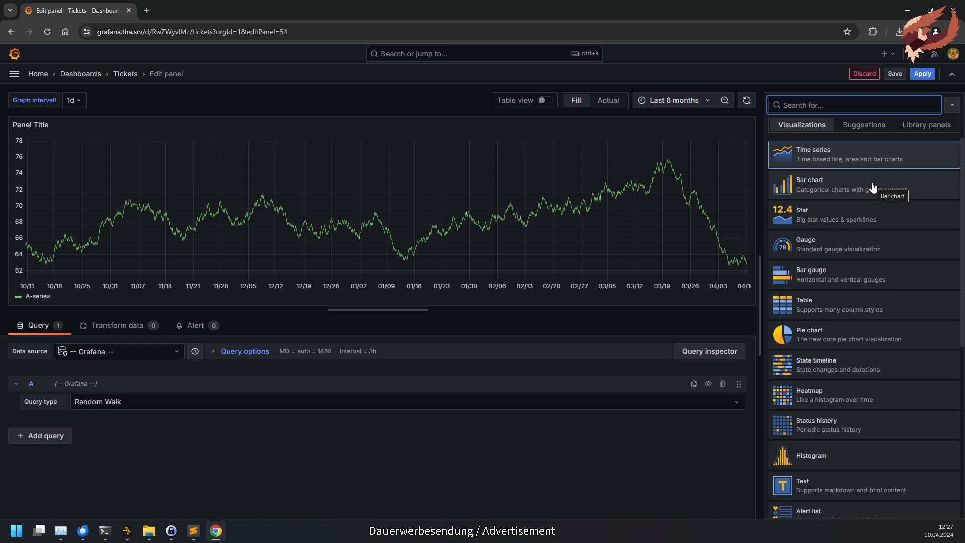
{"action": "left_click", "coordinate": [810, 184]}
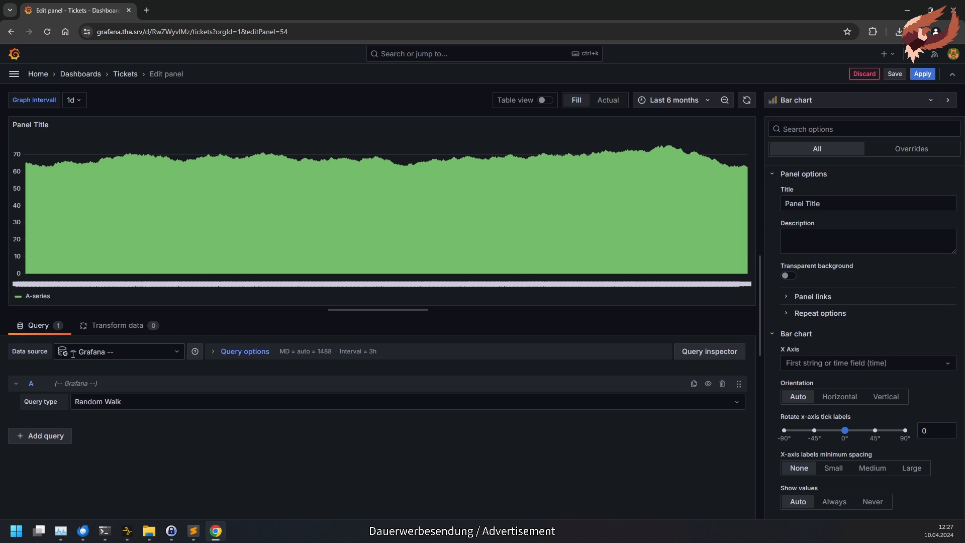
- Query ES - Tickets by created_at (A) and close_at (B), aliasing 'created Tickets'
{"action": "left_click", "coordinate": [117, 351]}
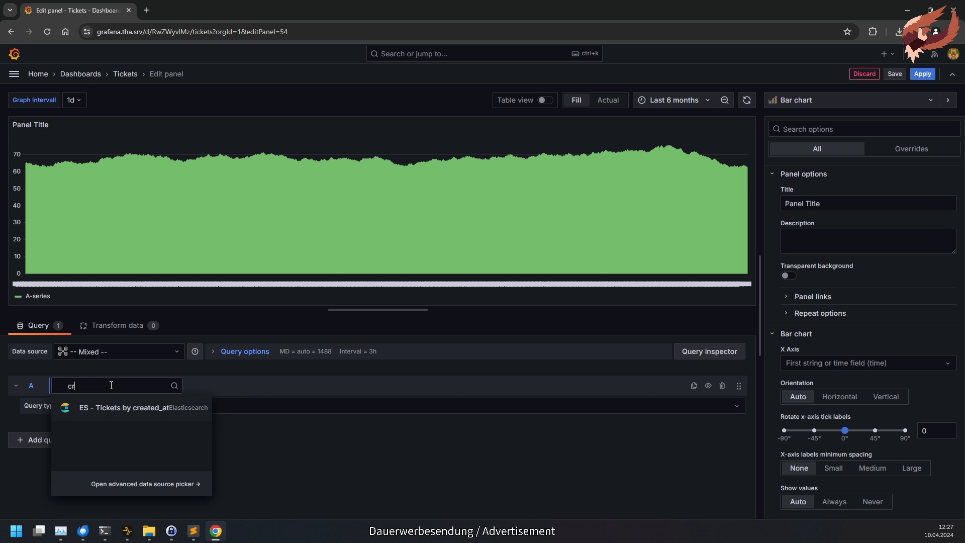
{"action": "left_click", "coordinate": [131, 406]}
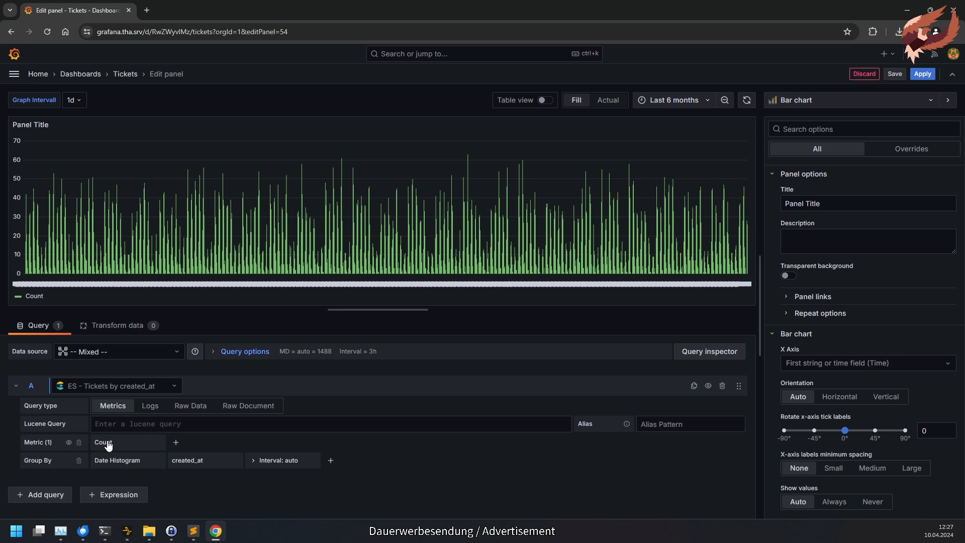
{"action": "left_click", "coordinate": [39, 494]}
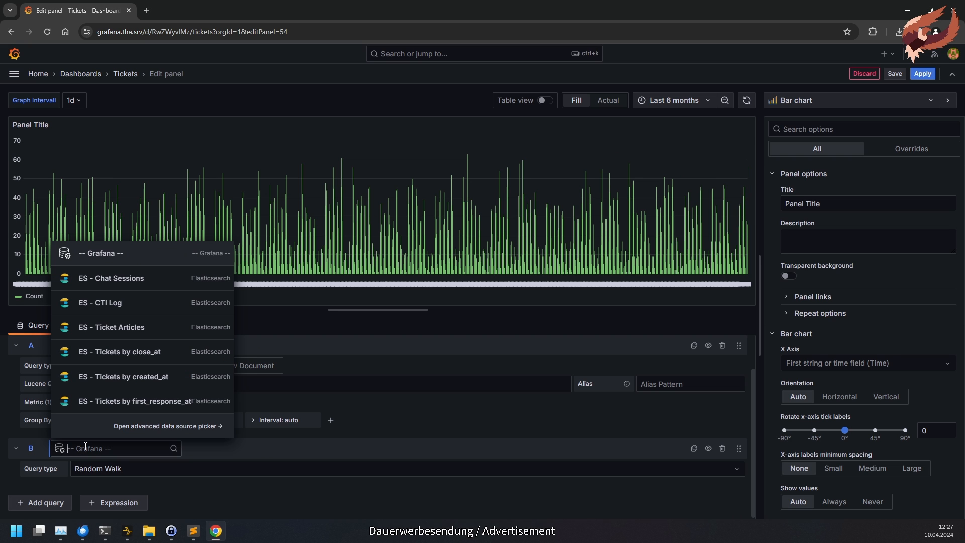
{"action": "left_click", "coordinate": [124, 376]}
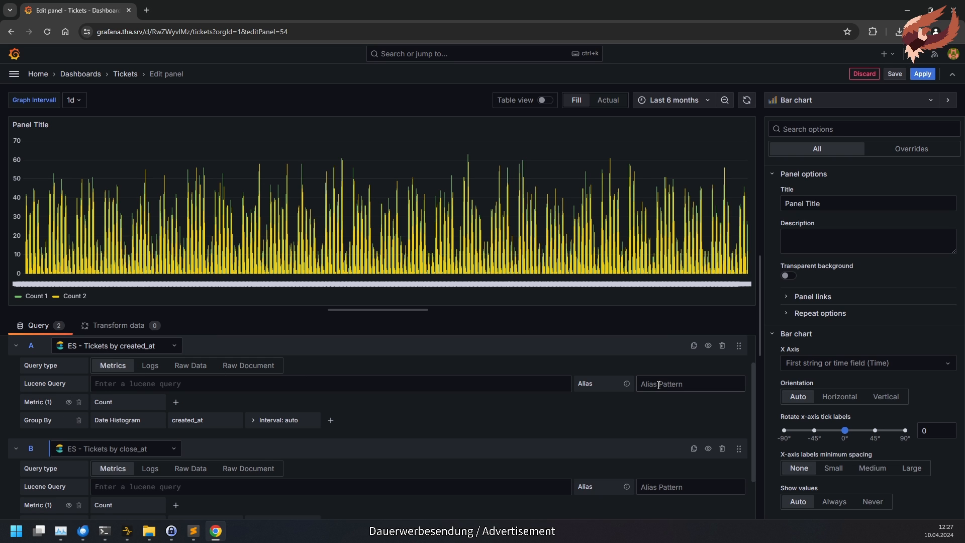
{"action": "type", "text": "created Tickets"}
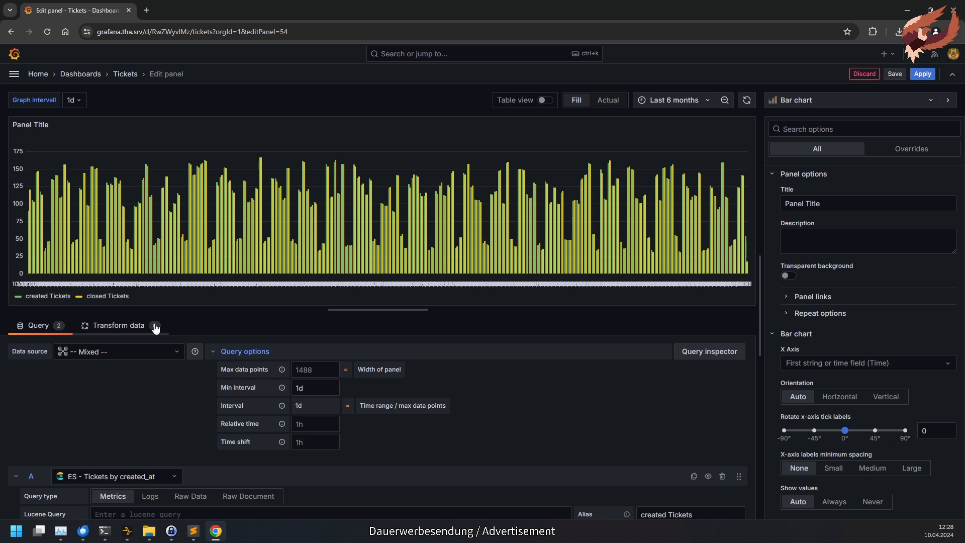
- Add a Join by field transformation joining both ticket queries on Time
{"action": "left_click", "coordinate": [117, 325]}
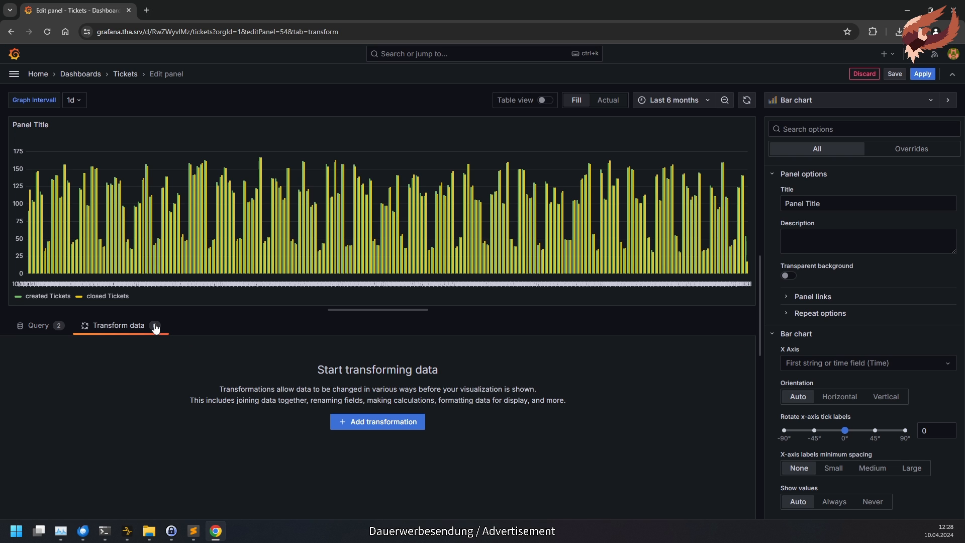
{"action": "left_click", "coordinate": [378, 422]}
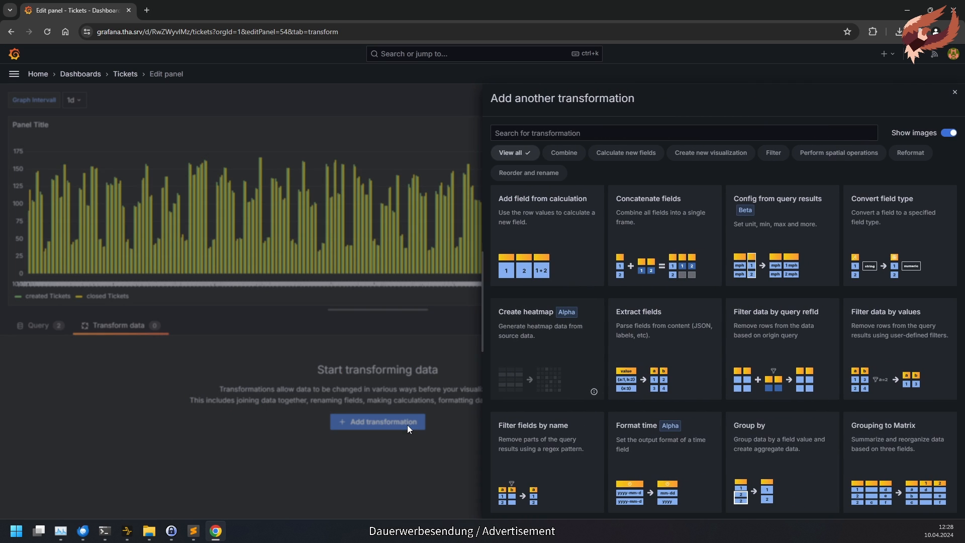
{"action": "type", "text": "joi"}
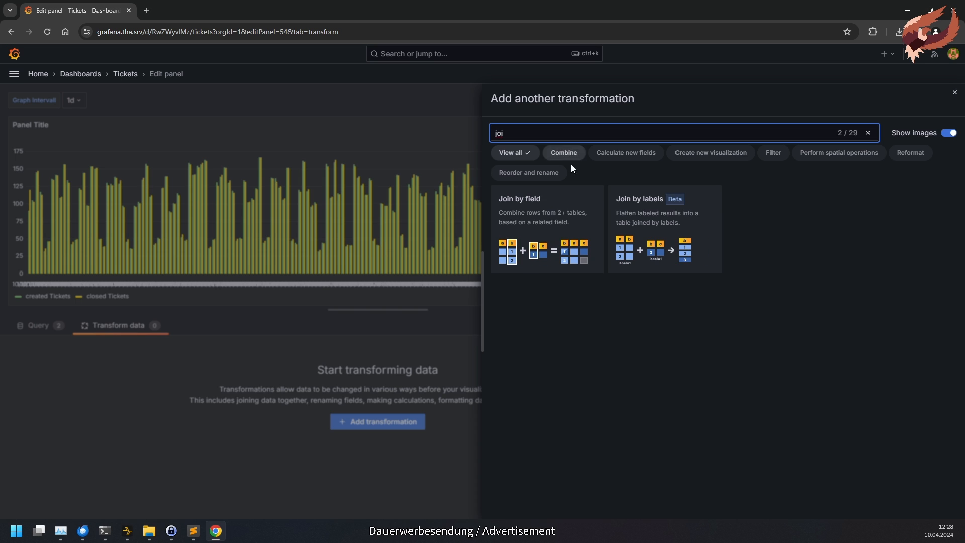
{"action": "left_click", "coordinate": [546, 198]}
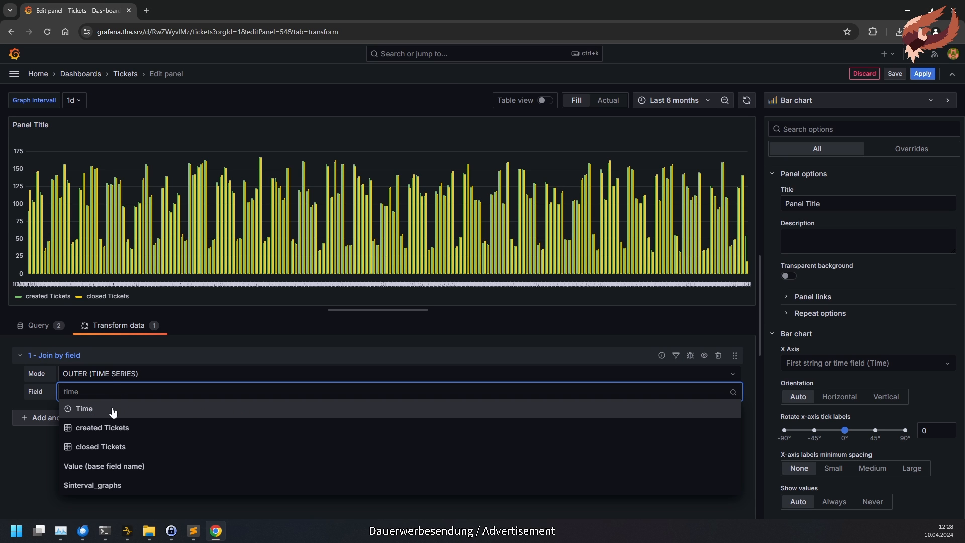
{"action": "left_click", "coordinate": [83, 408]}
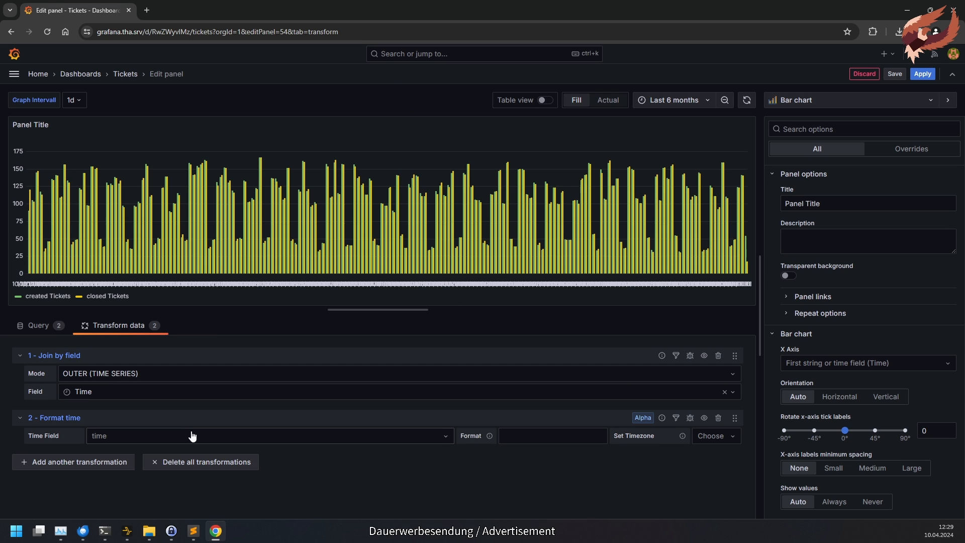
- Format the Time field as DD.MM.YY in the browser timezone
{"action": "left_click", "coordinate": [551, 435]}
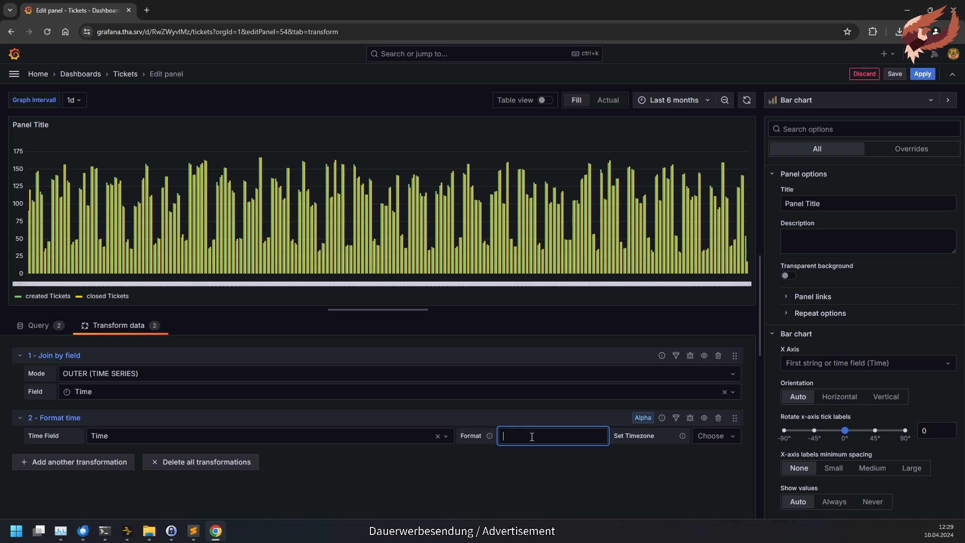
{"action": "type", "text": "DD.MM.YY"}
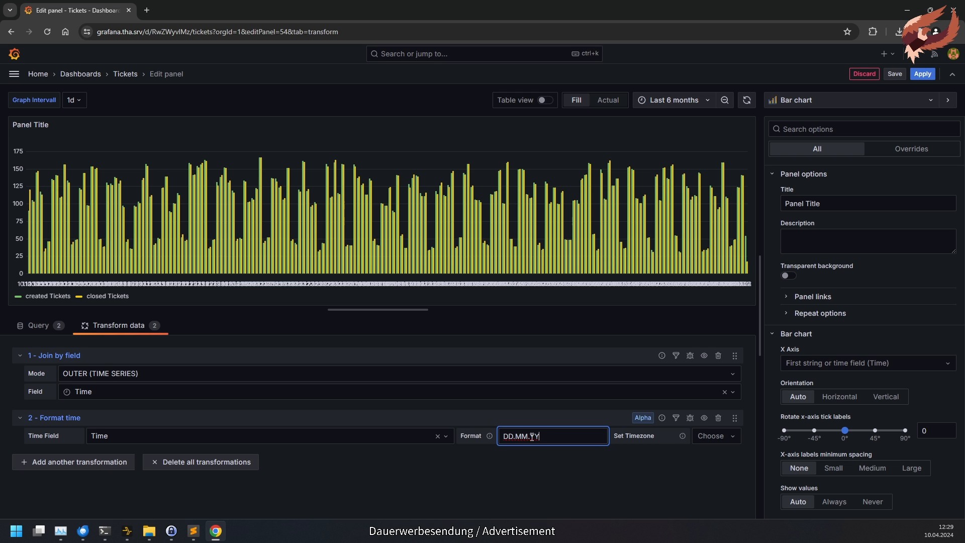
{"action": "left_click", "coordinate": [715, 436]}
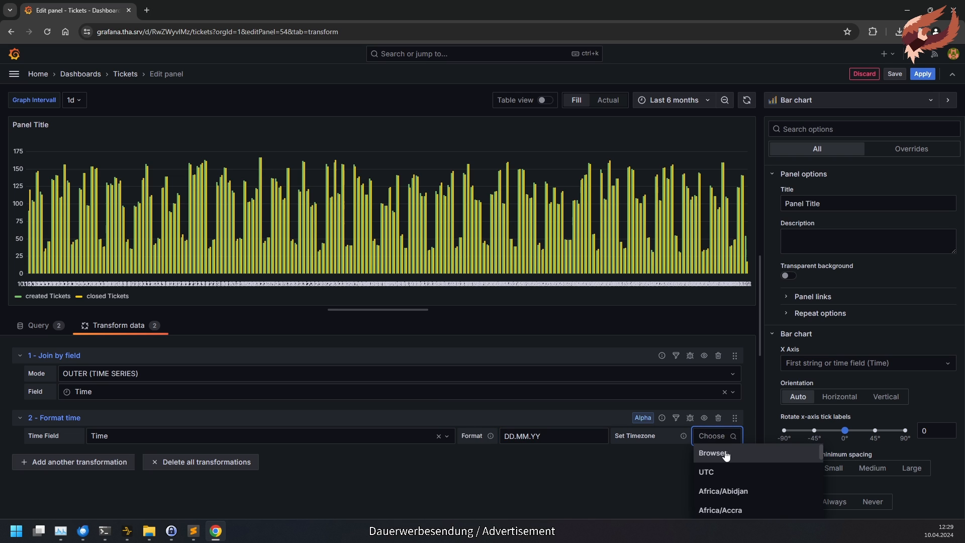
{"action": "left_click", "coordinate": [713, 453]}
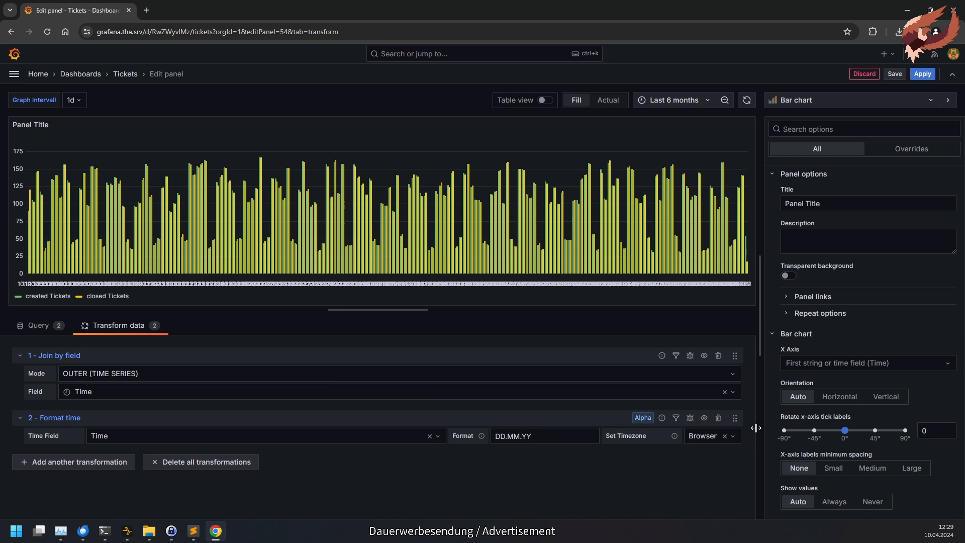
- Title the panel 'created vs closed Tickets by day' and set gradient mode to Hue
{"action": "type", "text": "created vs close"}
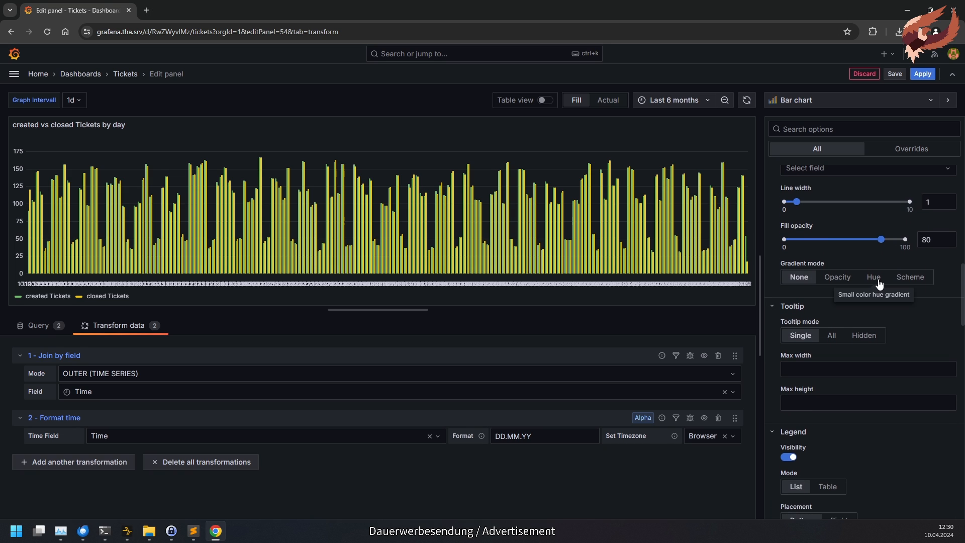
{"action": "left_click", "coordinate": [872, 276]}
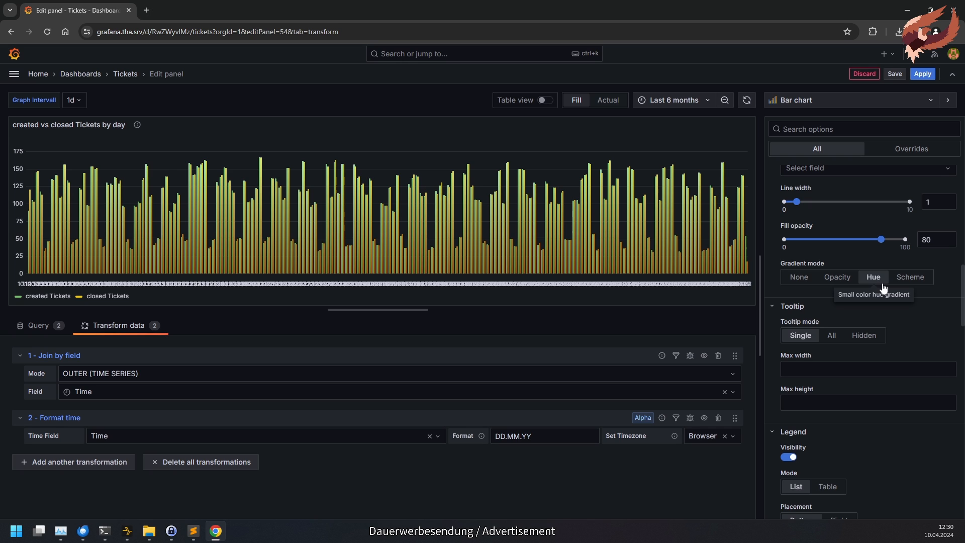
{"action": "left_click", "coordinate": [911, 149]}
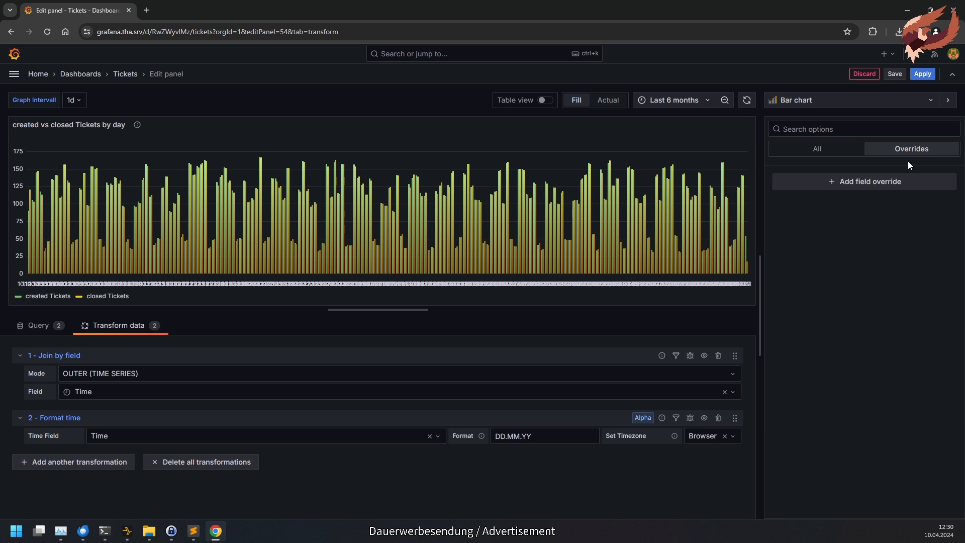
- Override color scheme to single color: red for created Tickets, green for closed Tickets
{"action": "left_click", "coordinate": [863, 181]}
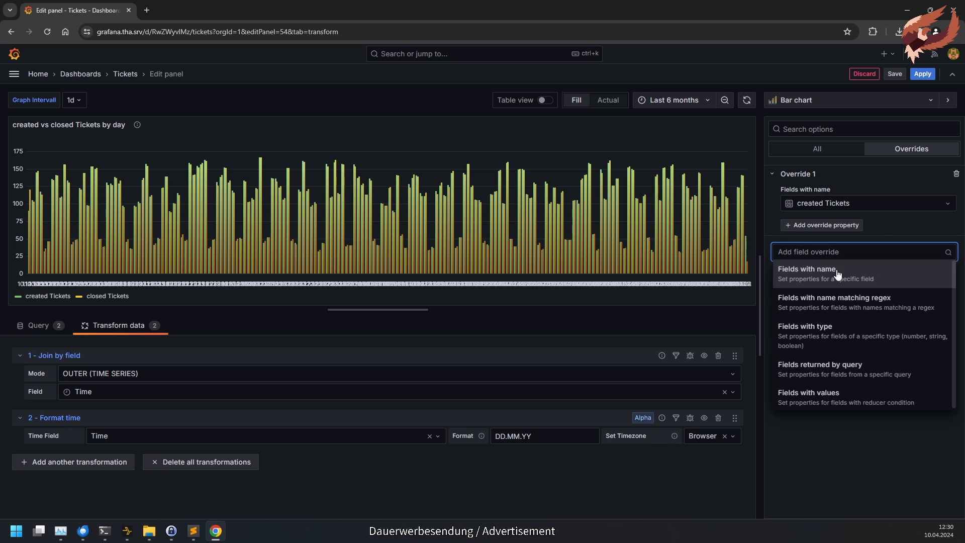
{"action": "left_click", "coordinate": [808, 274]}
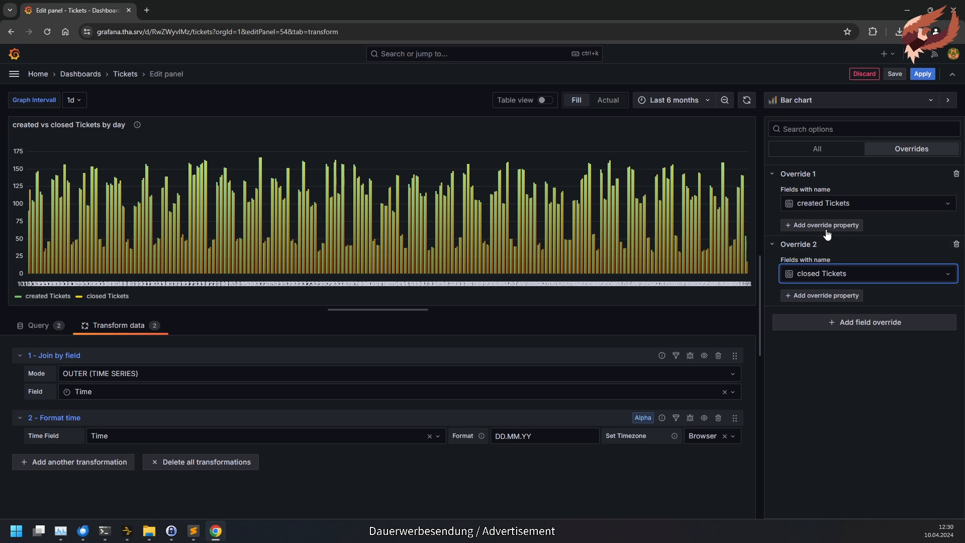
{"action": "left_click", "coordinate": [820, 225]}
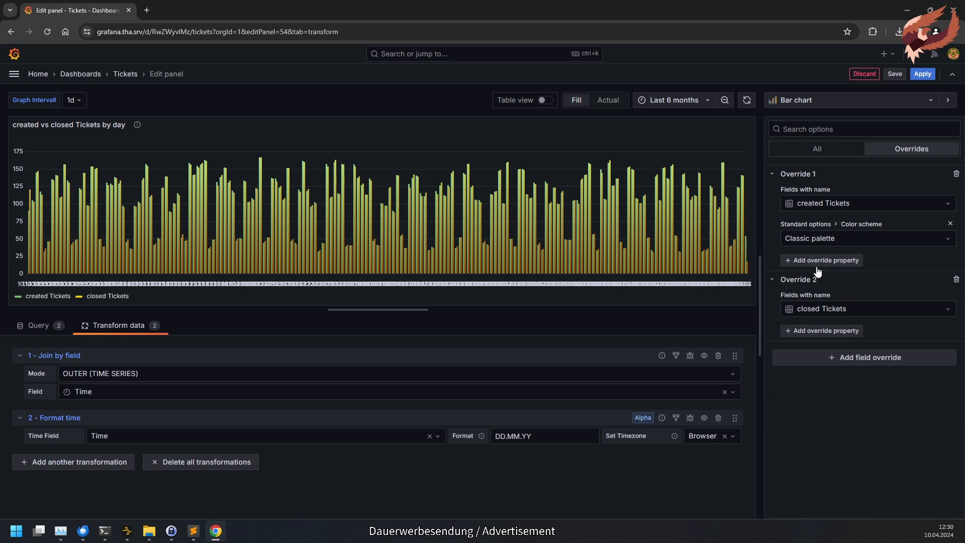
{"action": "type", "text": "color"}
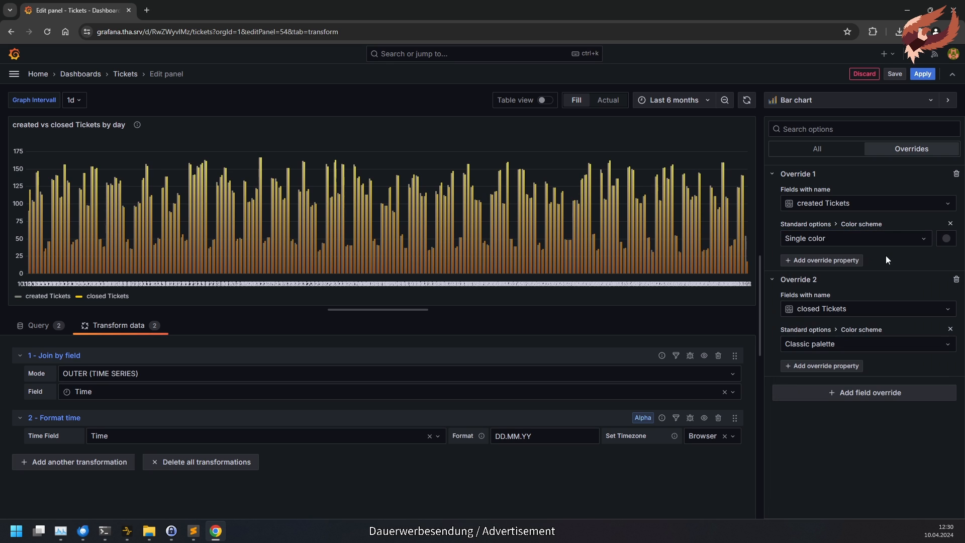
{"action": "left_click", "coordinate": [946, 239]}
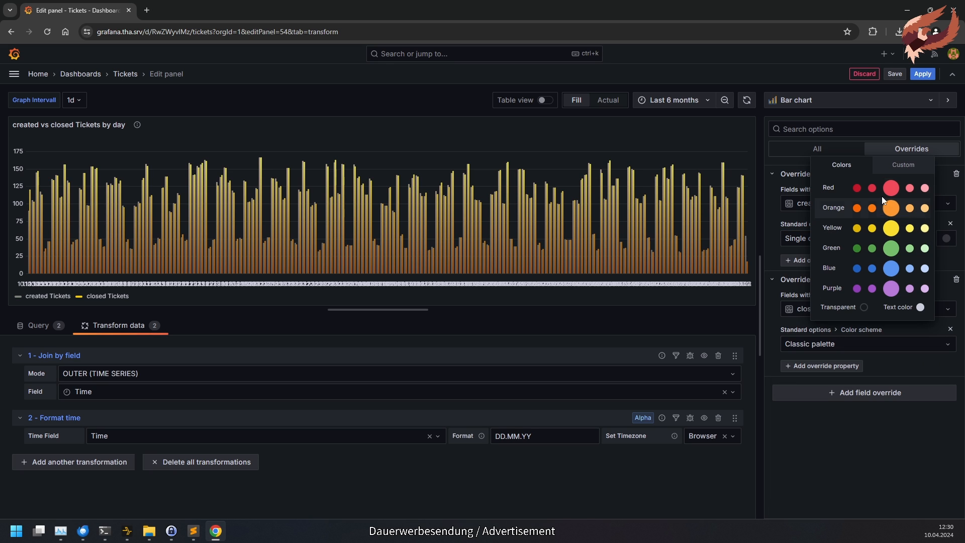
{"action": "left_click", "coordinate": [889, 187]}
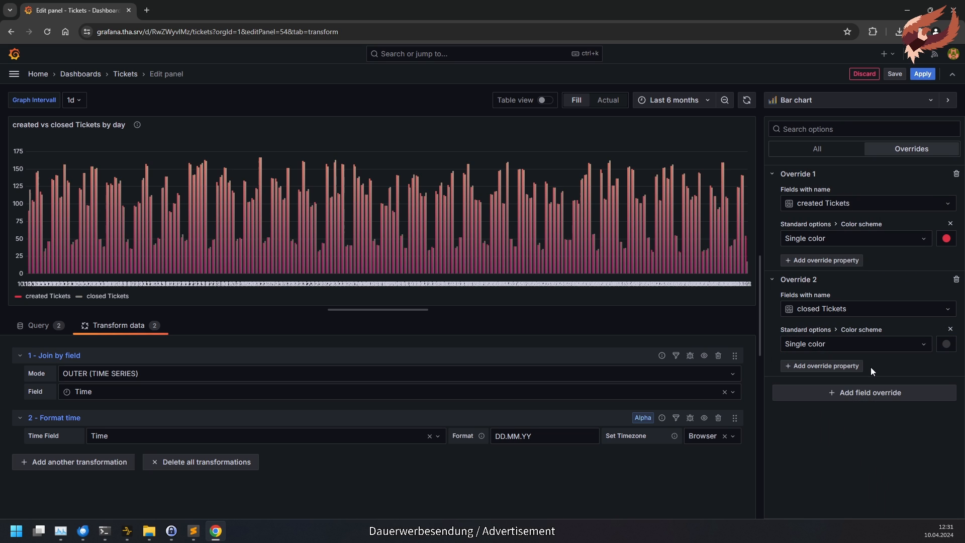
{"action": "left_click", "coordinate": [945, 343]}
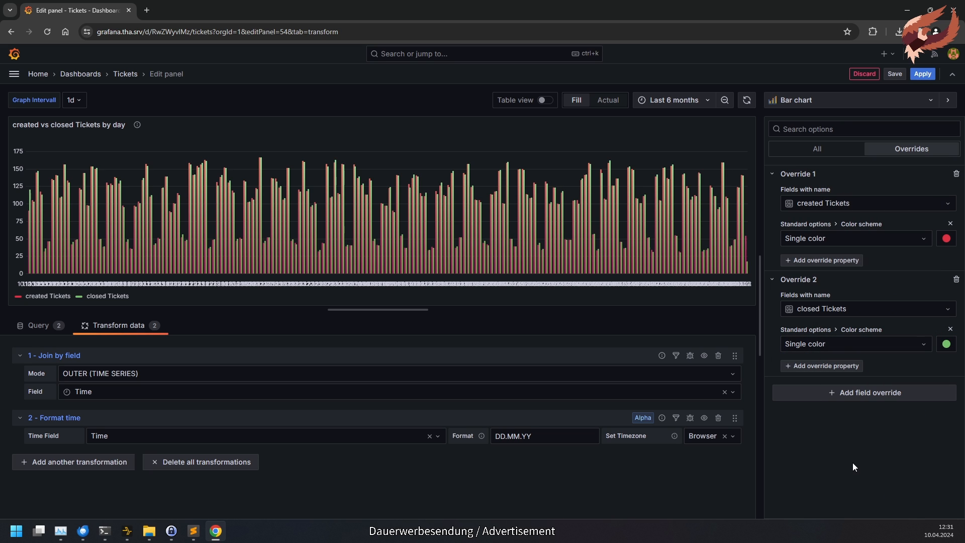
{"action": "mouse_move", "coordinate": [916, 85]}
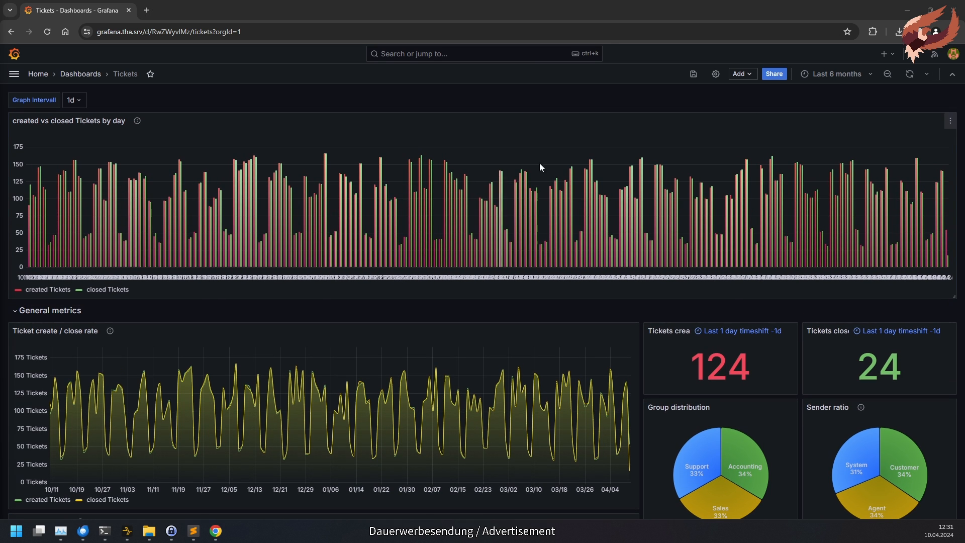
- Apply the panel and switch the dashboard time range to Last 90 days
{"action": "left_click", "coordinate": [835, 73]}
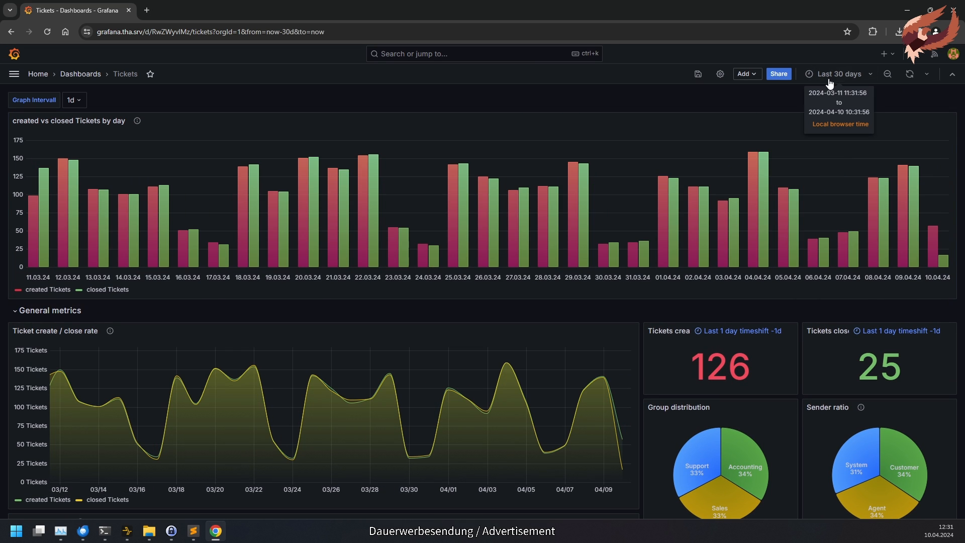
{"action": "left_click", "coordinate": [835, 74]}
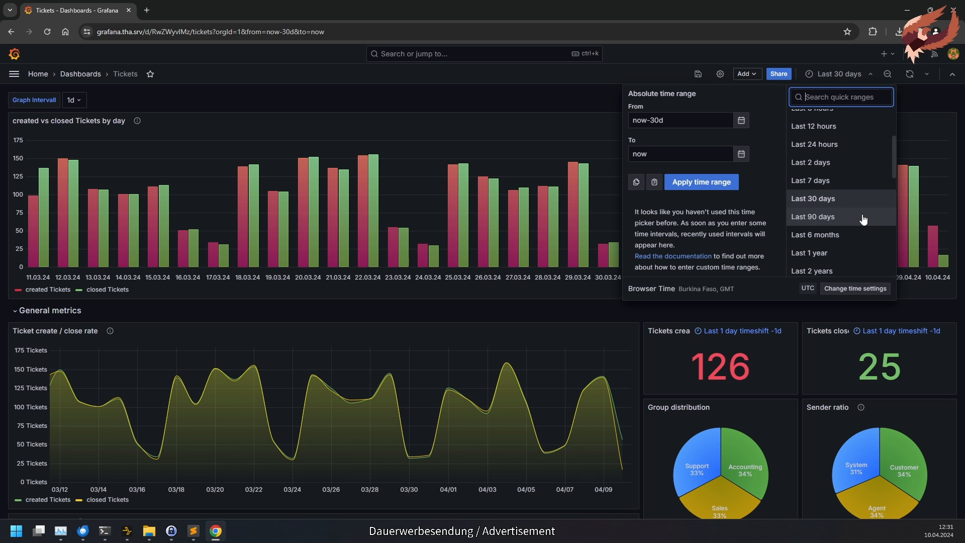
{"action": "left_click", "coordinate": [811, 216]}
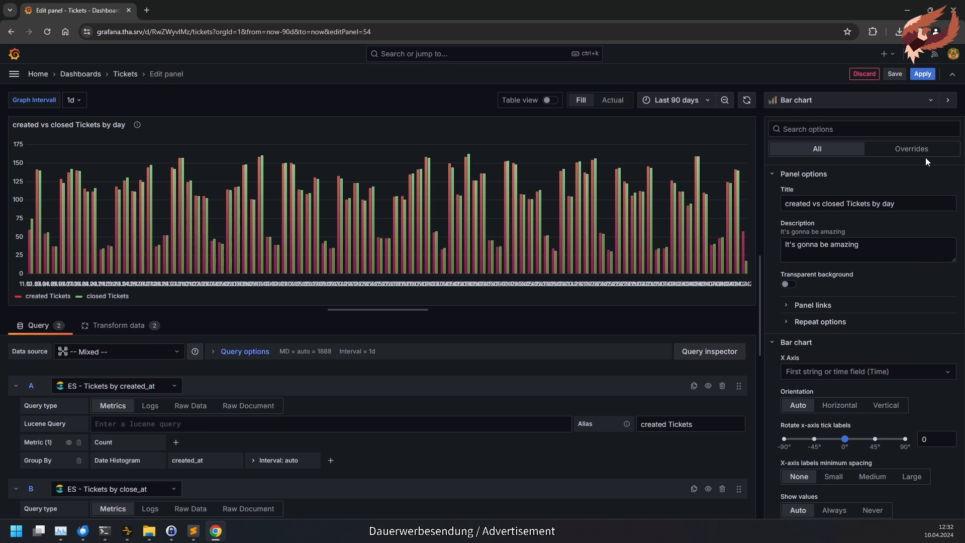
- Set the panel's relative time to now-14d and apply the changes
{"action": "left_click", "coordinate": [244, 350]}
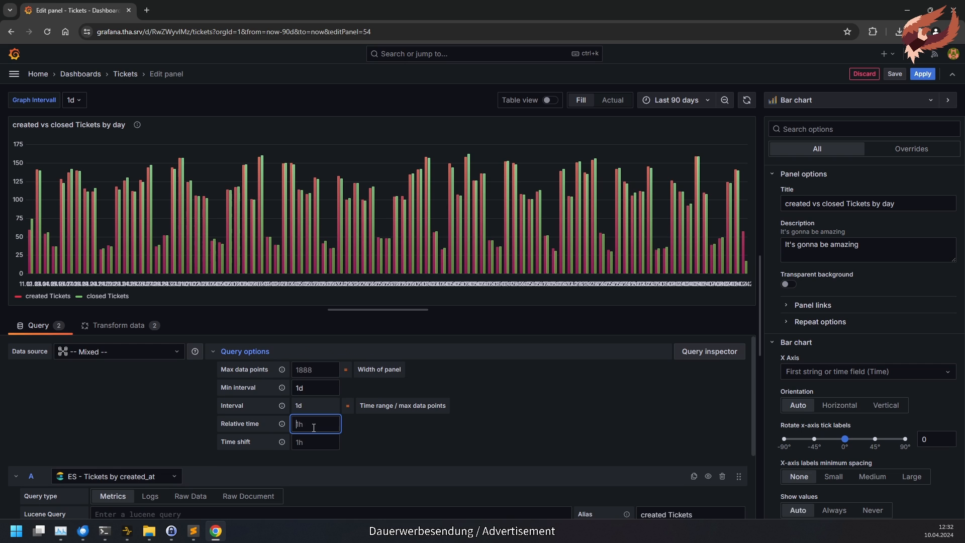
{"action": "type", "text": "now-14d"}
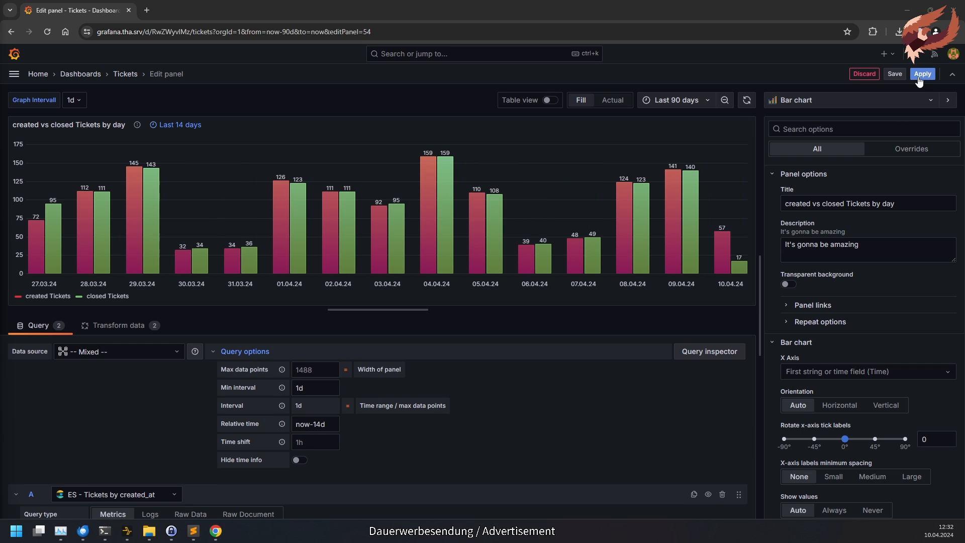
{"action": "left_click", "coordinate": [922, 74]}
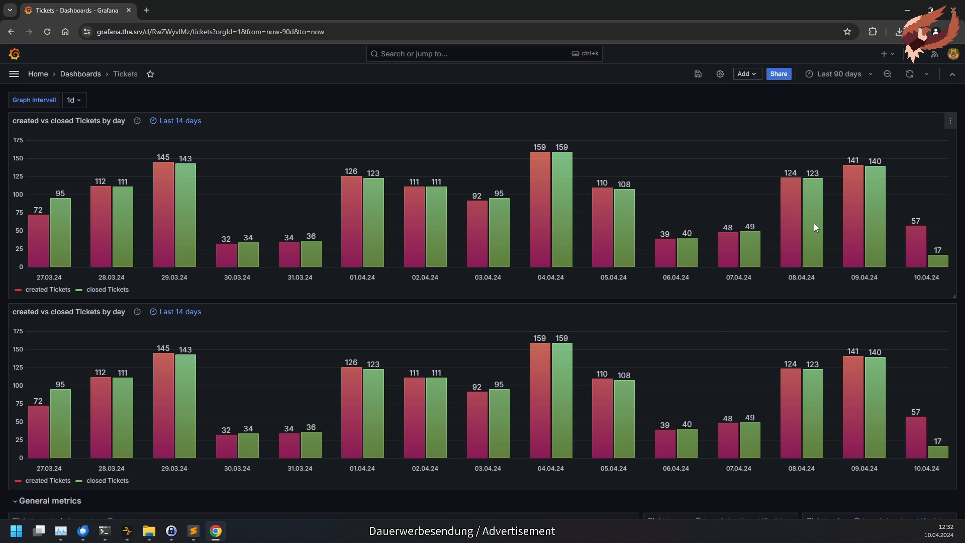
{"action": "mouse_move", "coordinate": [951, 312]}
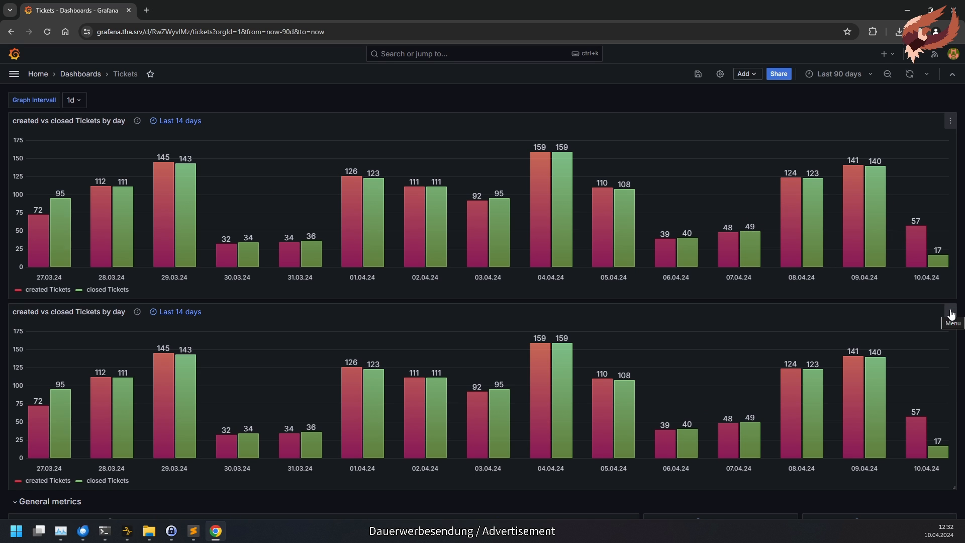
- Set the copied panel to relative time now-1y and week format WW/YY, then apply
{"action": "left_click", "coordinate": [950, 310]}
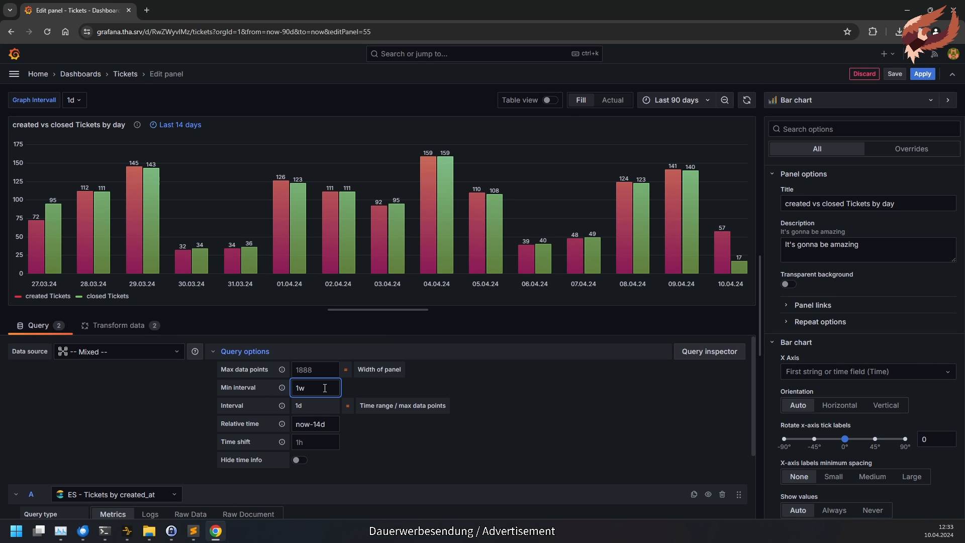
{"action": "type", "text": "now-1y"}
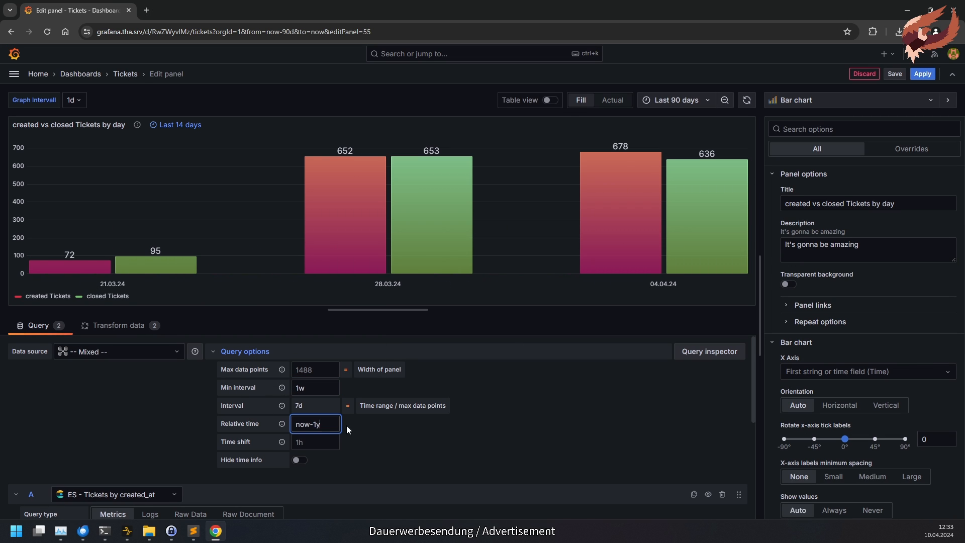
{"action": "left_click", "coordinate": [117, 325]}
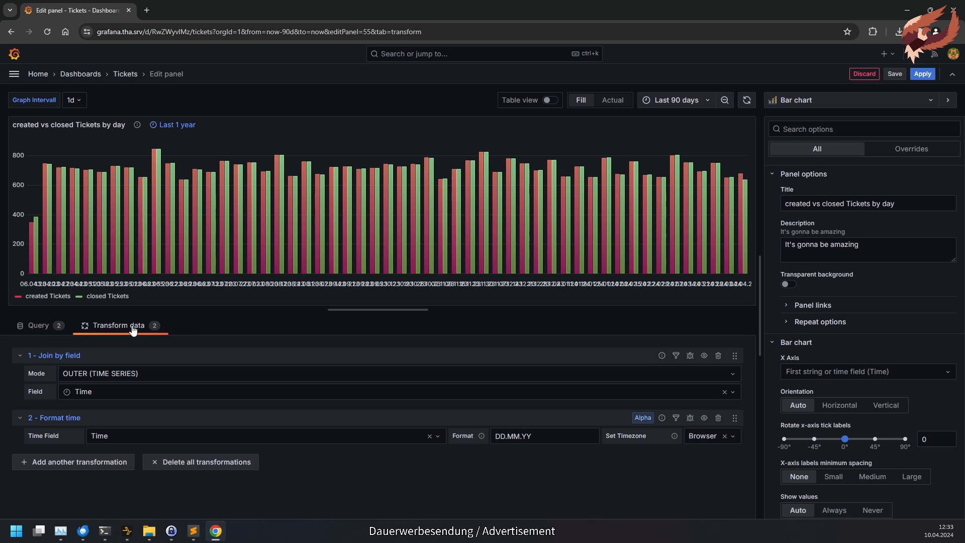
{"action": "left_click", "coordinate": [543, 436]}
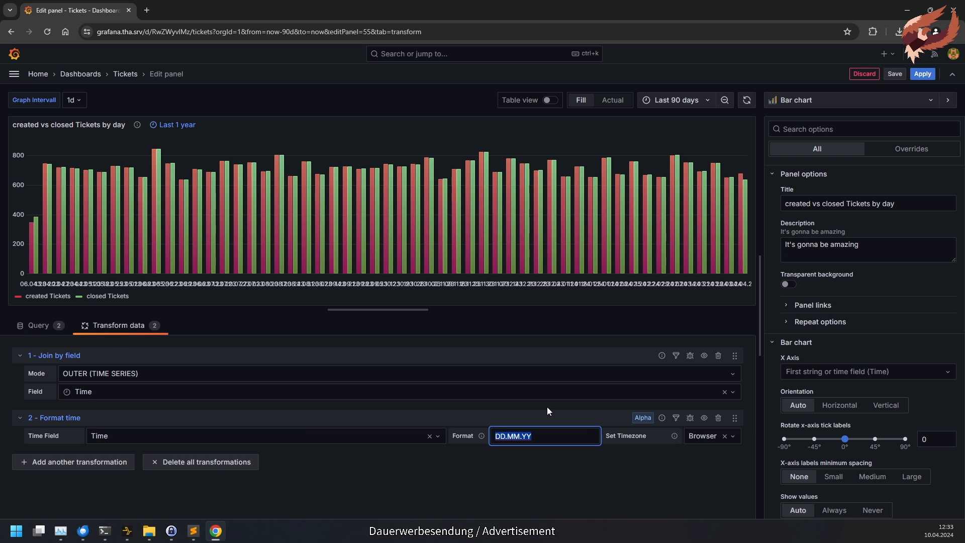
{"action": "type", "text": "WW/YY"}
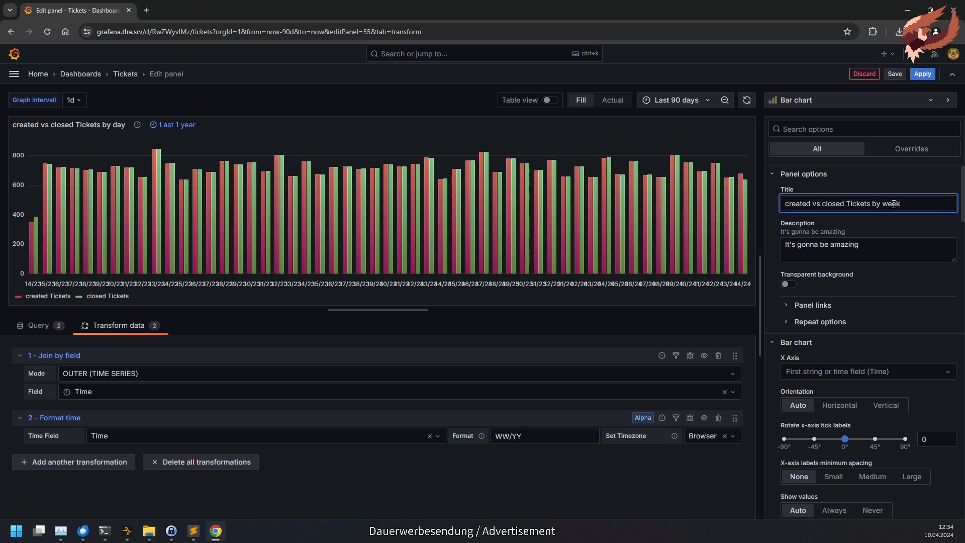
{"action": "left_click", "coordinate": [921, 73]}
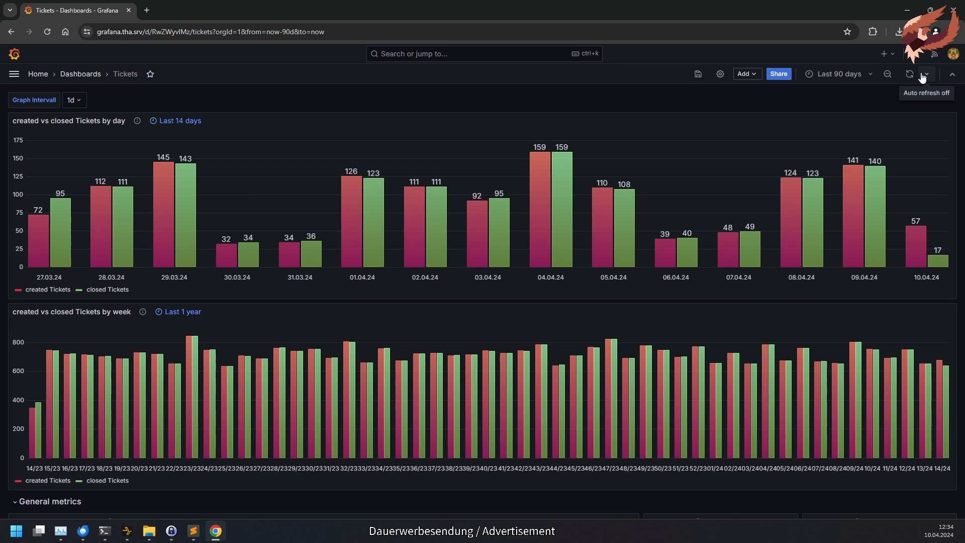
- Save the Tickets dashboard with a short change note
{"action": "type", "text": "adde"}
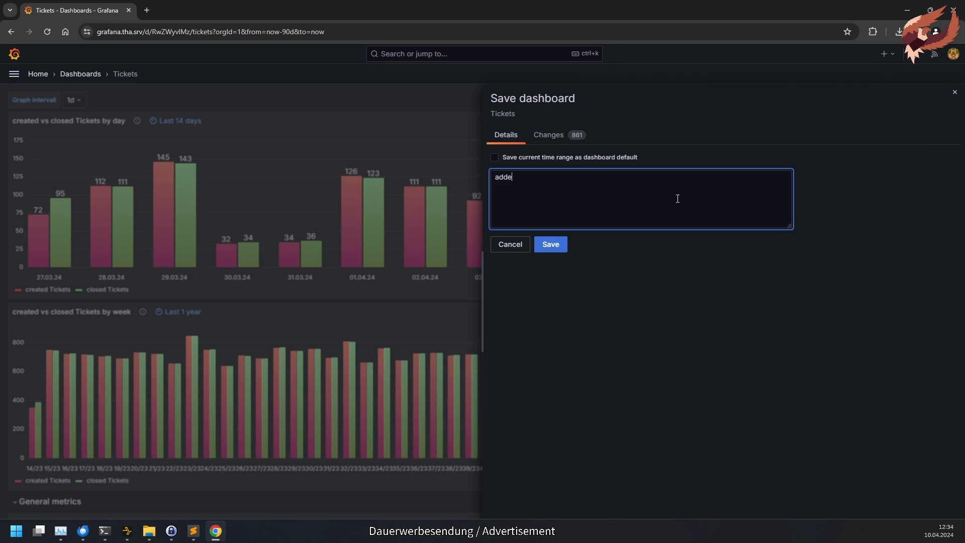
{"action": "left_click", "coordinate": [549, 243]}
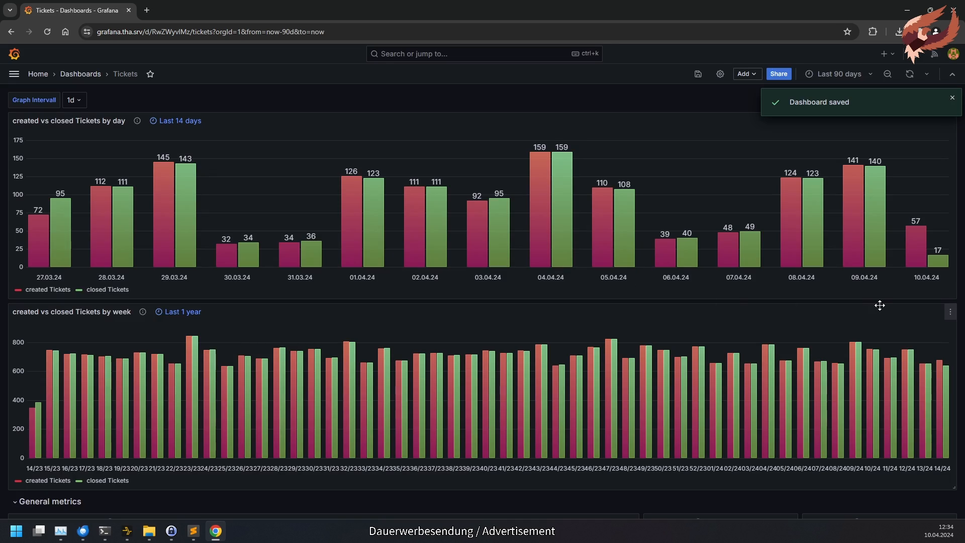